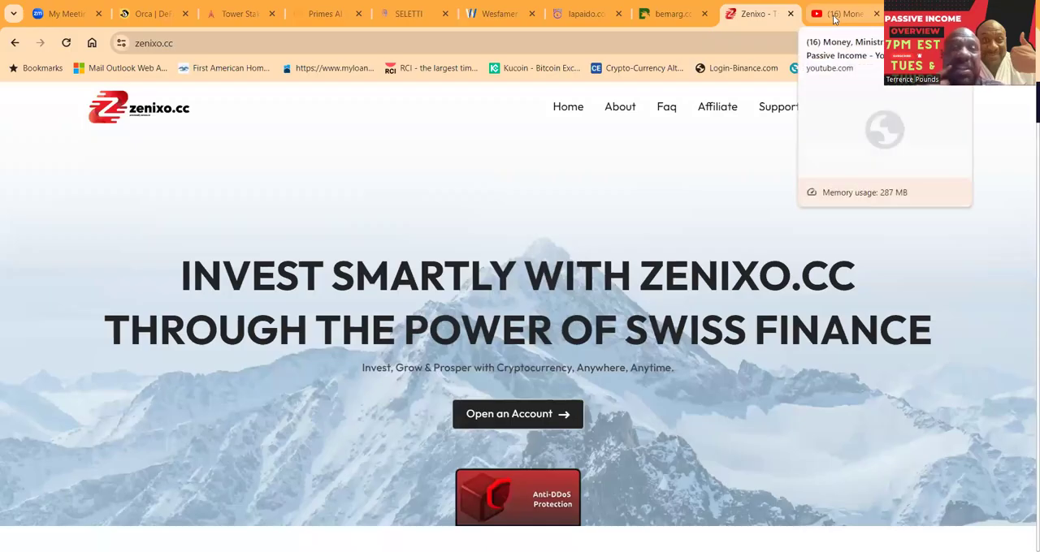
- Switch to the YouTube channel page and review its About details
left_click(842, 13)
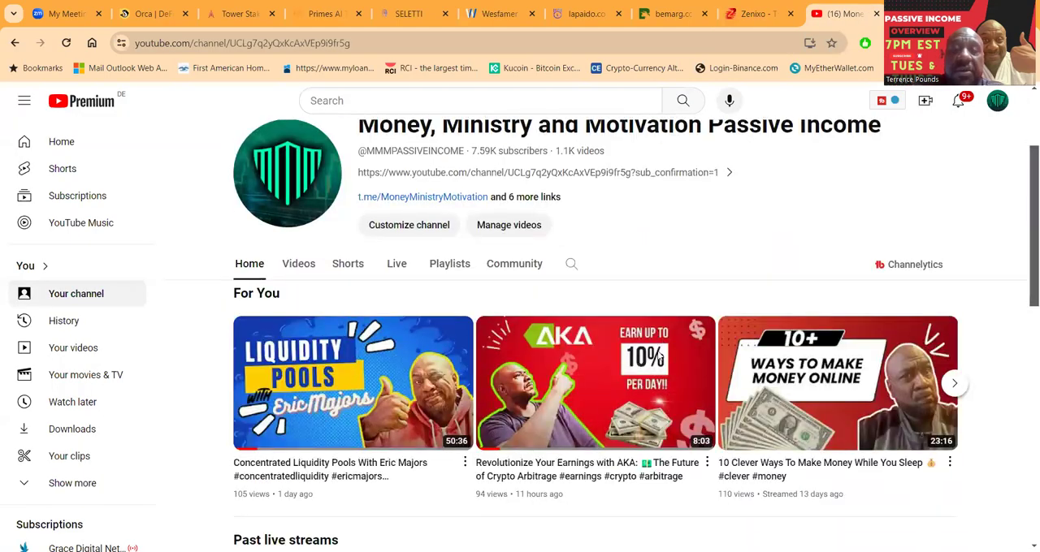
scroll("down", 3)
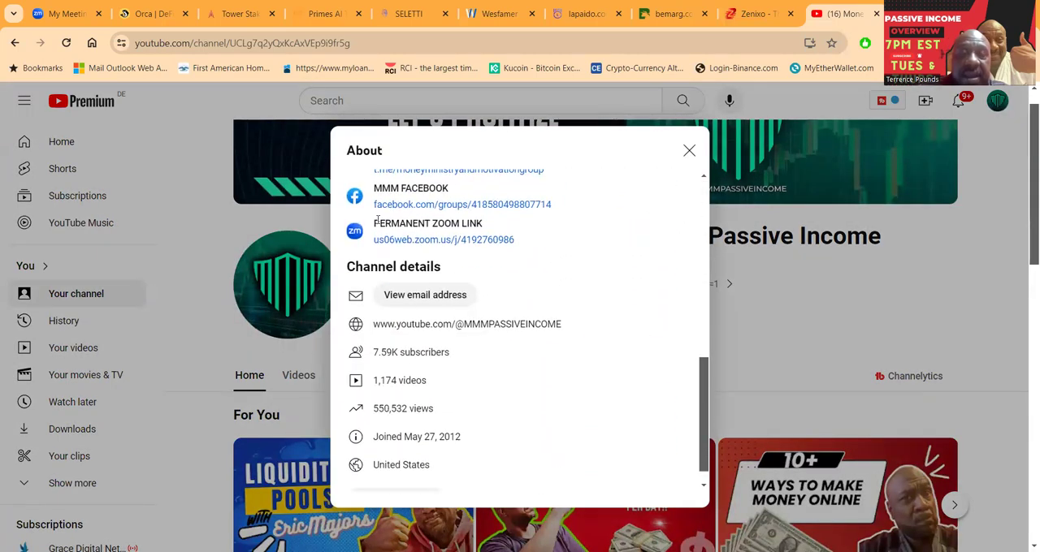
mouse_move(515, 215)
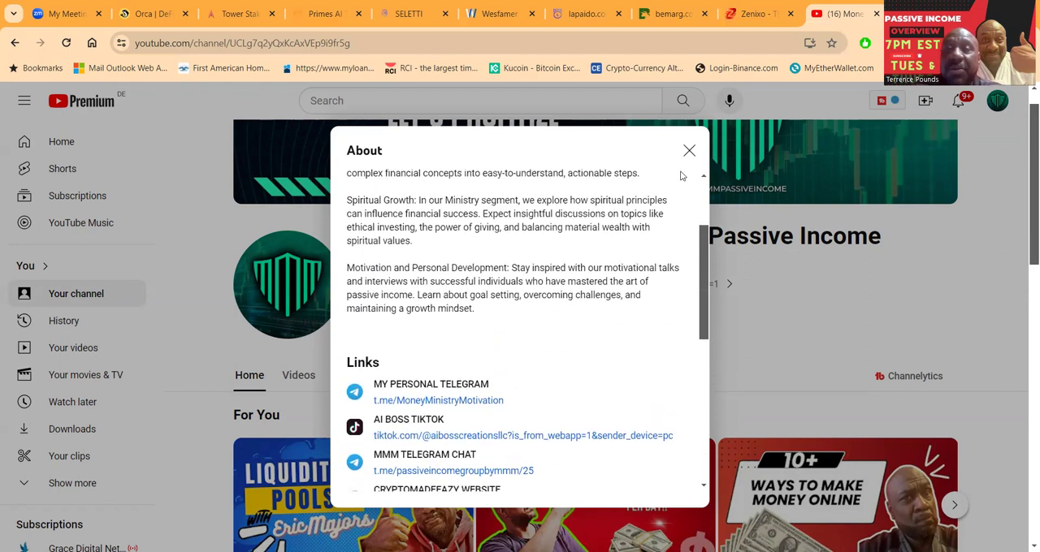
left_click(689, 150)
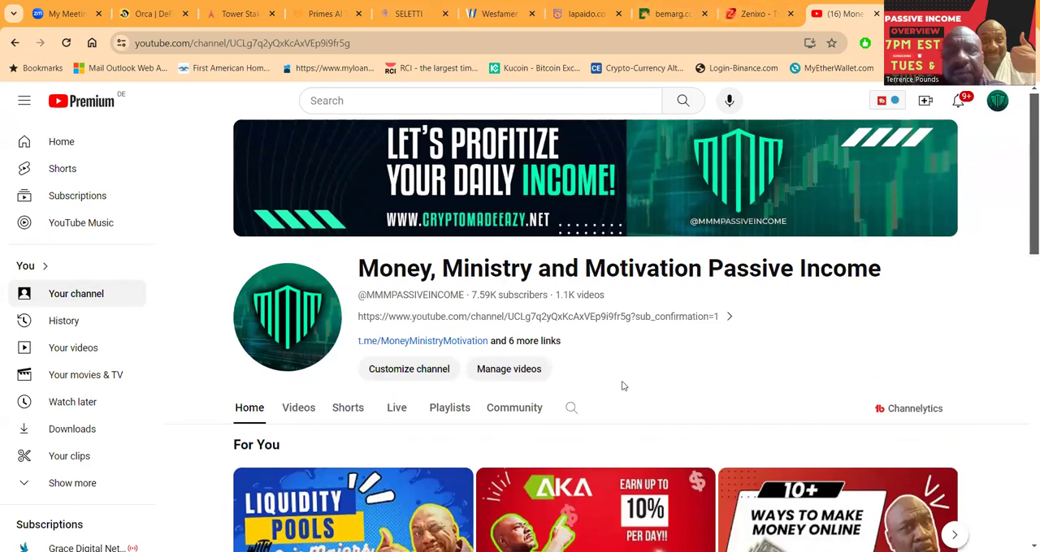
- Scroll through the channel's home feed of videos
scroll("down", 3)
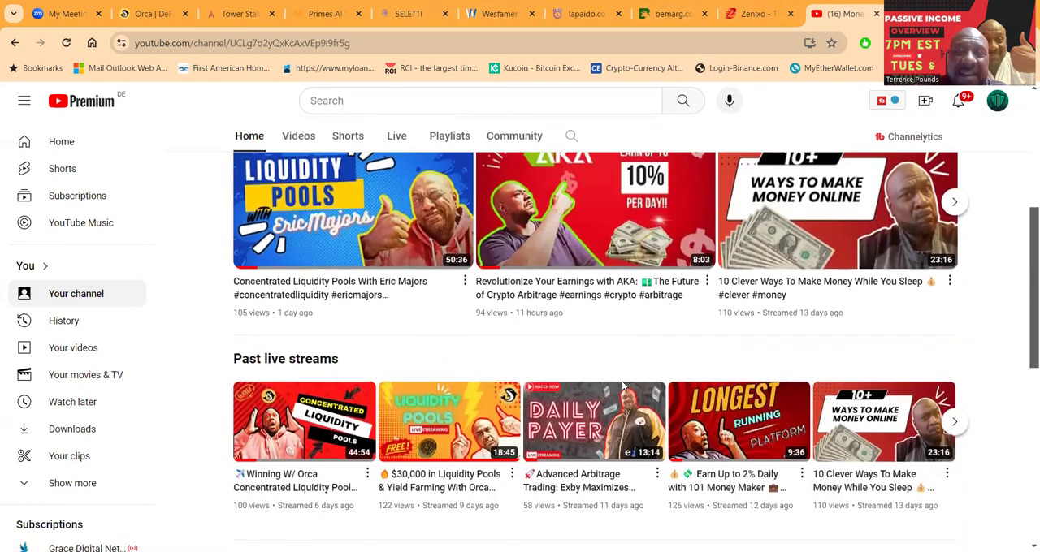
scroll("down", 3)
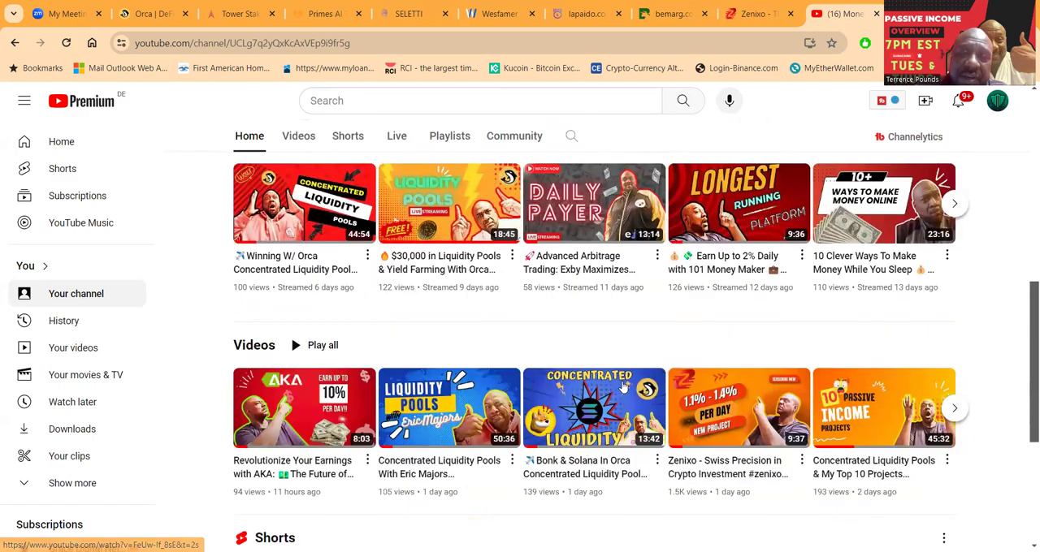
scroll("down", 3)
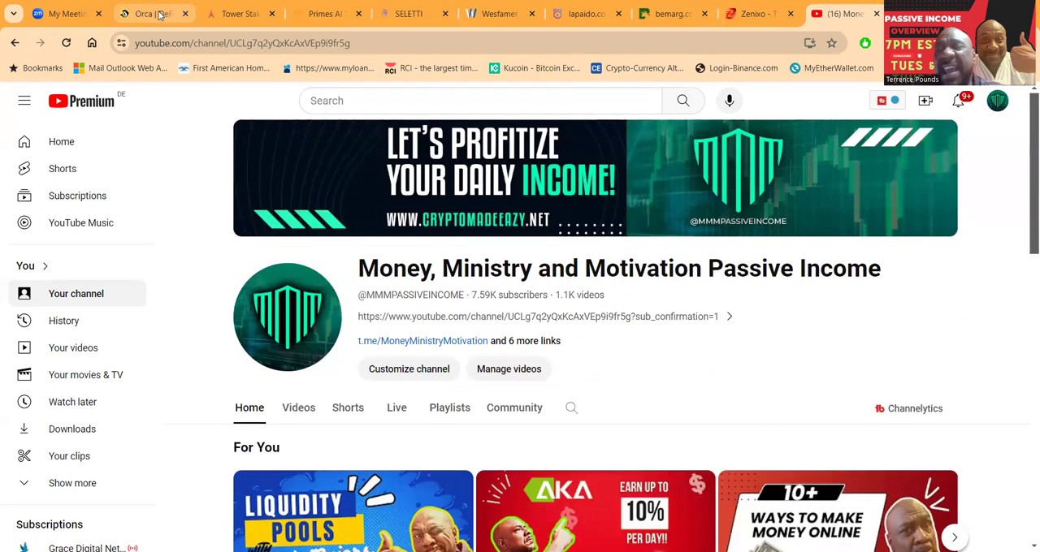
- View the Orca Portfolio with its $26,798.09 total and the in-range BONK/SOL position
left_click(150, 13)
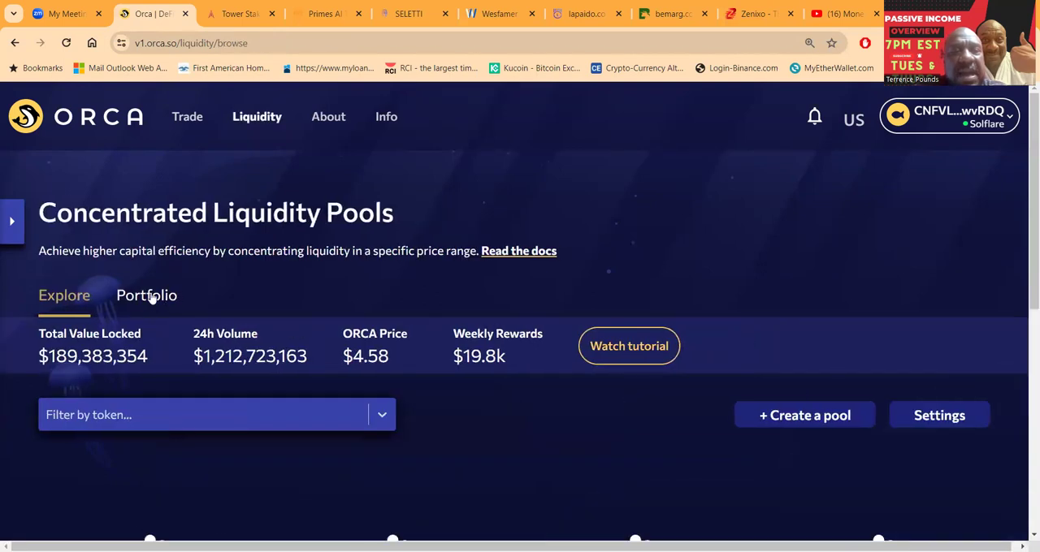
left_click(146, 296)
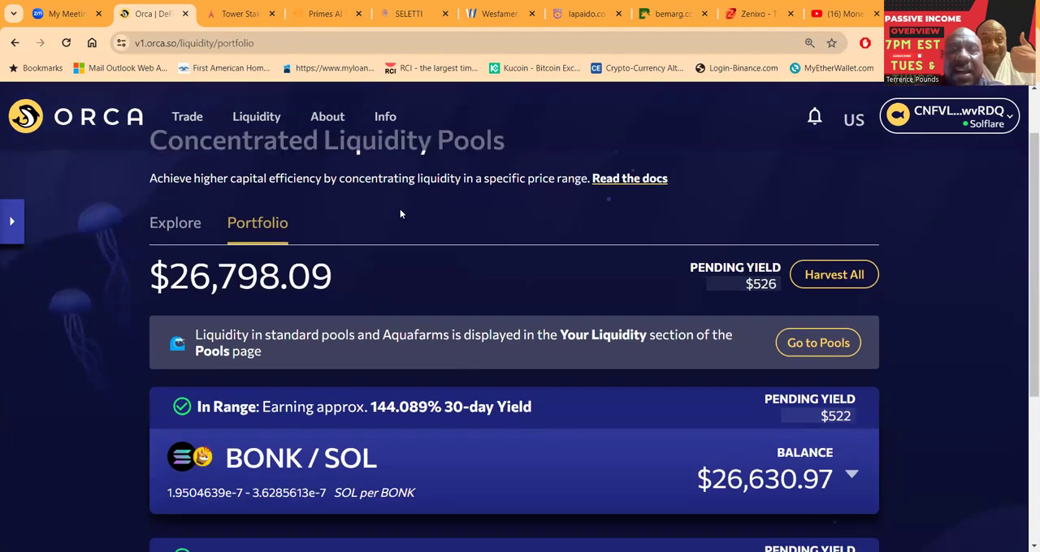
scroll("down", 3)
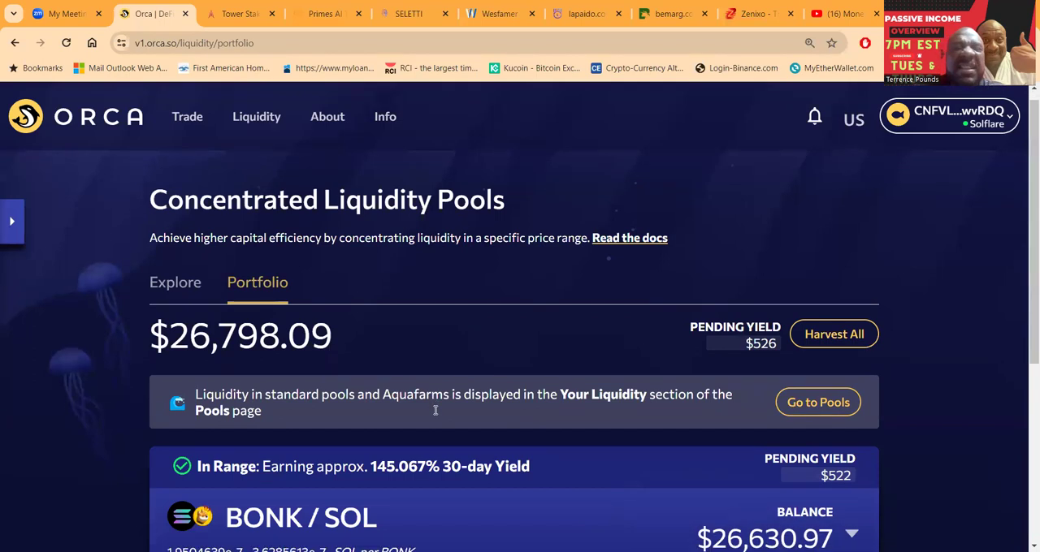
scroll("down", 3)
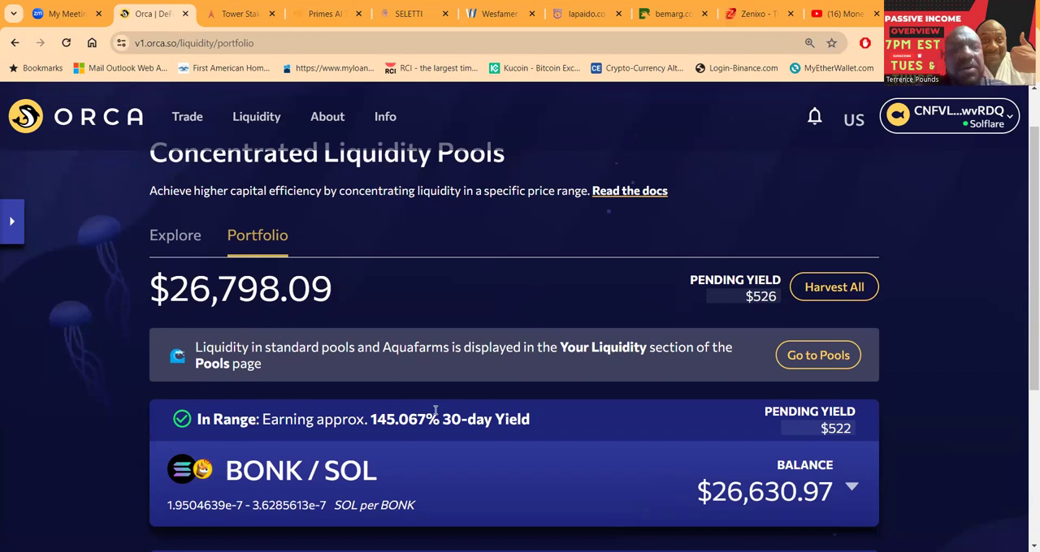
scroll("up", 3)
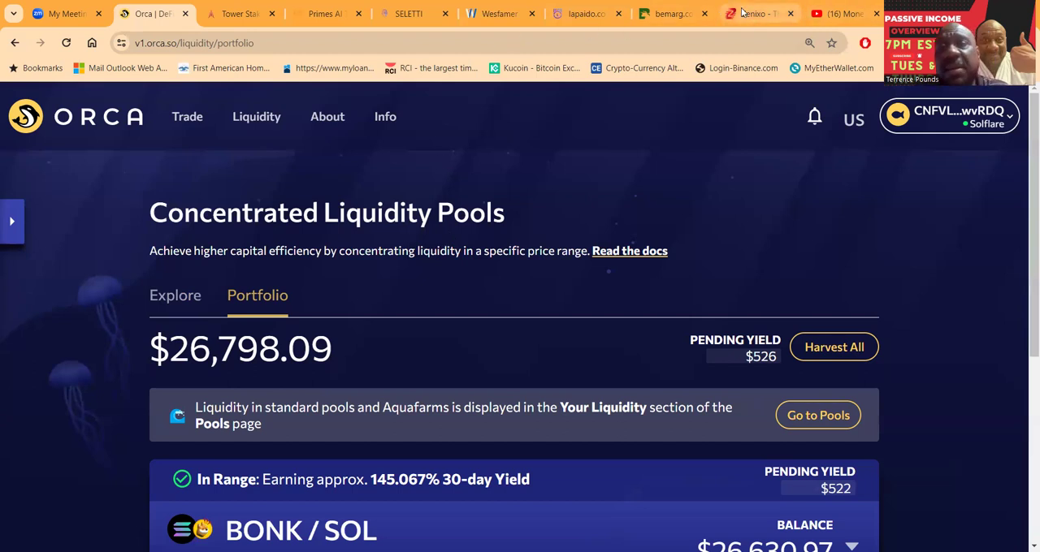
- Return to the Zenixo homepage and scroll to the Today's Withdrawal Proofs table
left_click(755, 13)
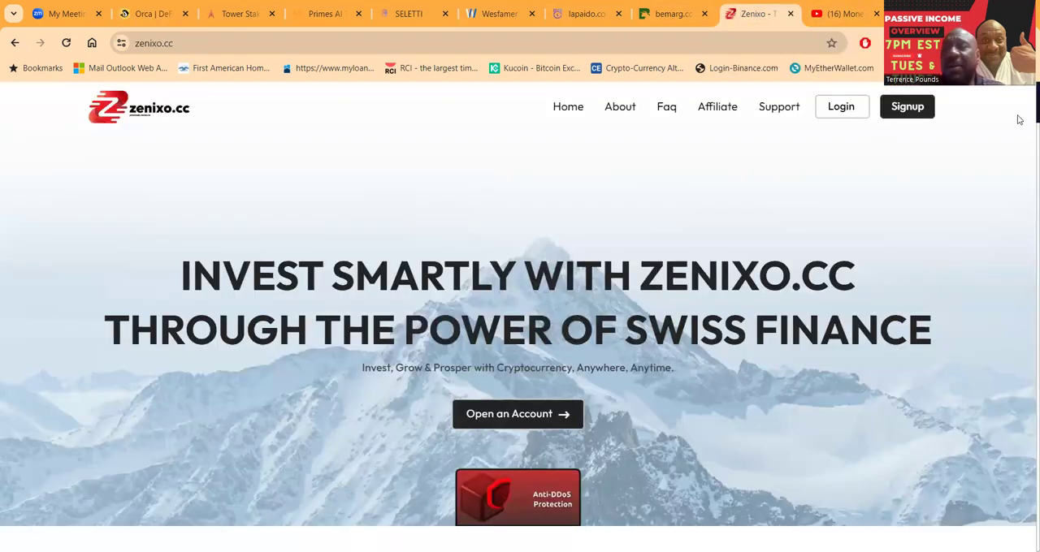
mouse_move(946, 151)
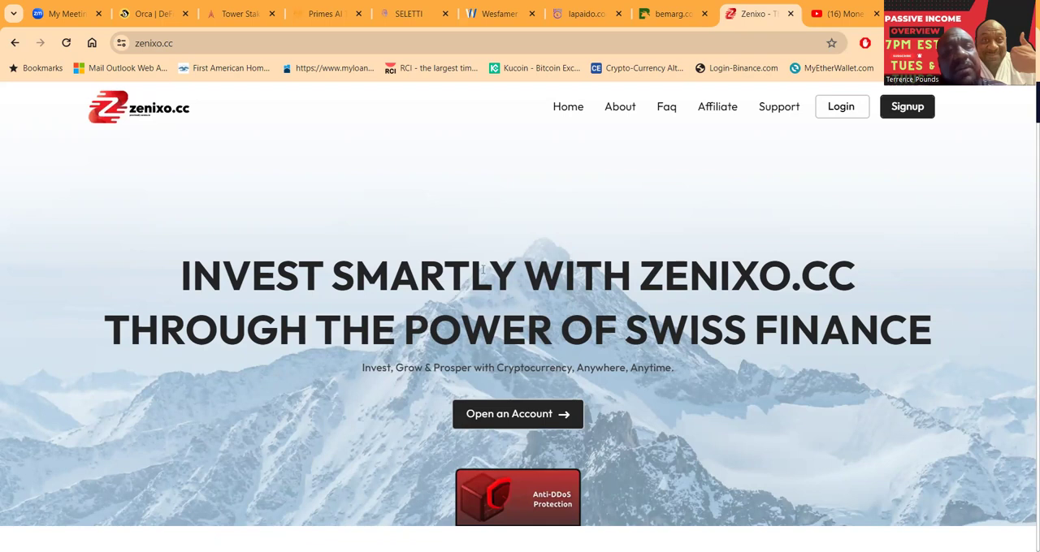
scroll("down", 3)
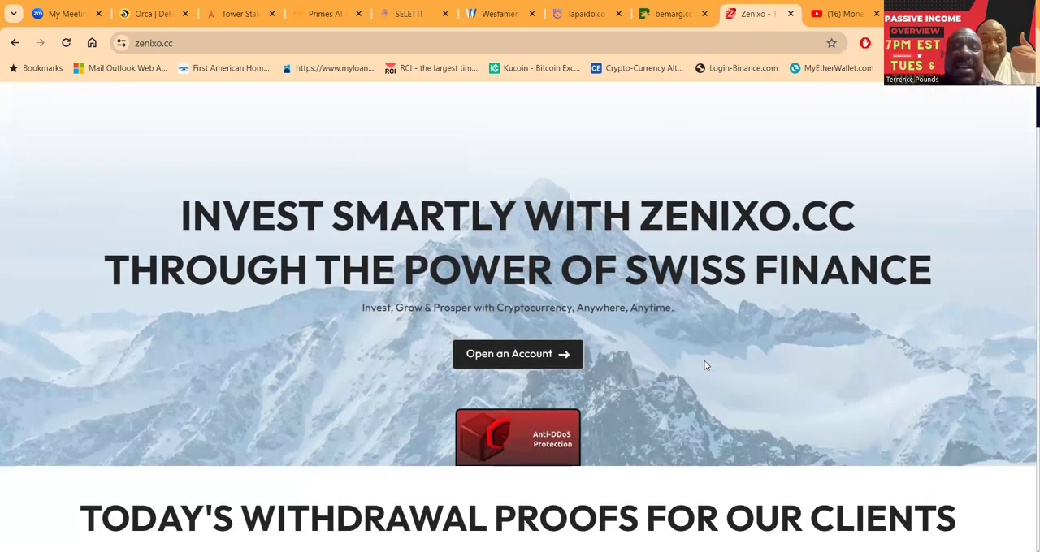
mouse_move(700, 354)
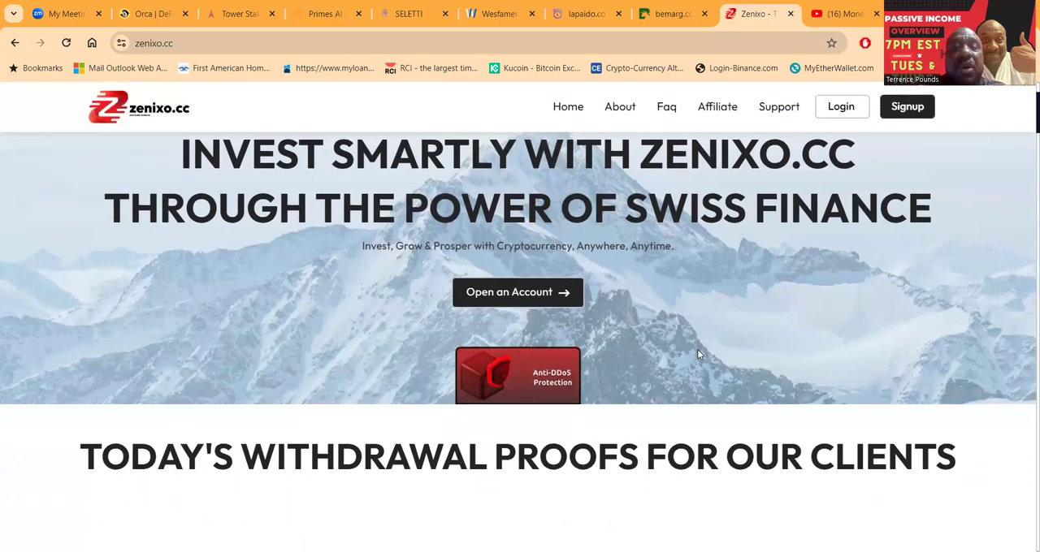
scroll("down", 3)
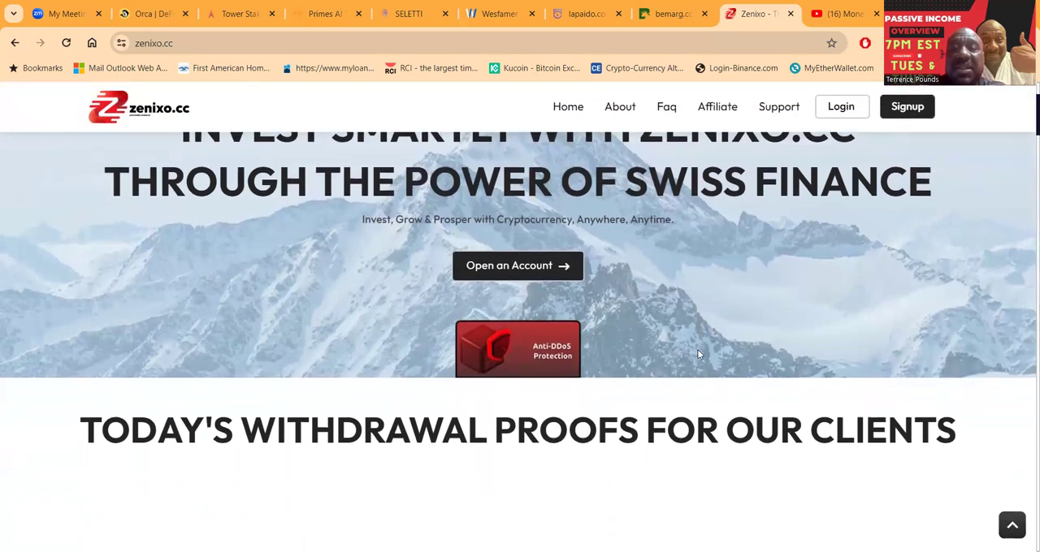
scroll("down", 3)
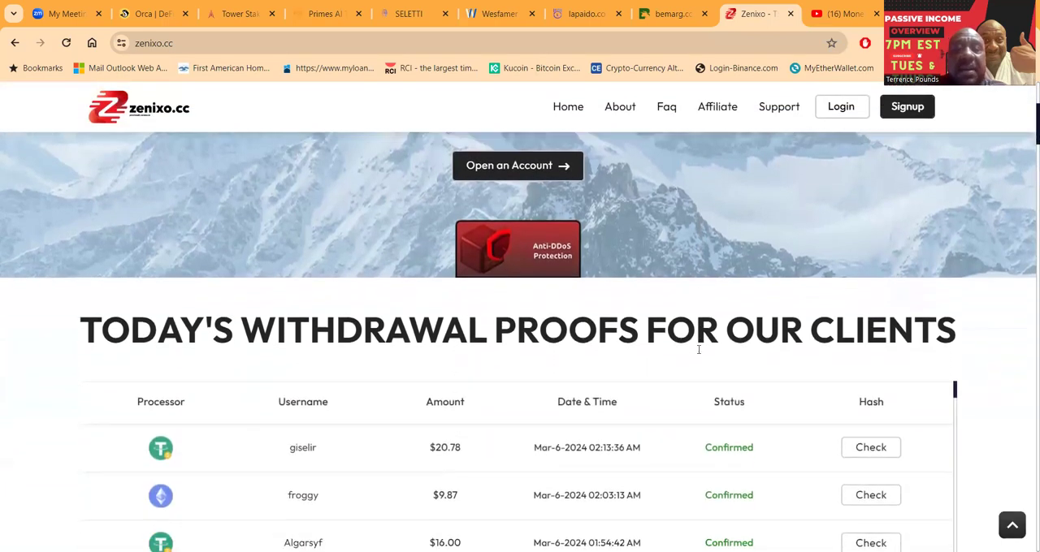
scroll("down", 3)
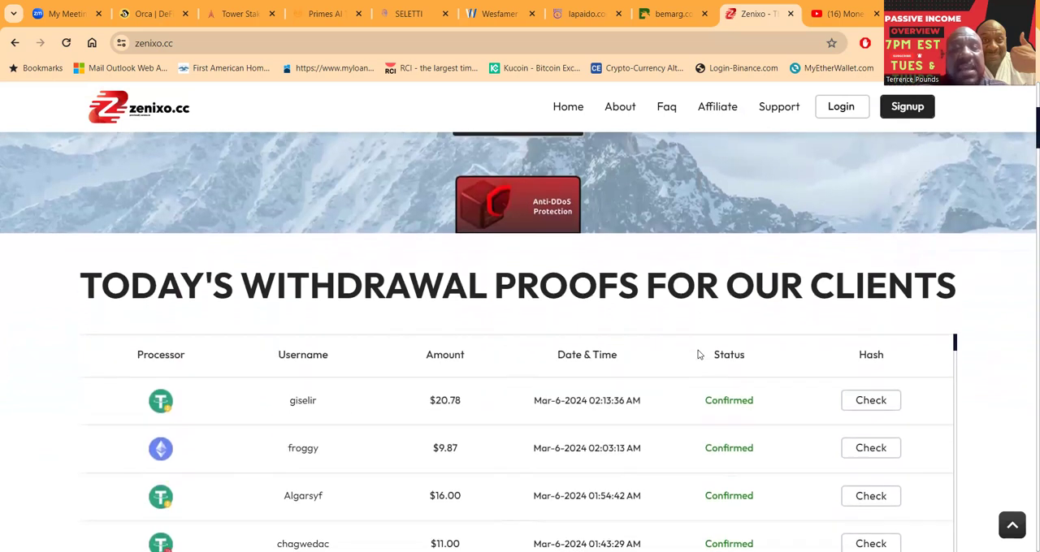
scroll("down", 3)
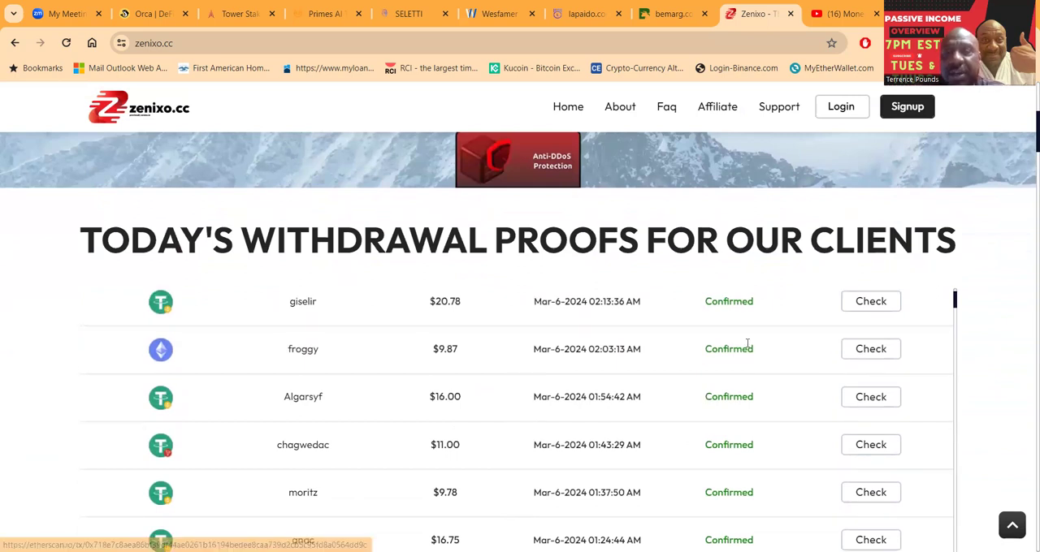
- Check the first listed withdrawal's hash on BscScan, landing on its human-verification page
left_click(871, 301)
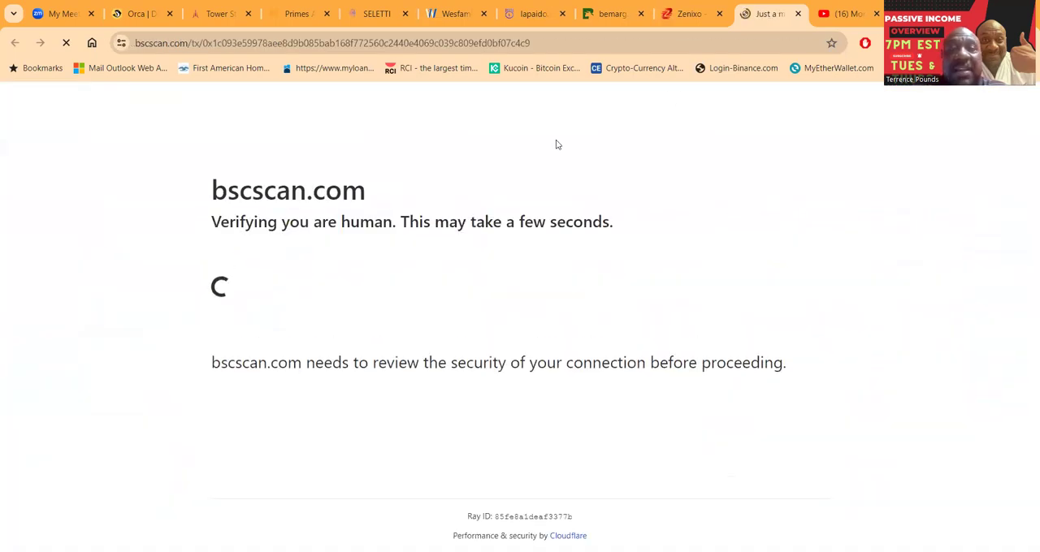
mouse_move(366, 208)
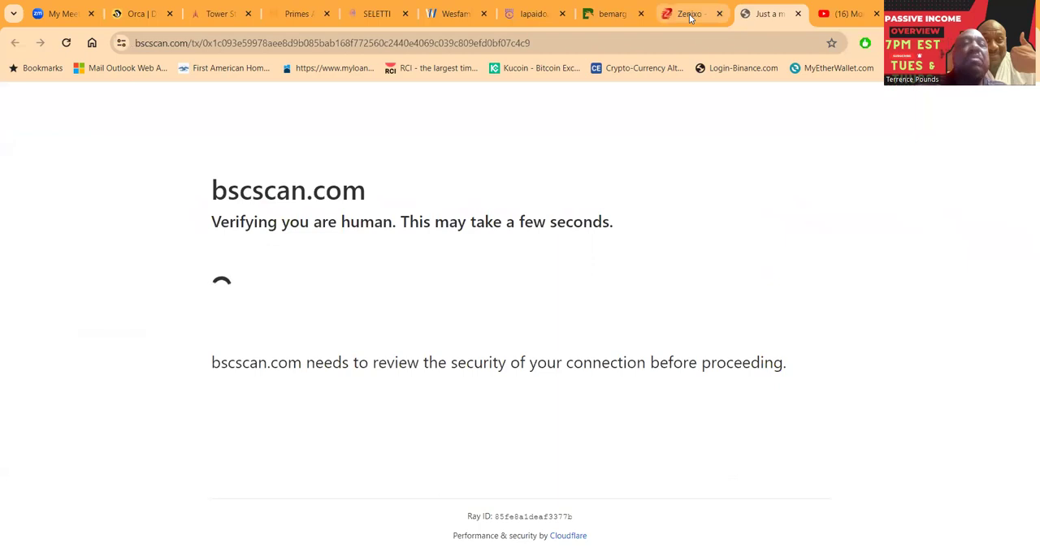
right_click(689, 13)
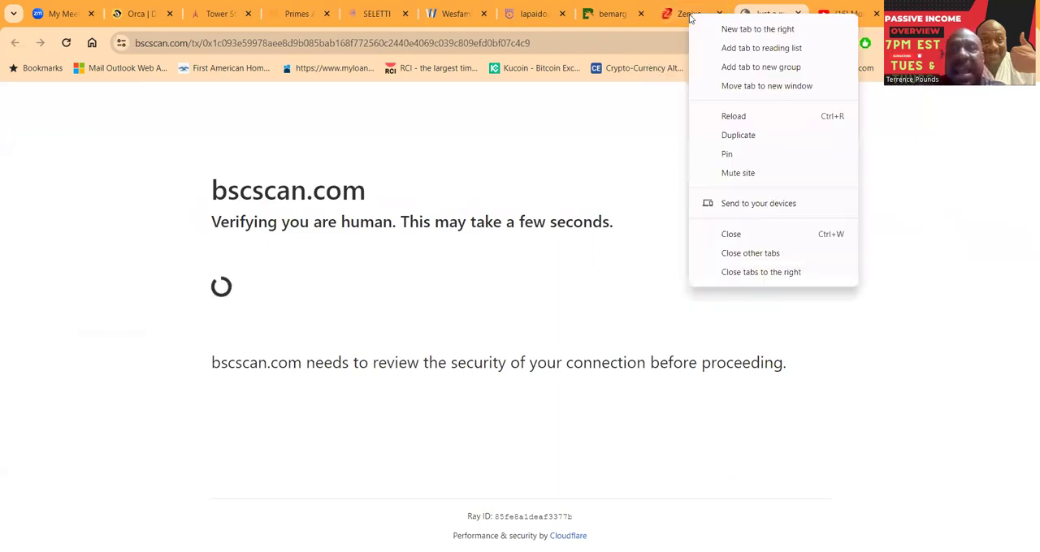
- Scroll the Zenixo homepage from the withdrawal proofs to the Zenixo Lite and Max plan cards
left_click(685, 13)
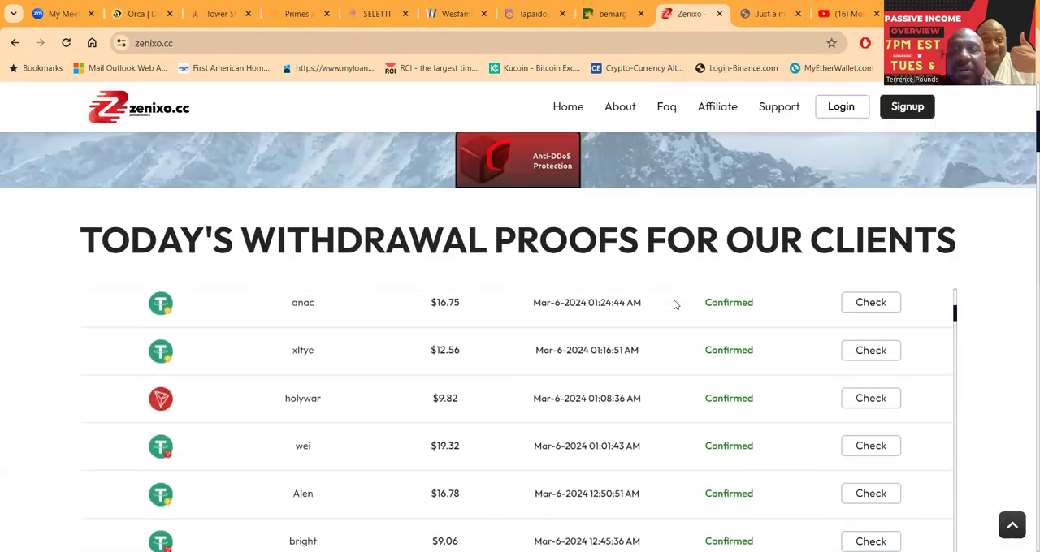
scroll("down", 3)
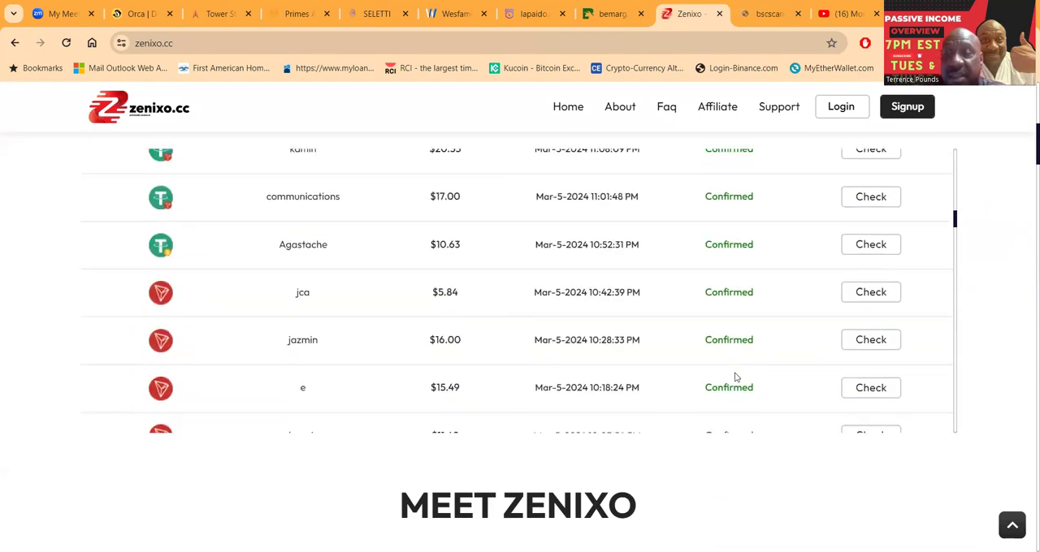
scroll("down", 3)
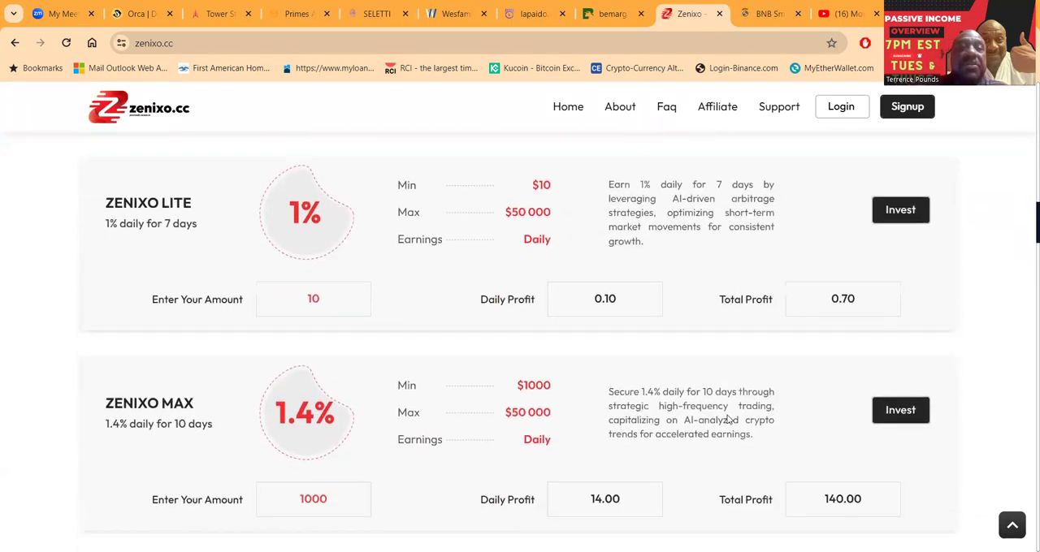
scroll("down", 3)
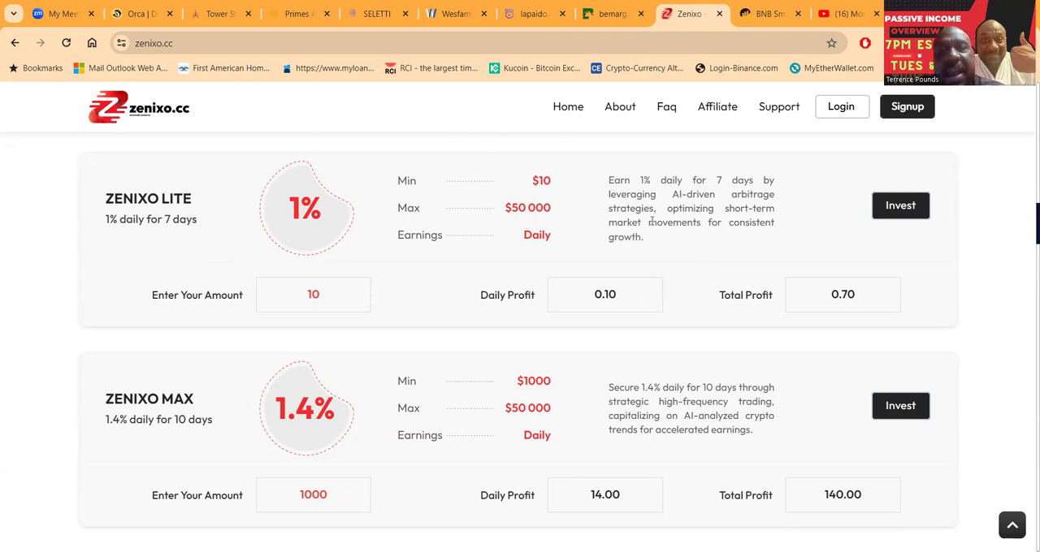
mouse_move(478, 182)
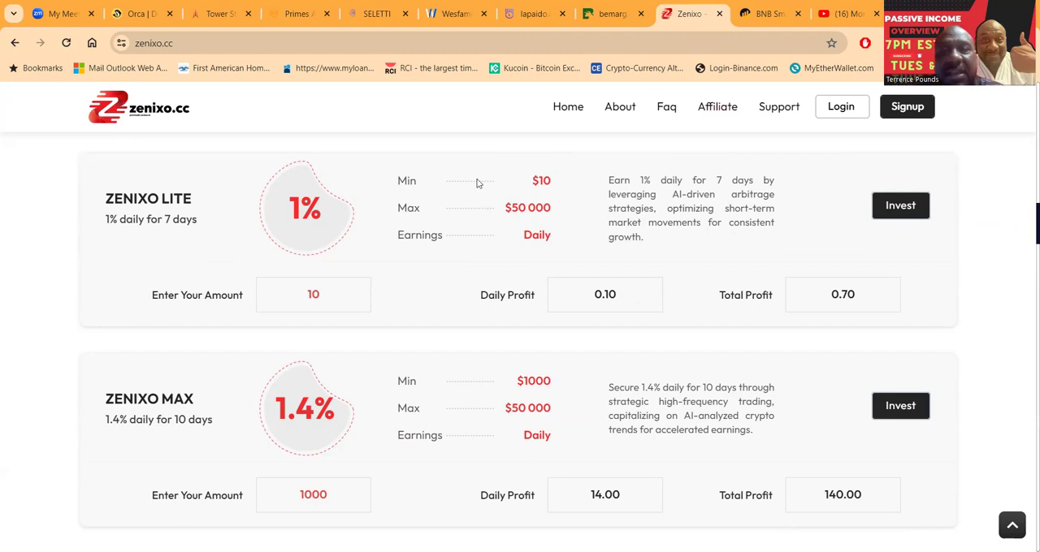
mouse_move(604, 193)
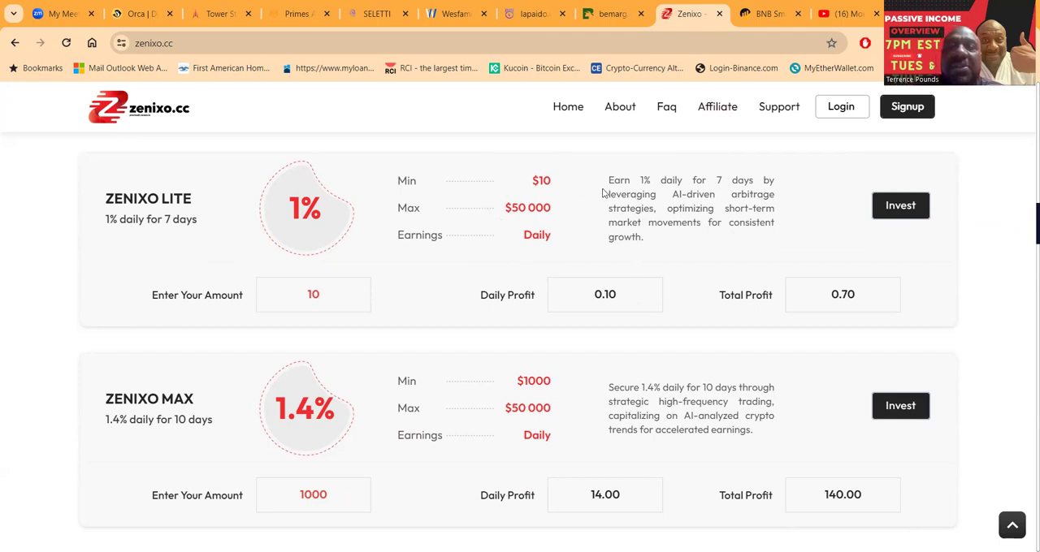
scroll("down", 3)
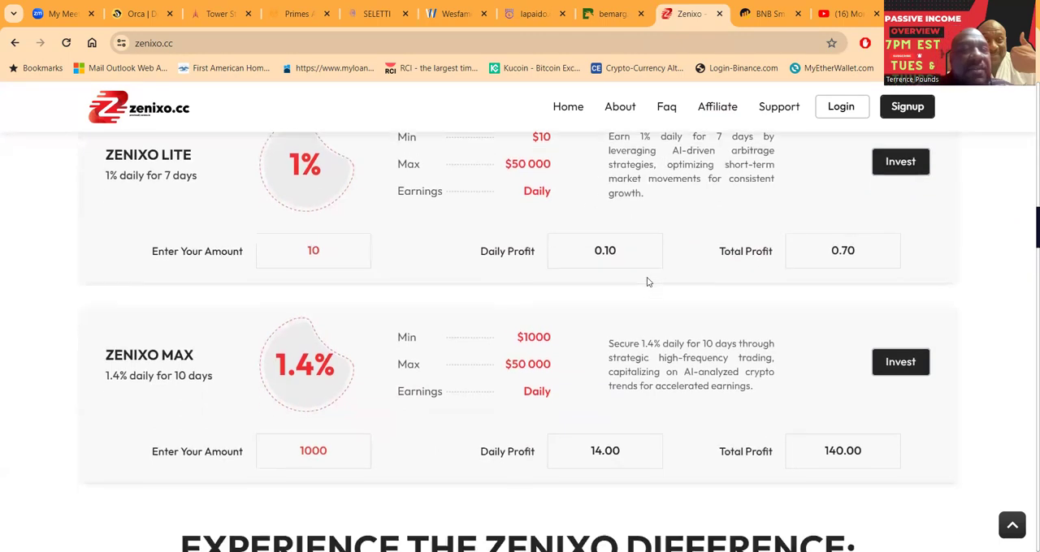
scroll("down", 3)
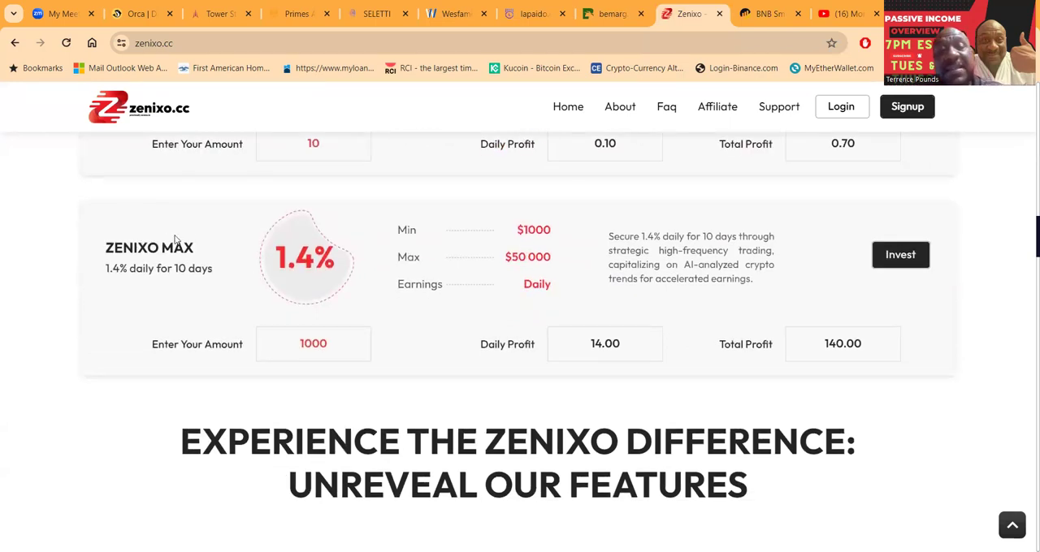
mouse_move(198, 247)
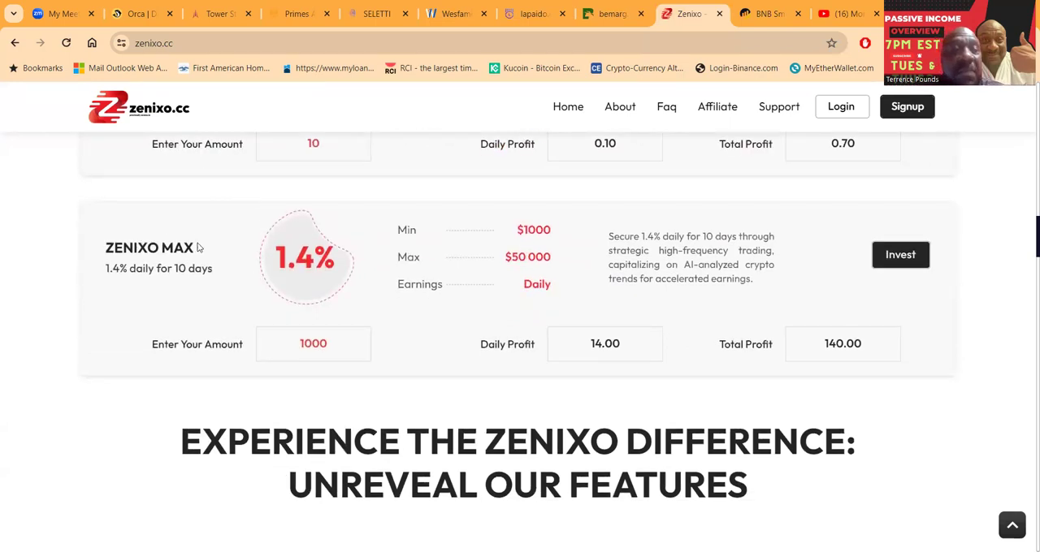
mouse_move(318, 276)
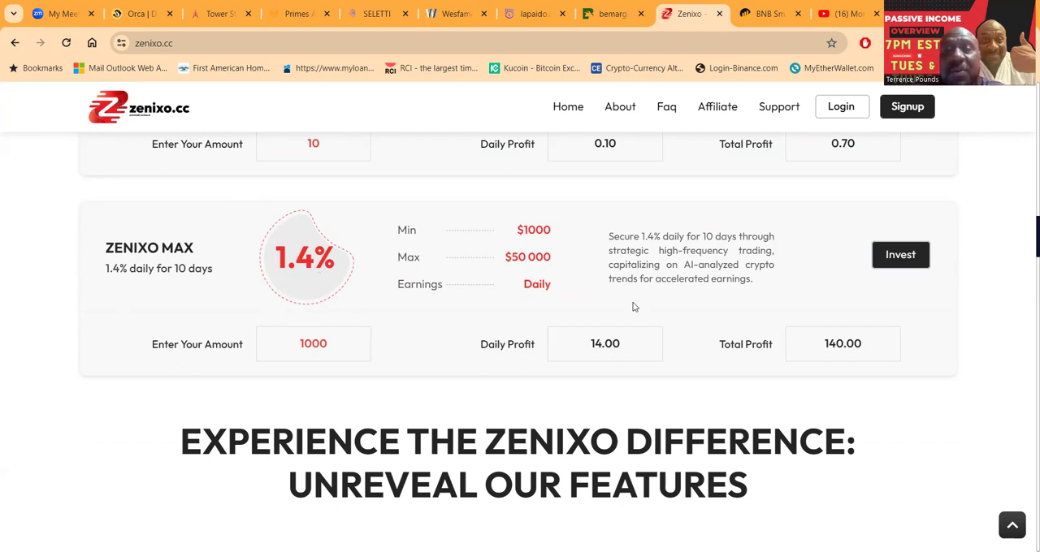
- Scroll past the crypto-destination intro and the features grid
scroll("down", 3)
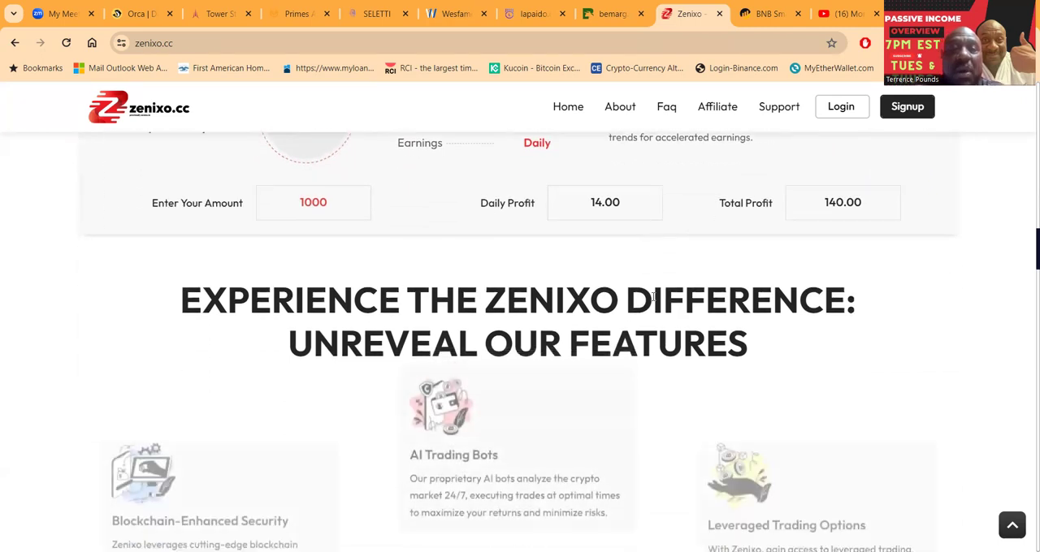
scroll("down", 3)
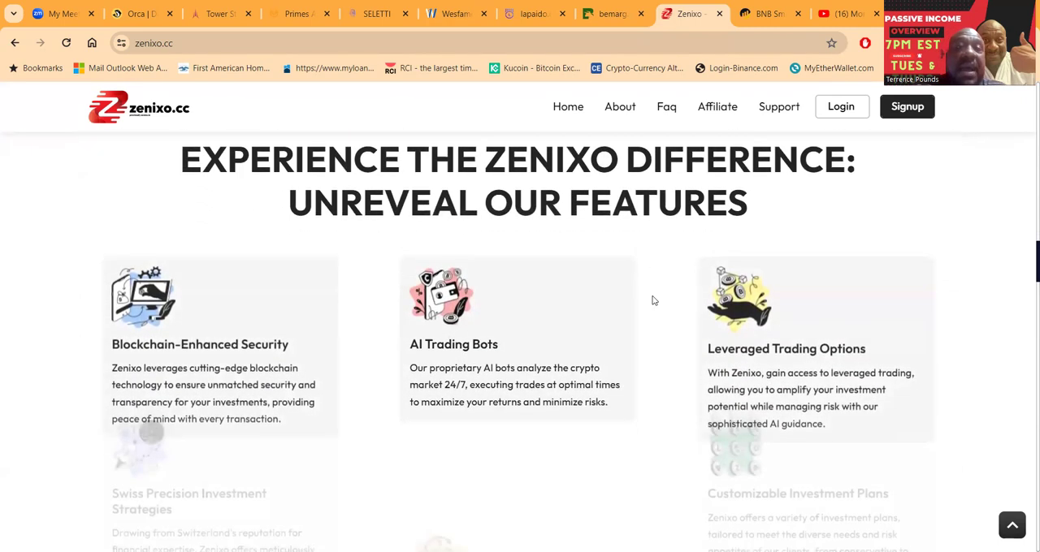
scroll("down", 3)
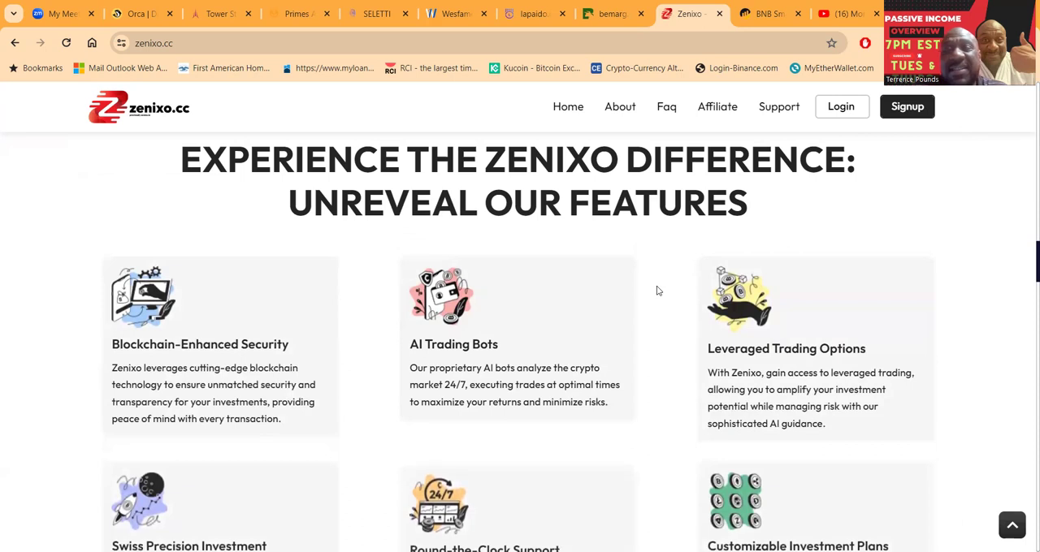
mouse_move(665, 344)
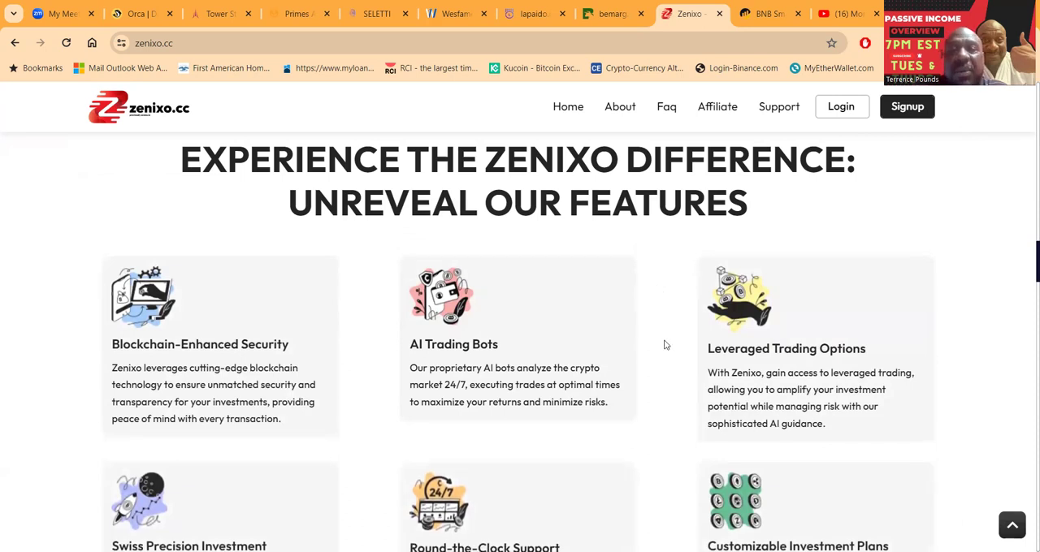
scroll("down", 3)
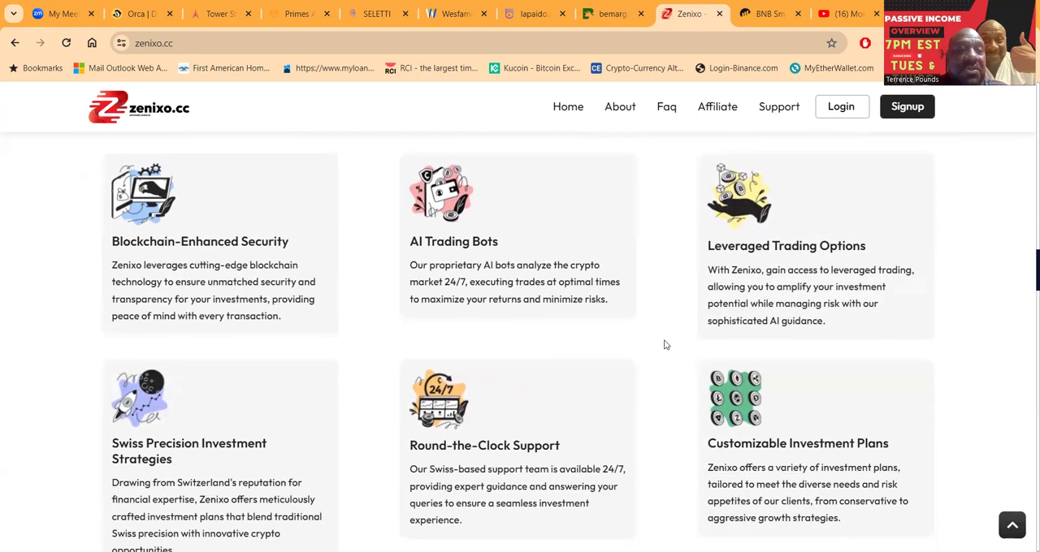
scroll("down", 3)
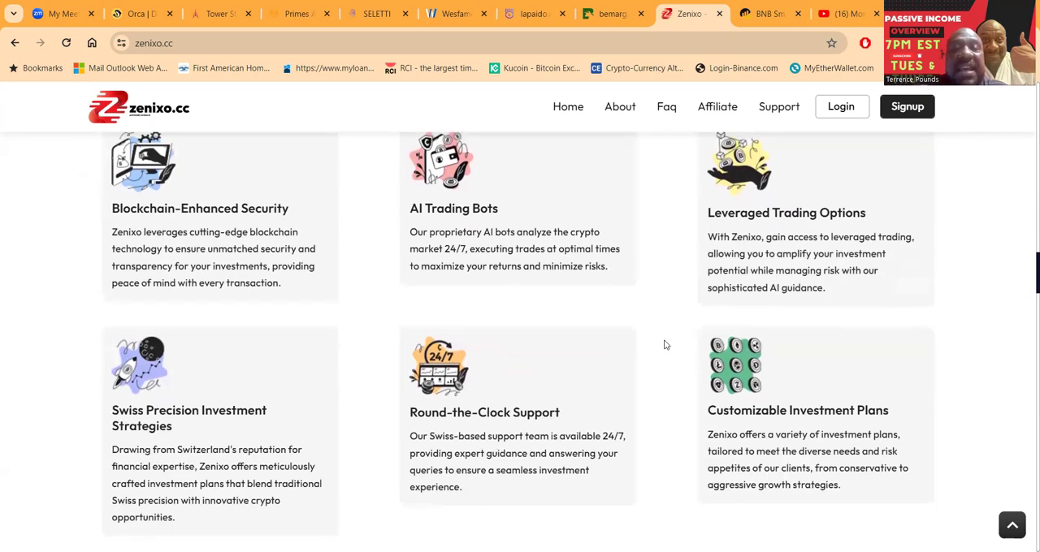
scroll("down", 3)
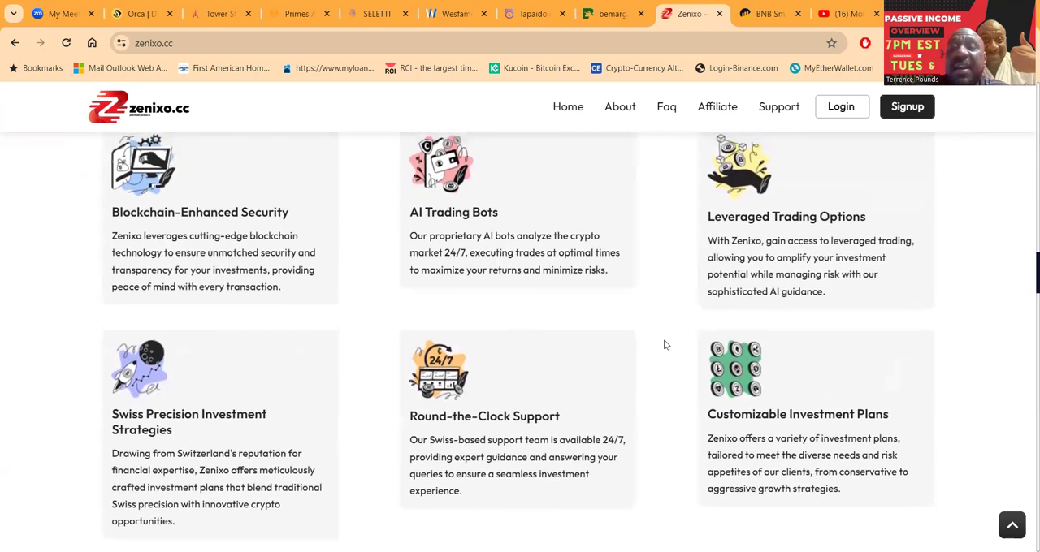
scroll("down", 3)
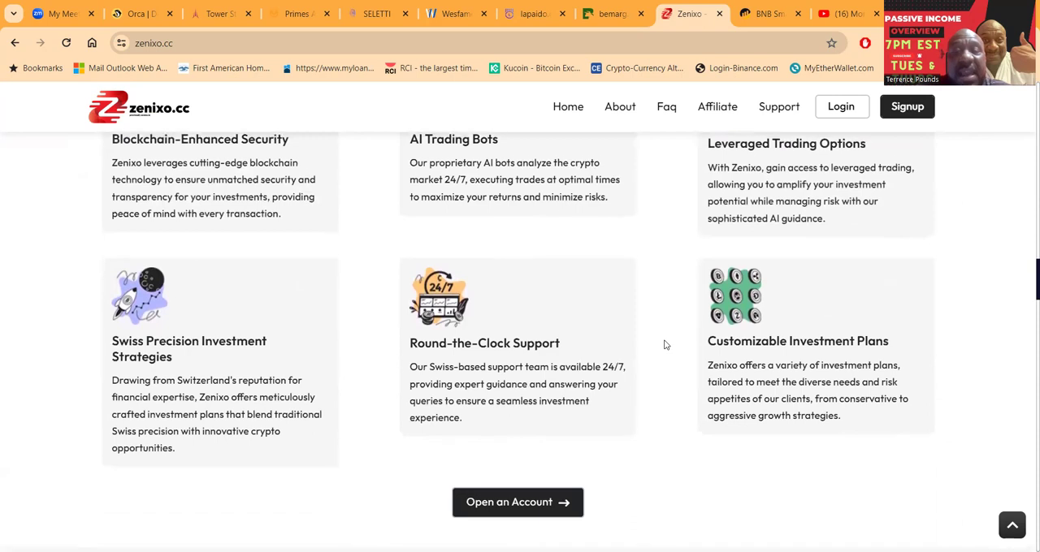
scroll("down", 3)
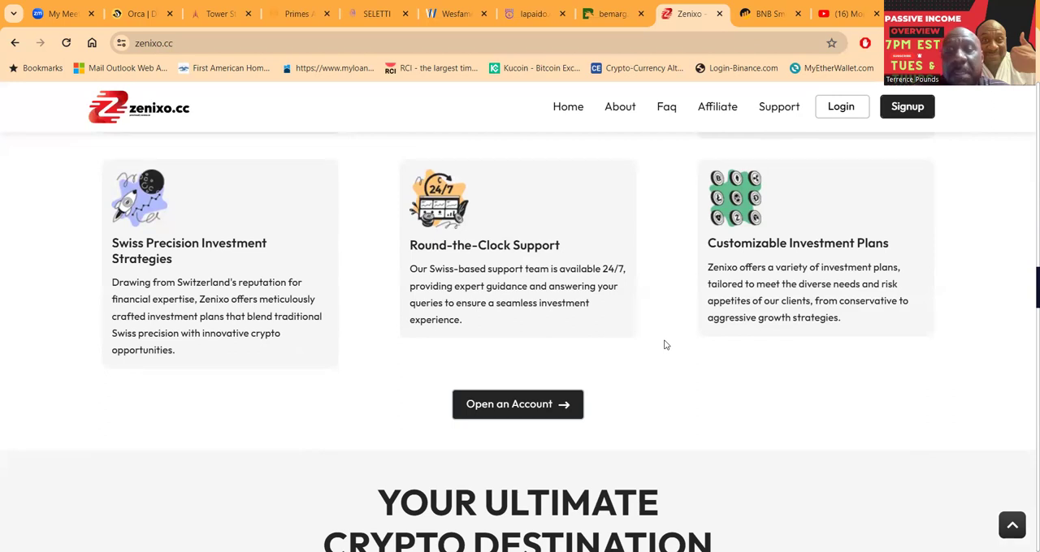
- Scroll past the account dashboard mock-up to the Easy Investing, Statistics section
scroll("down", 3)
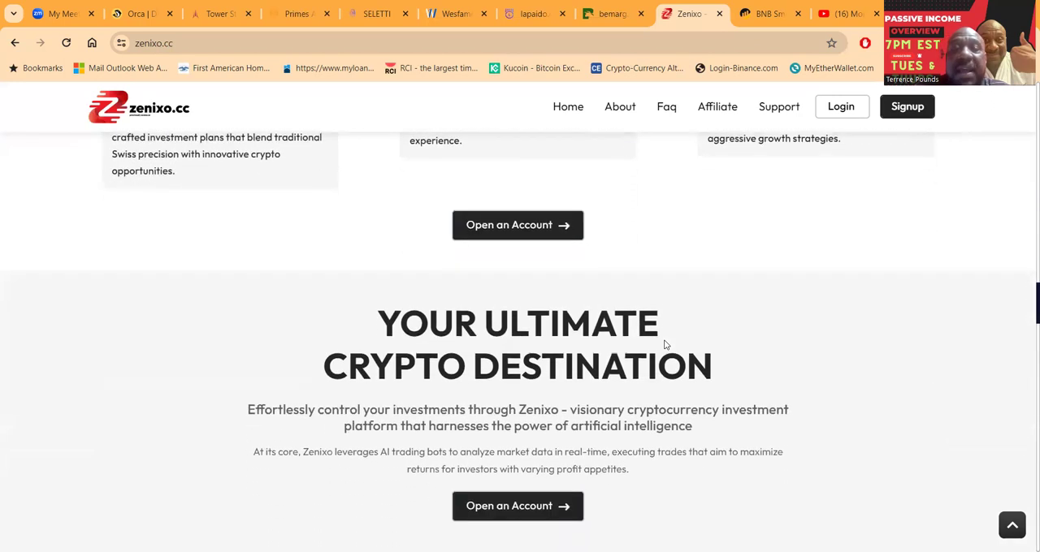
scroll("down", 3)
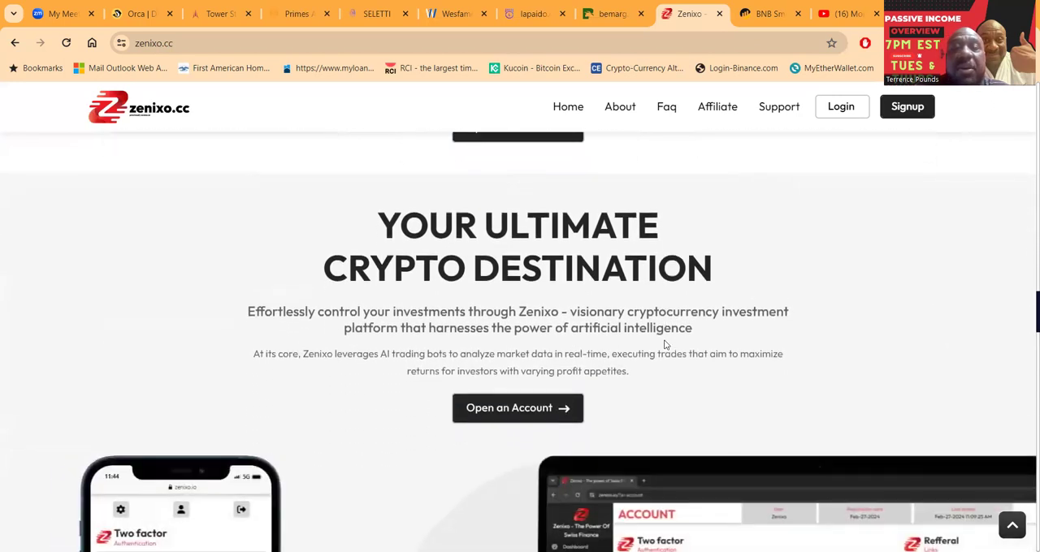
scroll("down", 3)
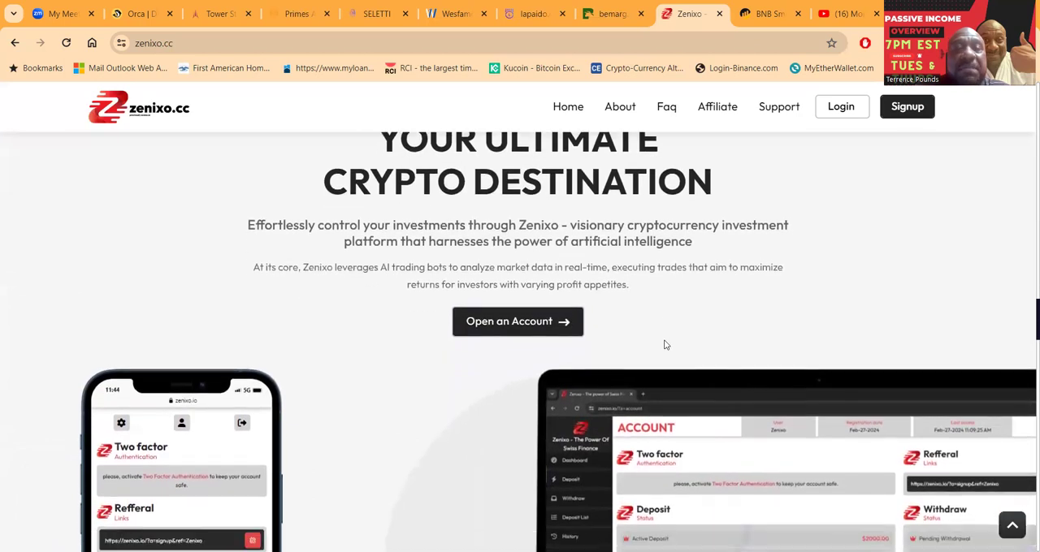
scroll("down", 3)
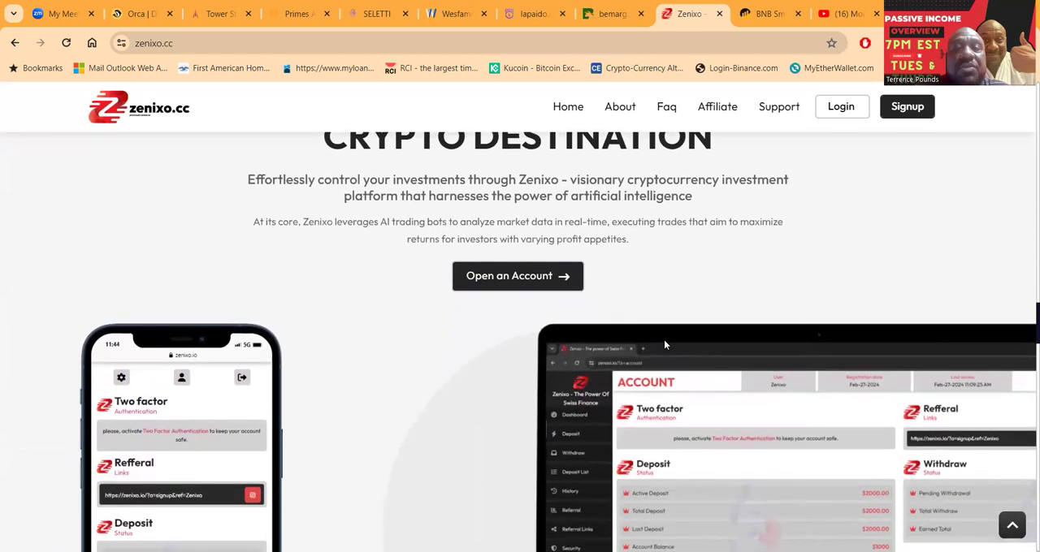
scroll("down", 3)
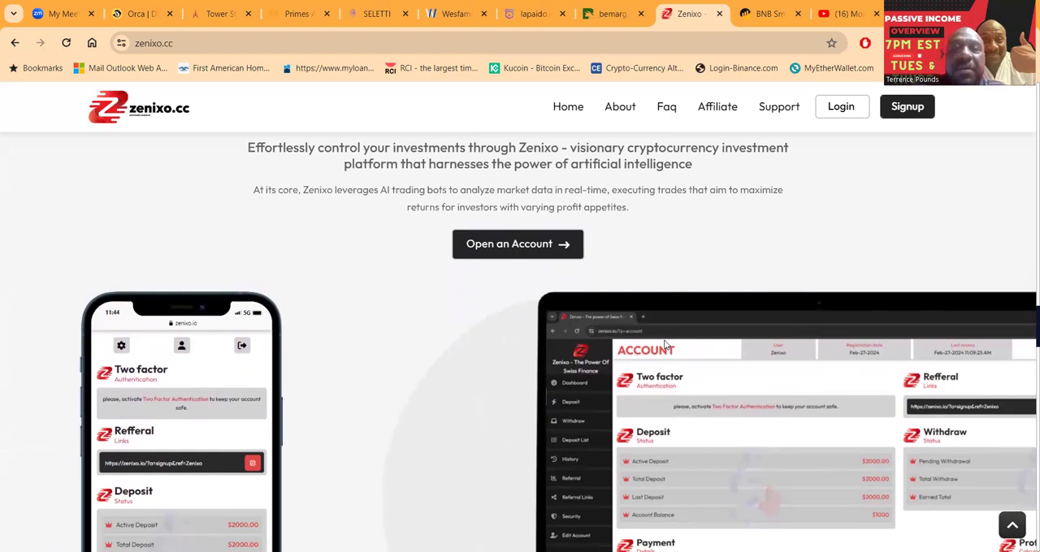
scroll("down", 3)
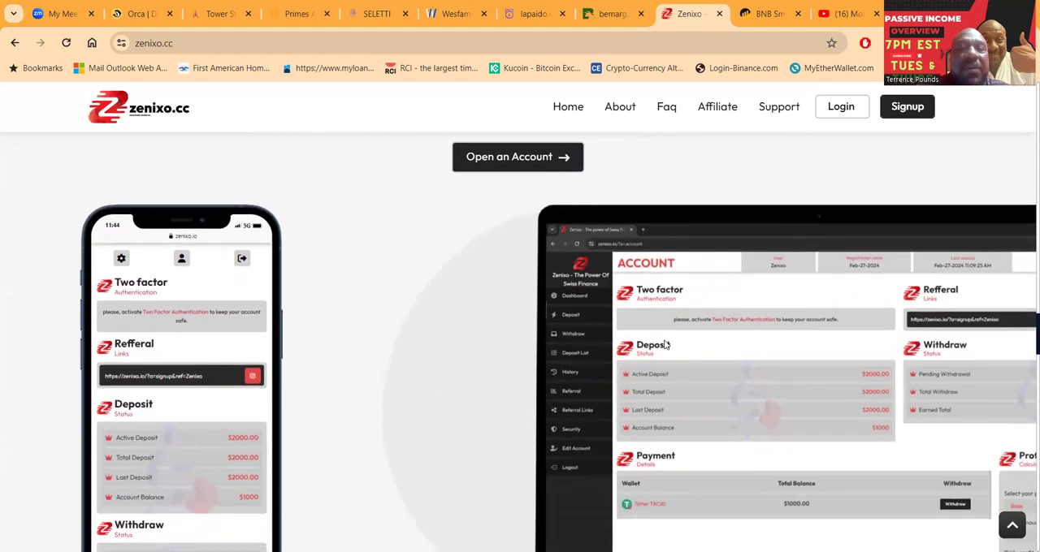
scroll("down", 3)
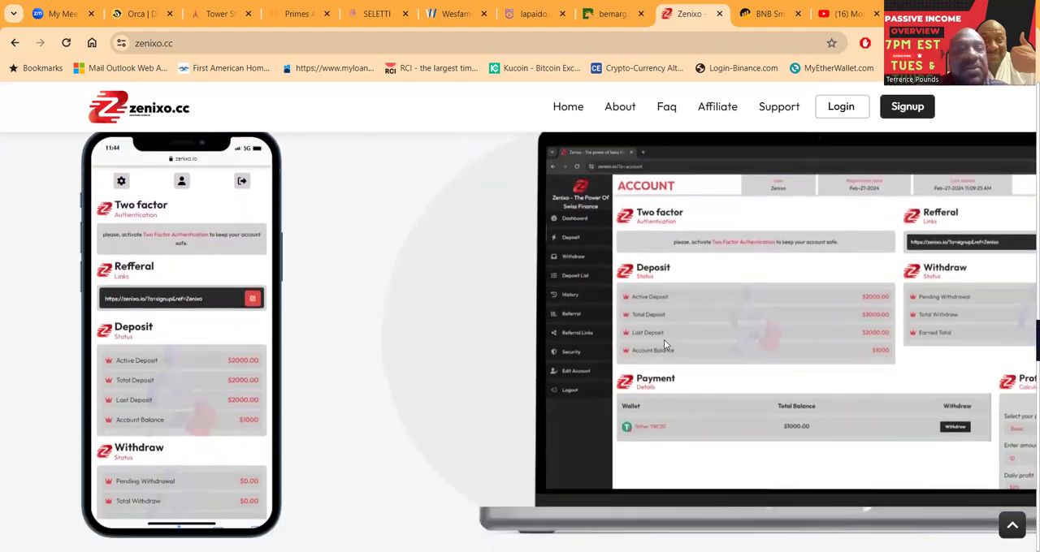
scroll("down", 3)
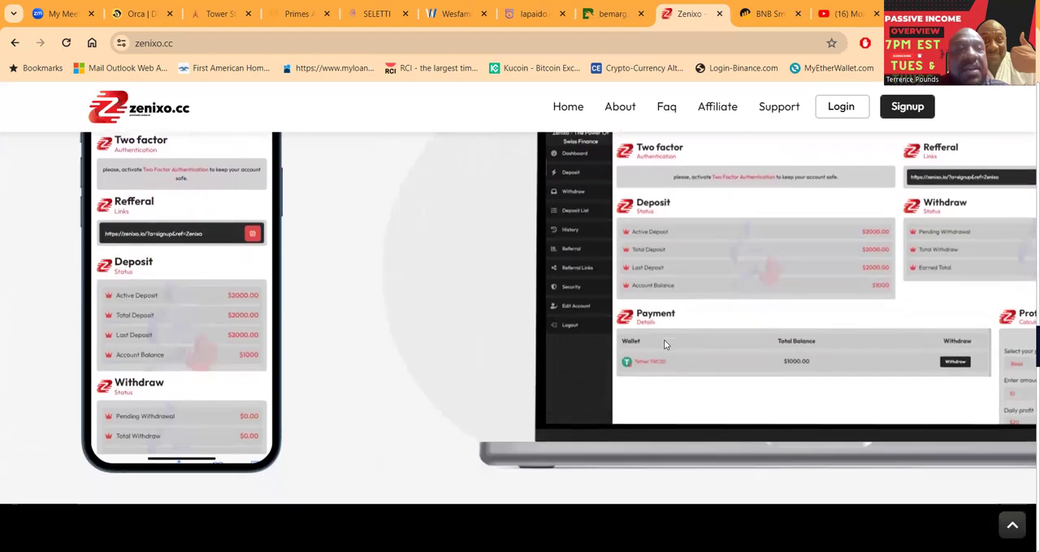
scroll("down", 3)
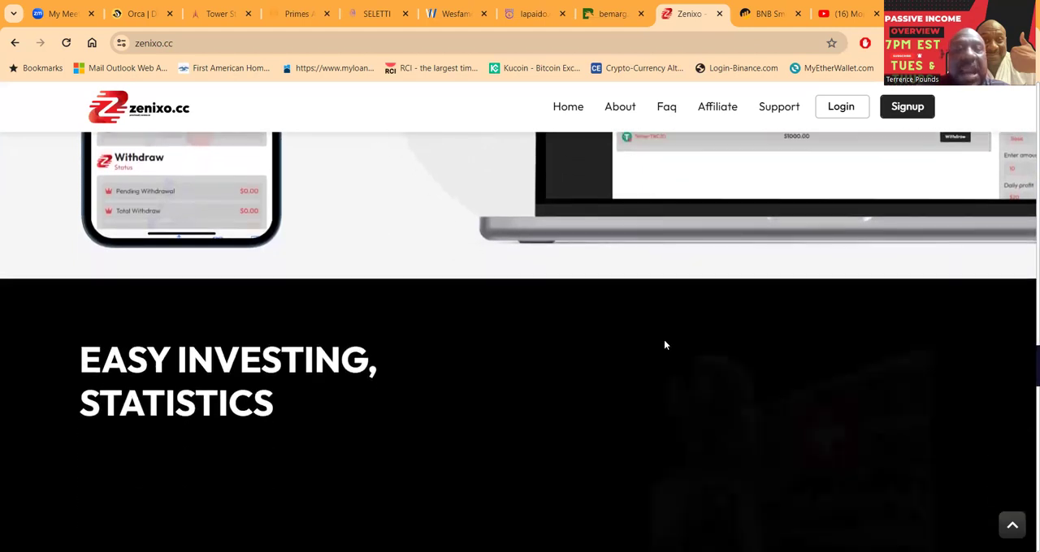
scroll("down", 3)
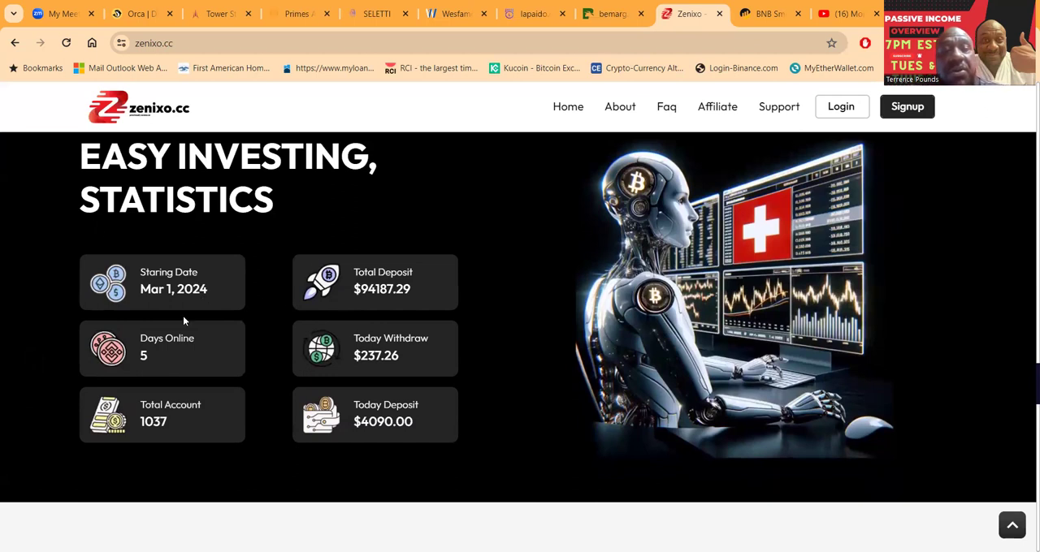
mouse_move(367, 309)
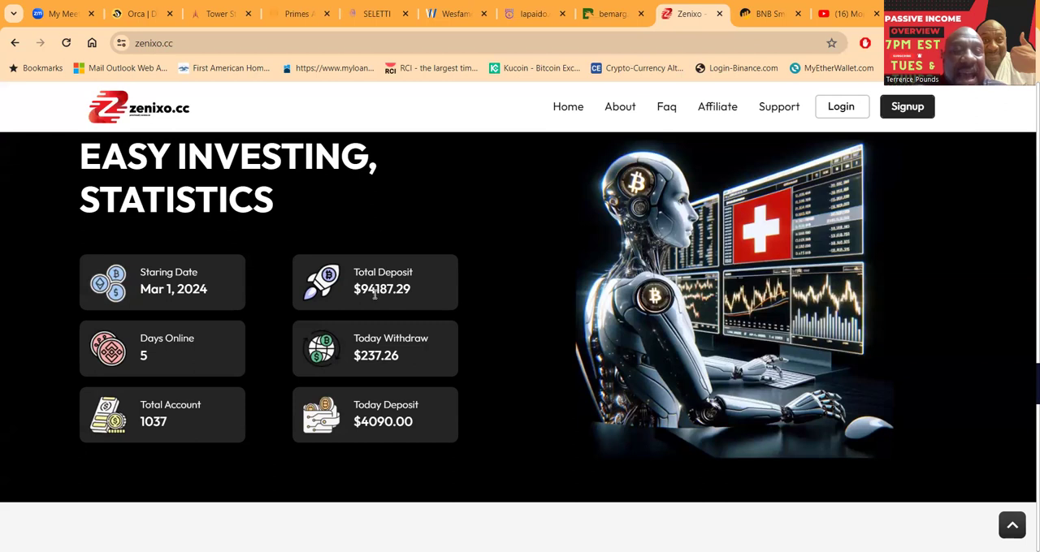
mouse_move(247, 344)
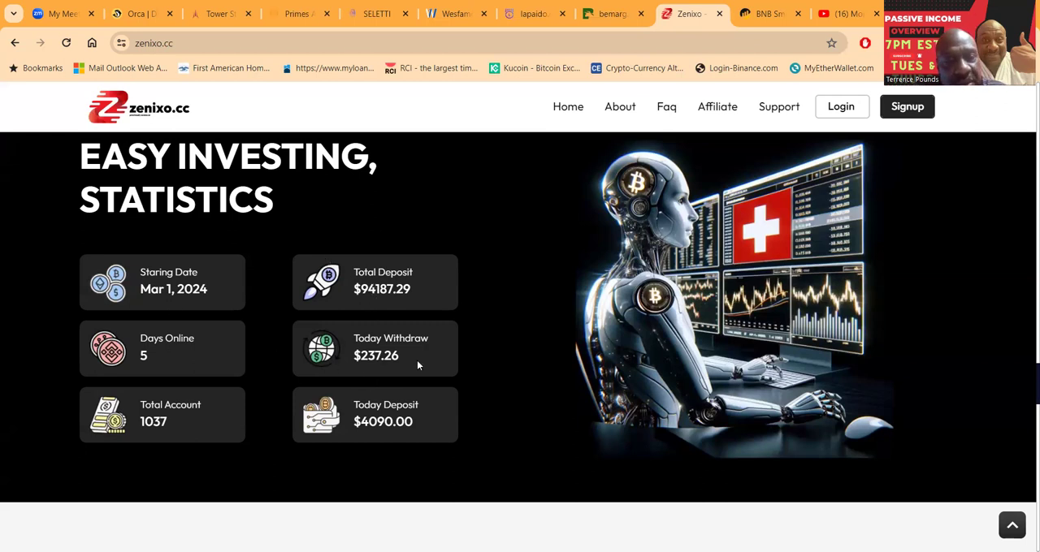
mouse_move(182, 415)
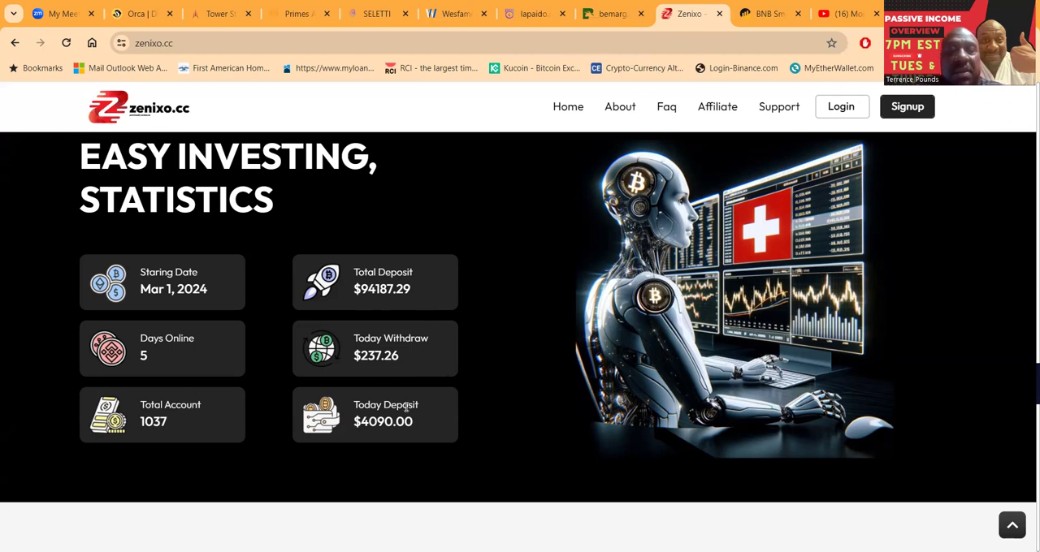
scroll("down", 3)
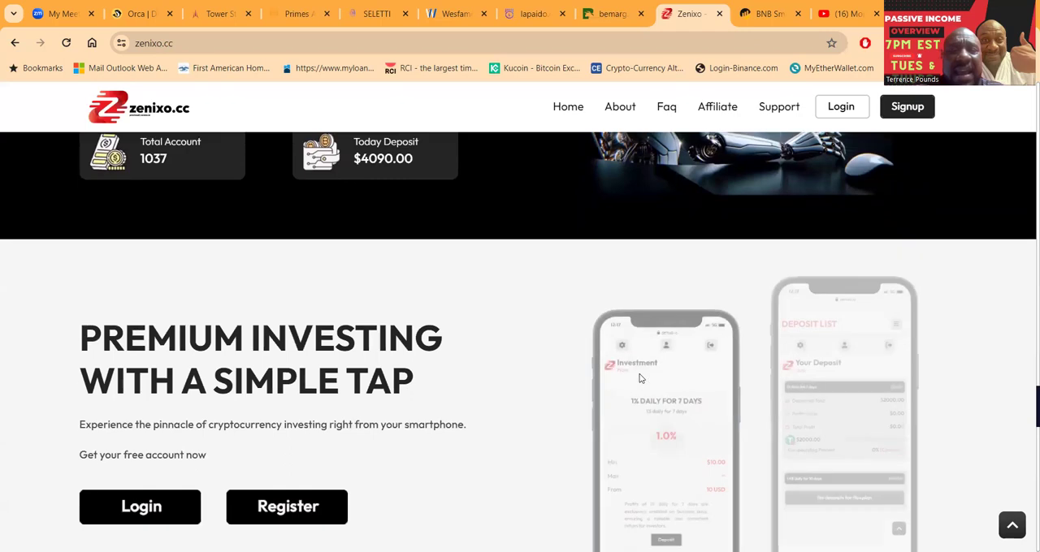
scroll("down", 3)
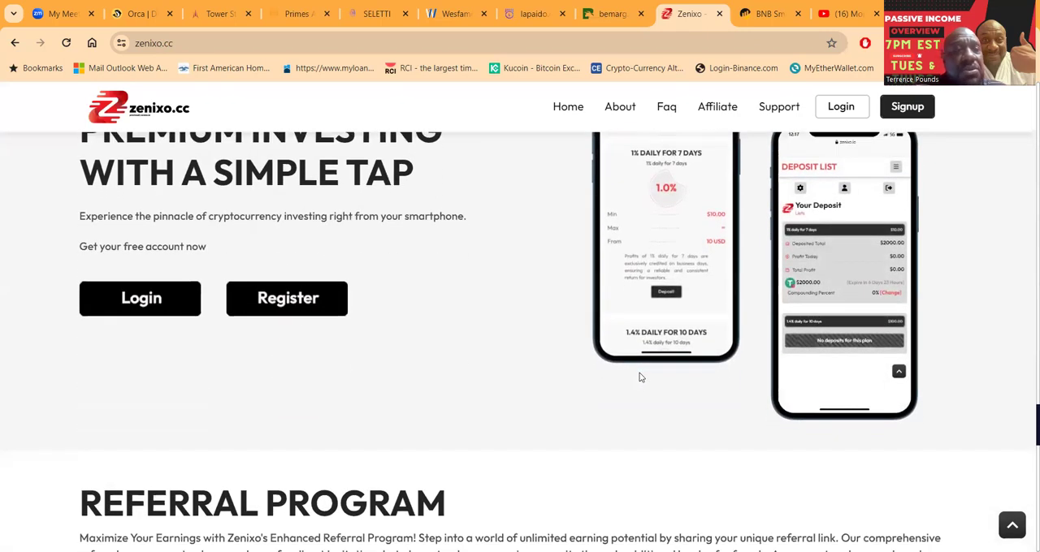
scroll("down", 3)
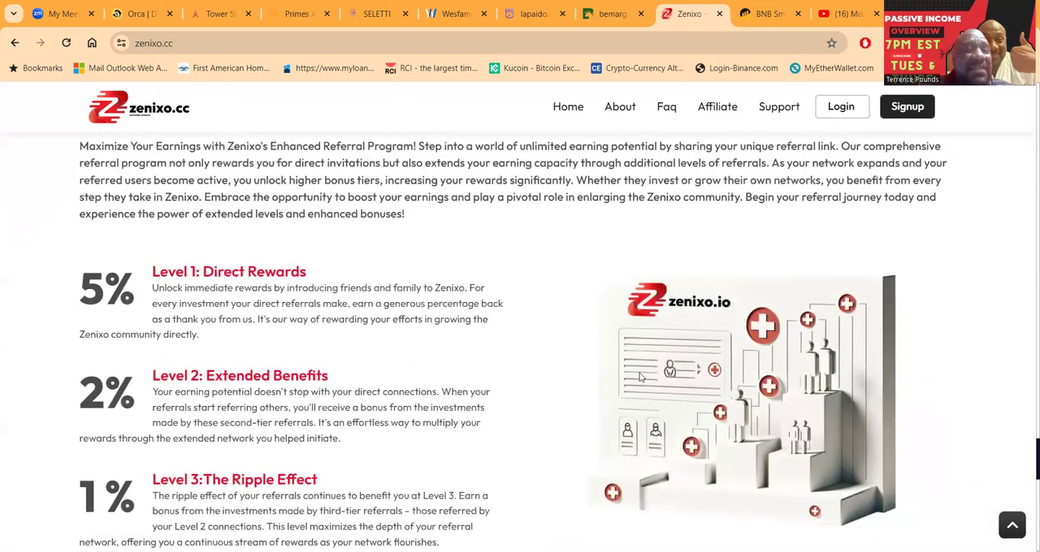
scroll("down", 3)
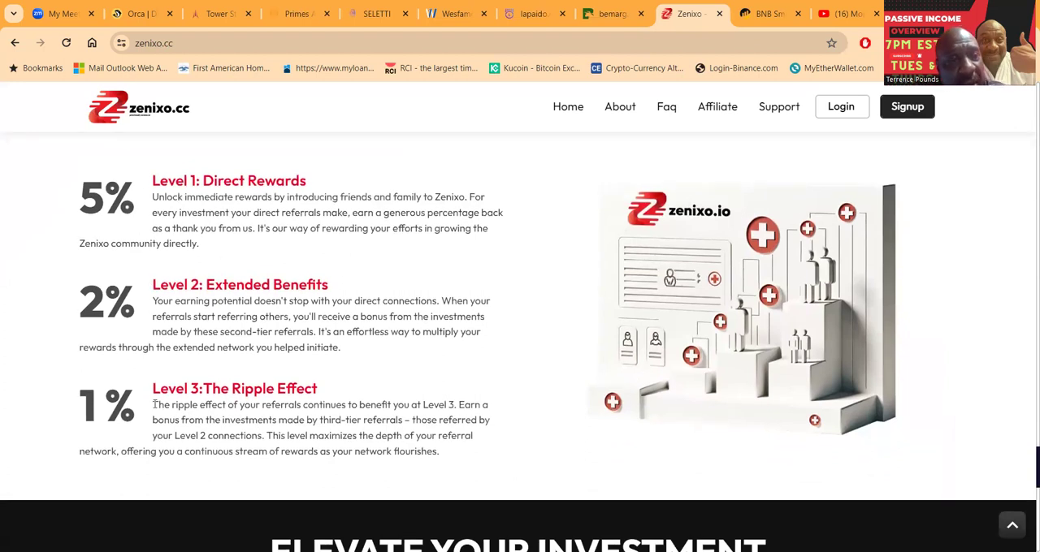
mouse_move(731, 364)
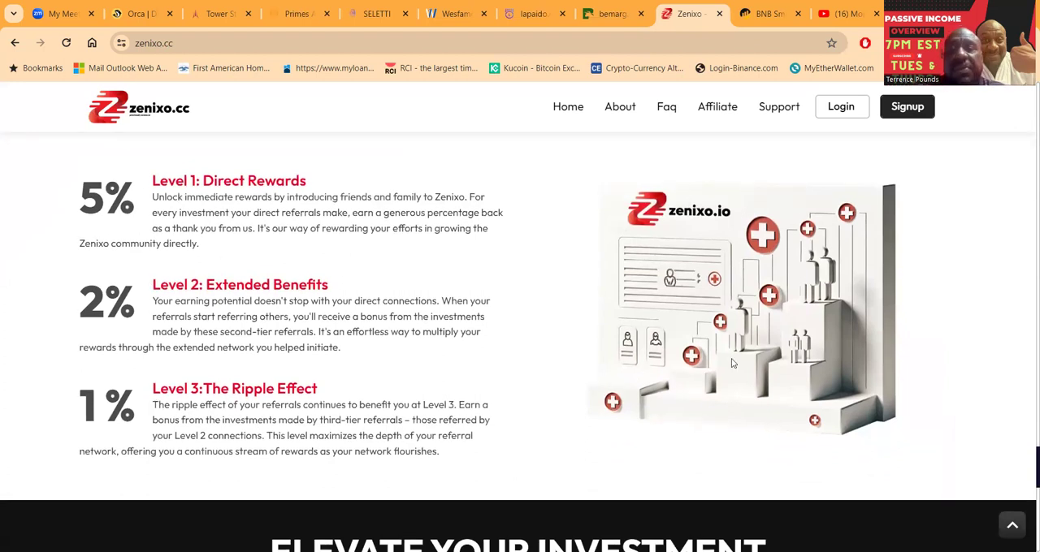
scroll("down", 3)
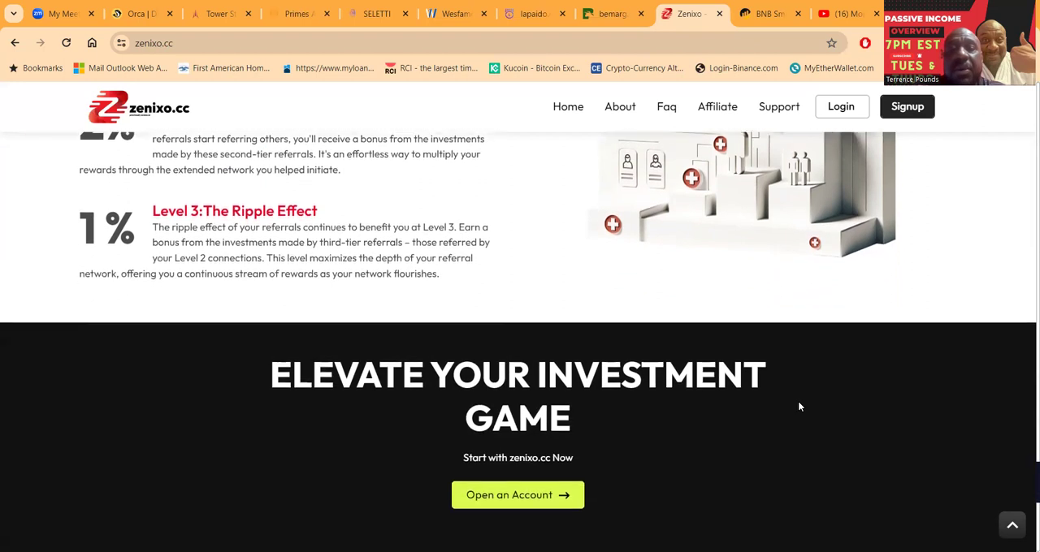
scroll("down", 3)
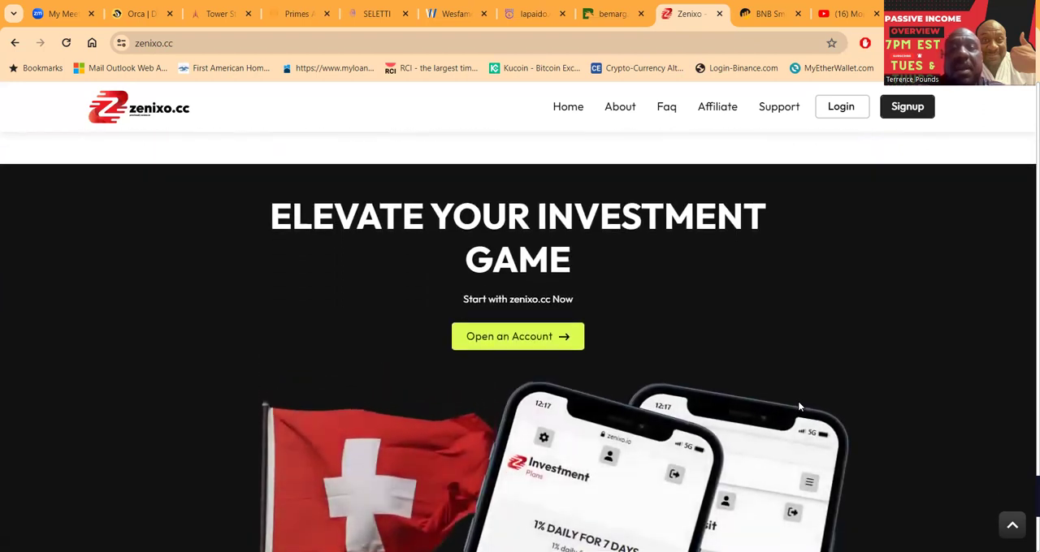
scroll("down", 3)
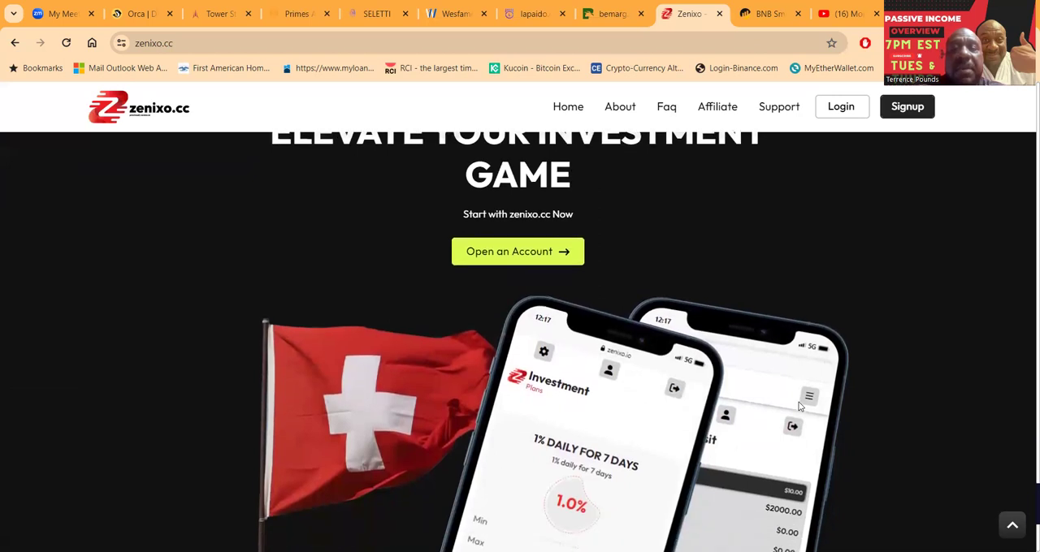
scroll("down", 3)
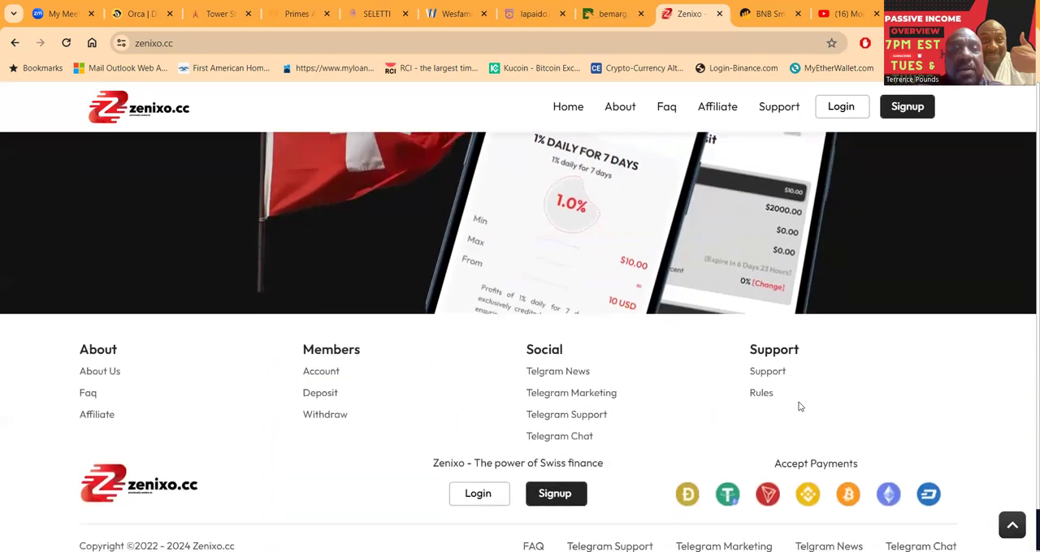
scroll("down", 3)
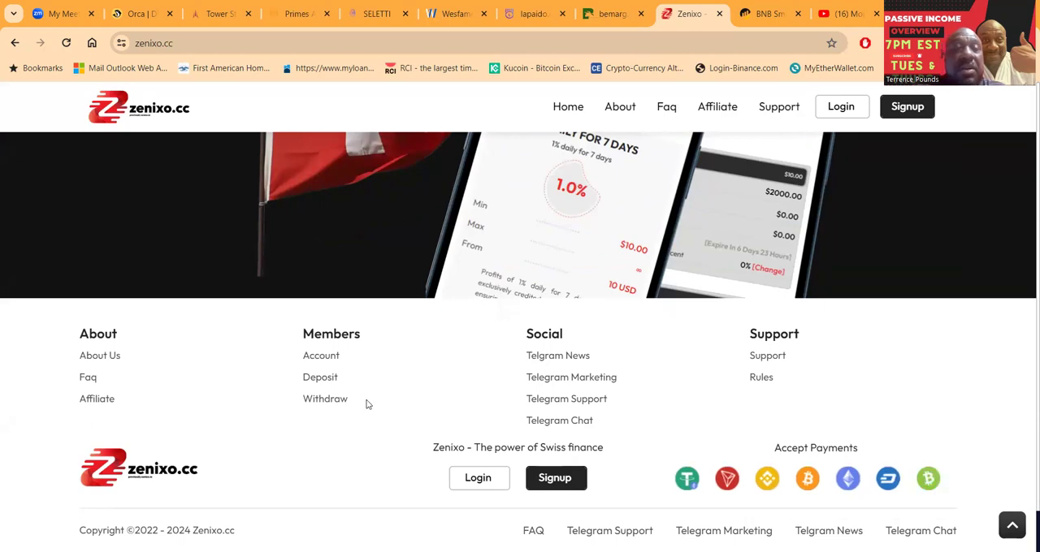
- Go to the Zenixo Faq page and select the Withdraw questions
left_click(666, 107)
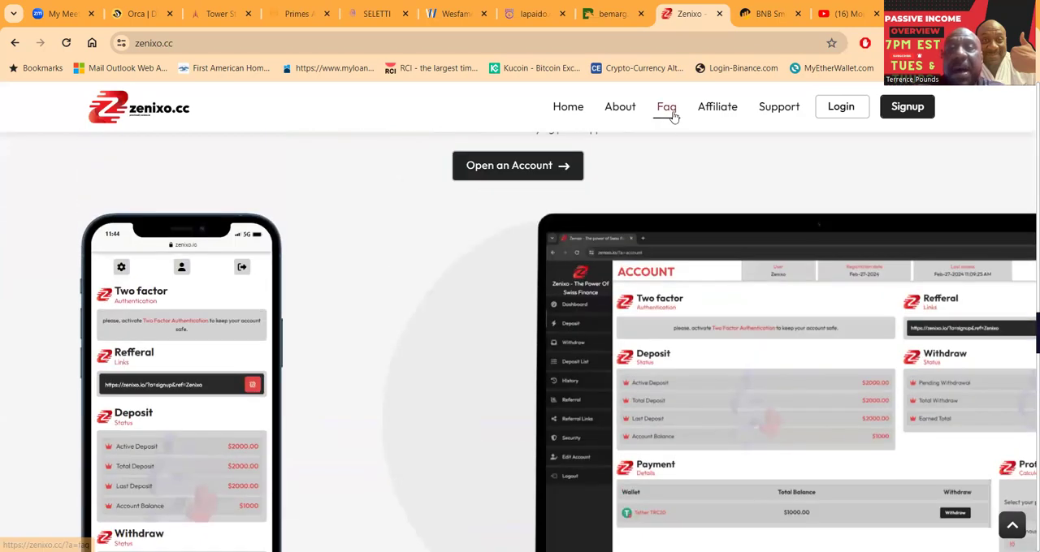
left_click(667, 107)
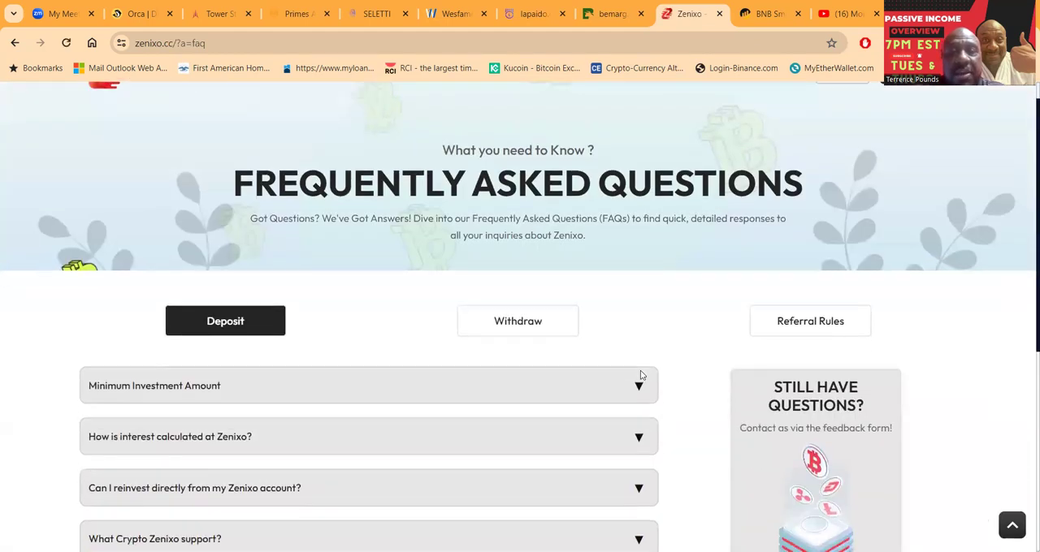
scroll("down", 3)
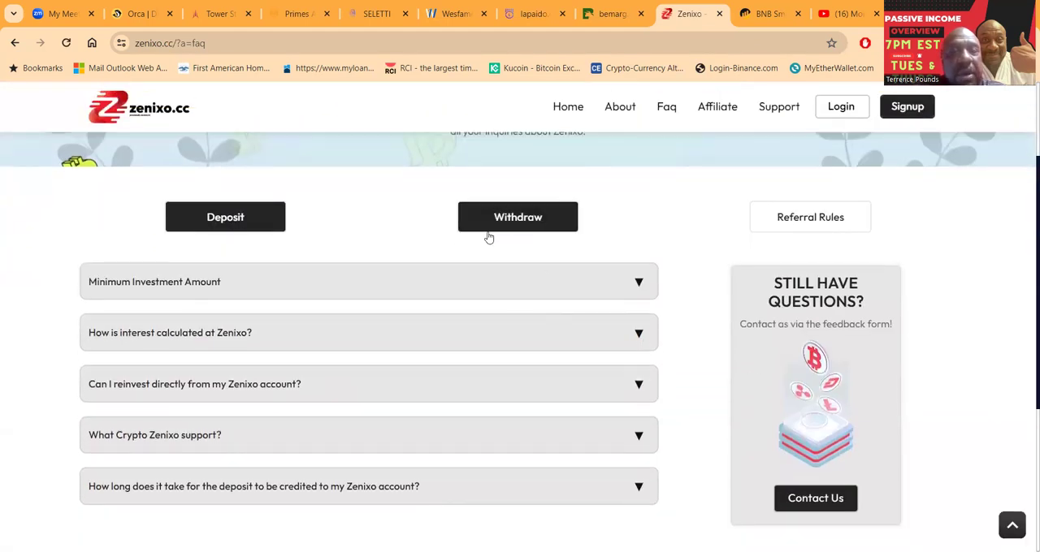
left_click(517, 218)
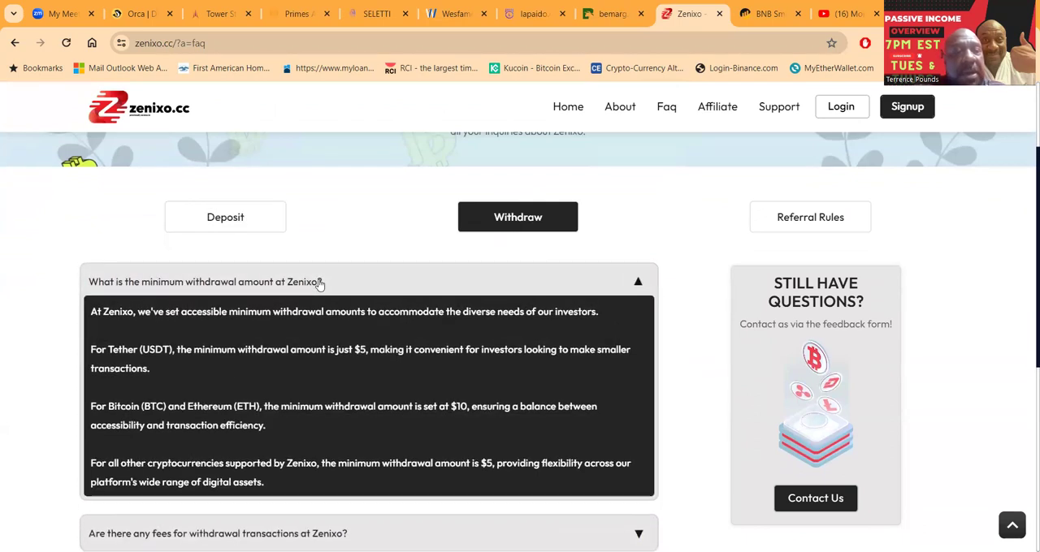
- Read the answers on minimum withdrawal amounts, no fees, and 24–48 hour processing
scroll("down", 3)
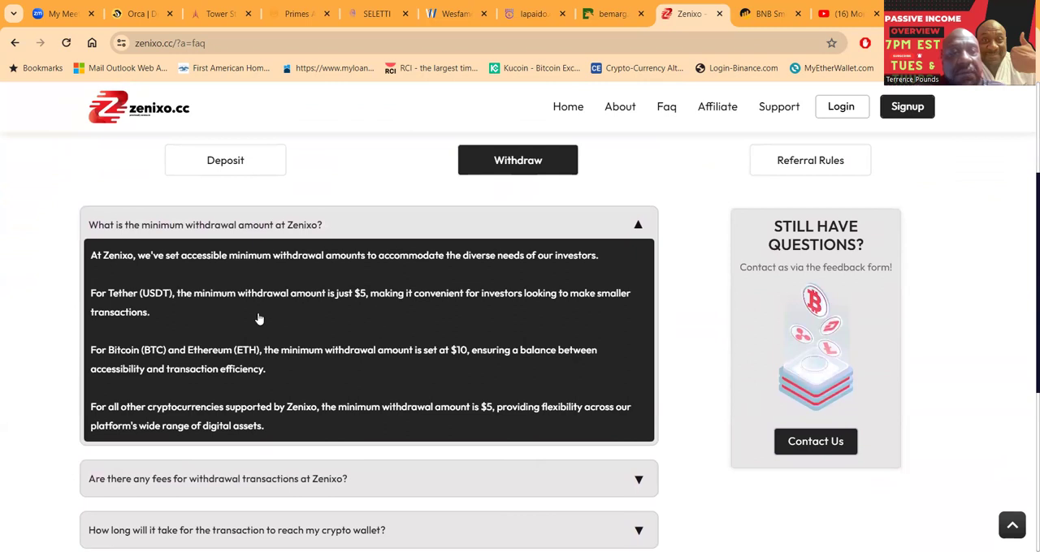
mouse_move(163, 360)
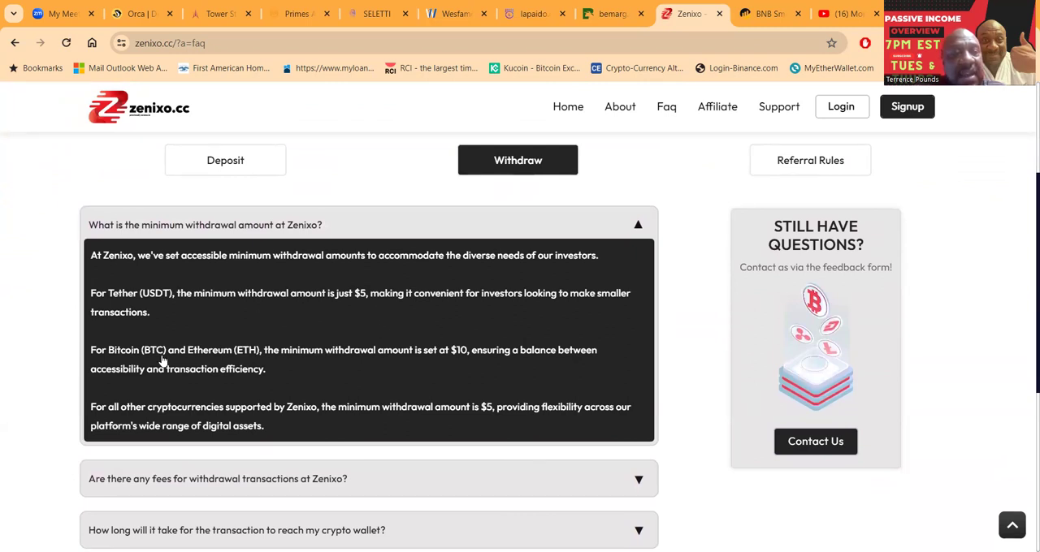
mouse_move(468, 360)
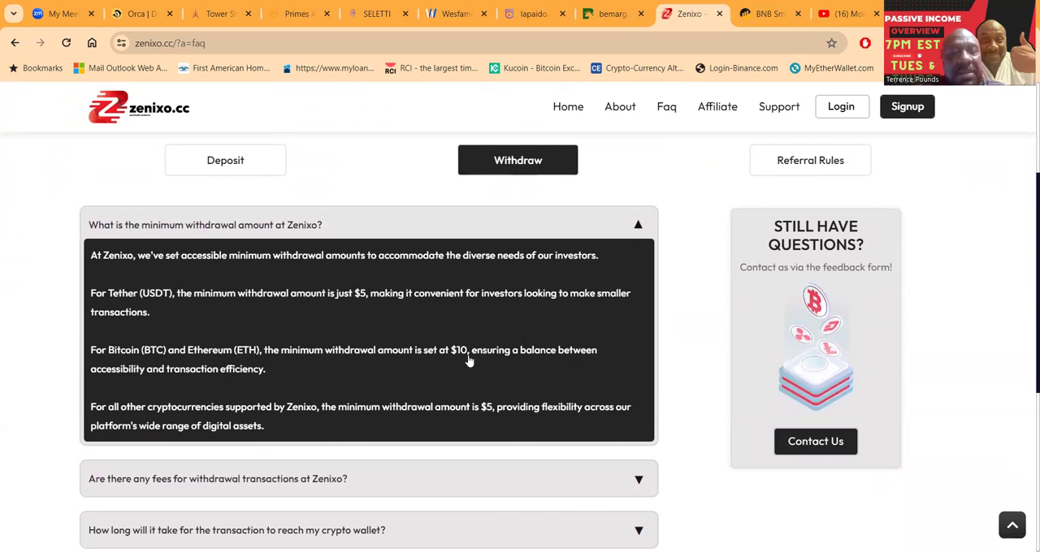
scroll("down", 3)
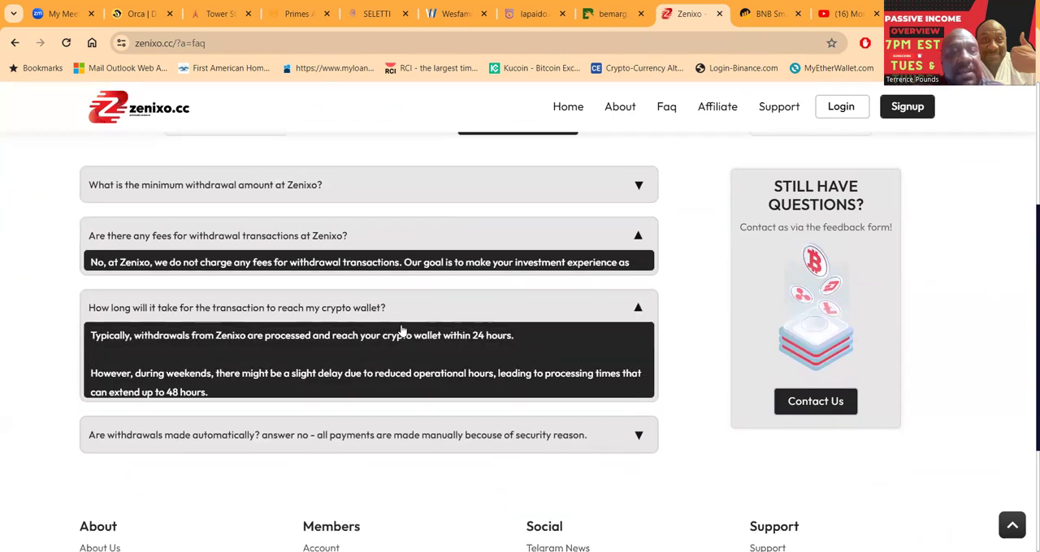
scroll("down", 3)
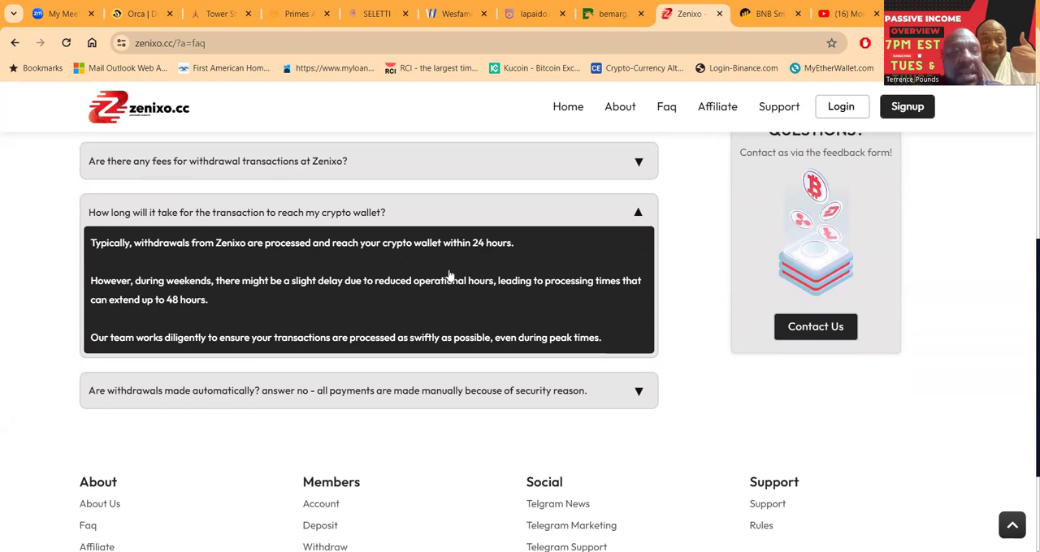
mouse_move(195, 315)
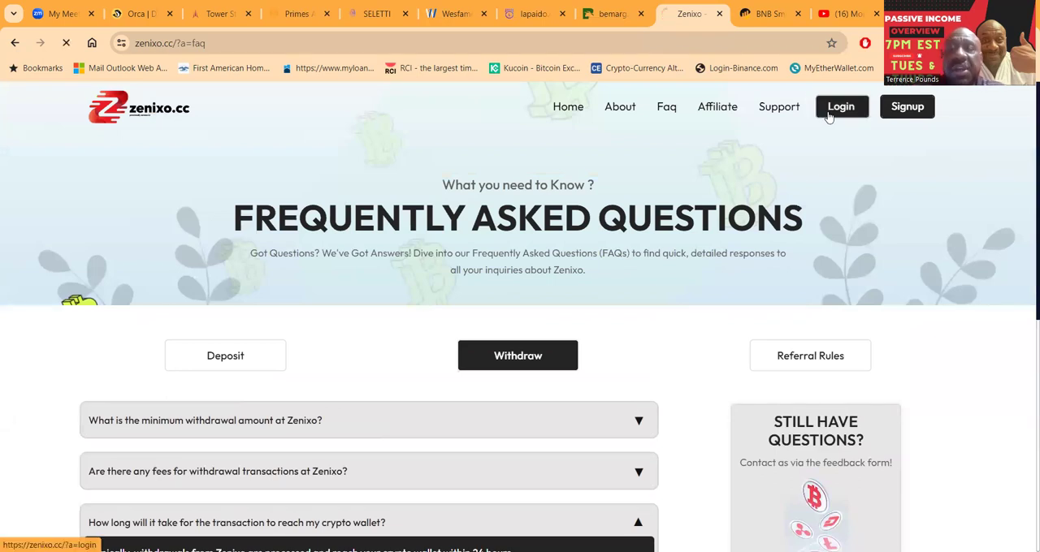
- Sign in to Zenixo with the browser's saved credentials, verifying with a PIN
left_click(841, 107)
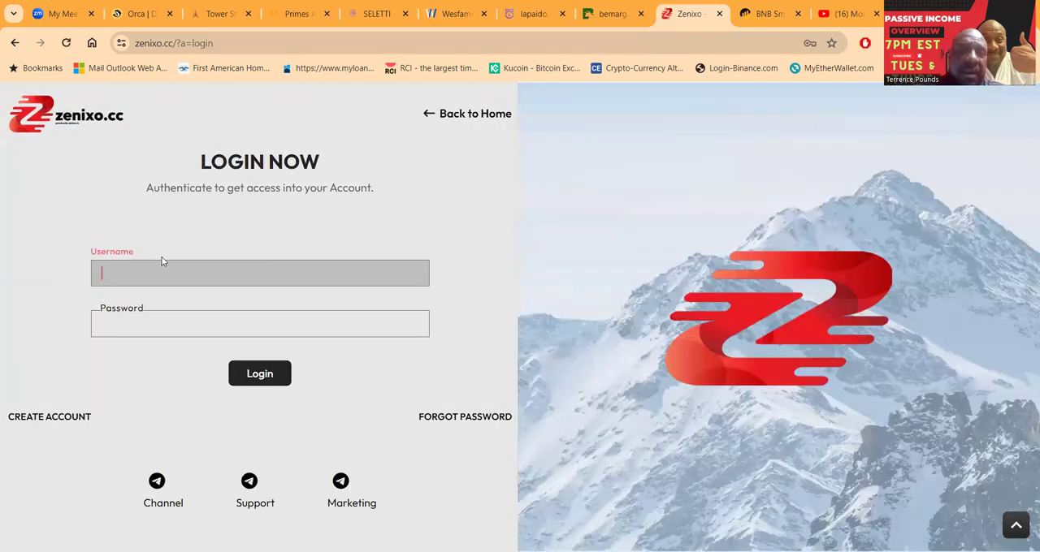
left_click(260, 273)
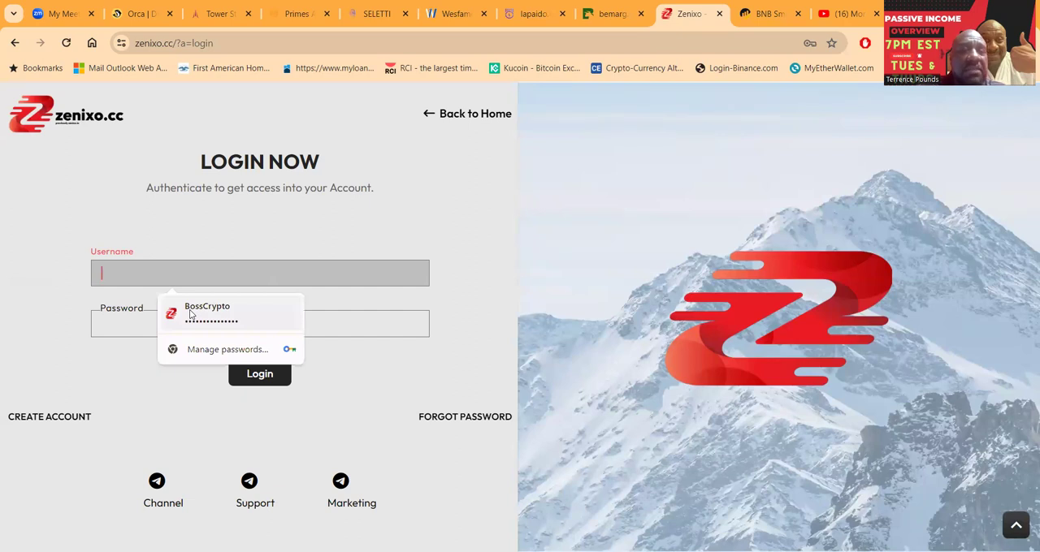
left_click(208, 312)
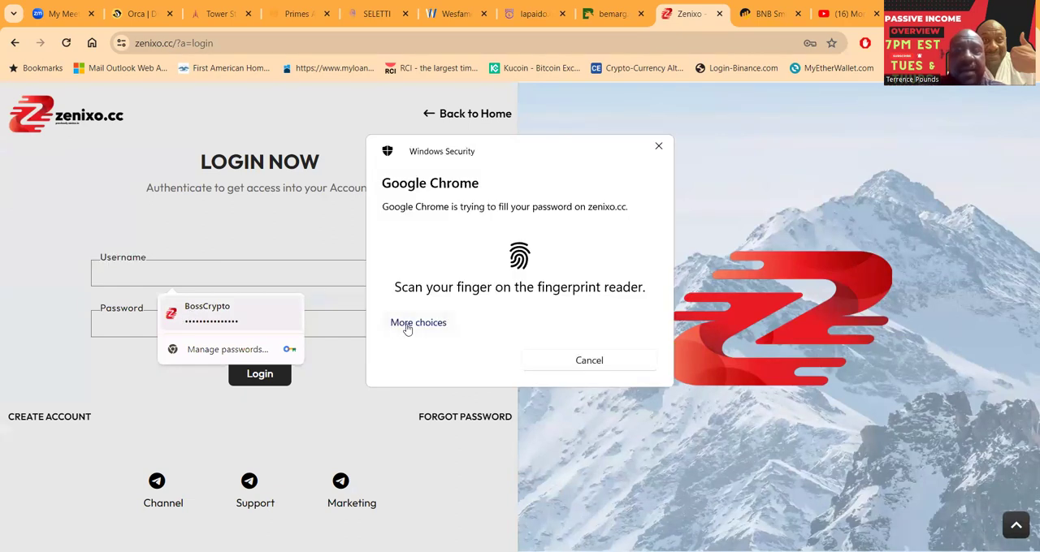
left_click(419, 322)
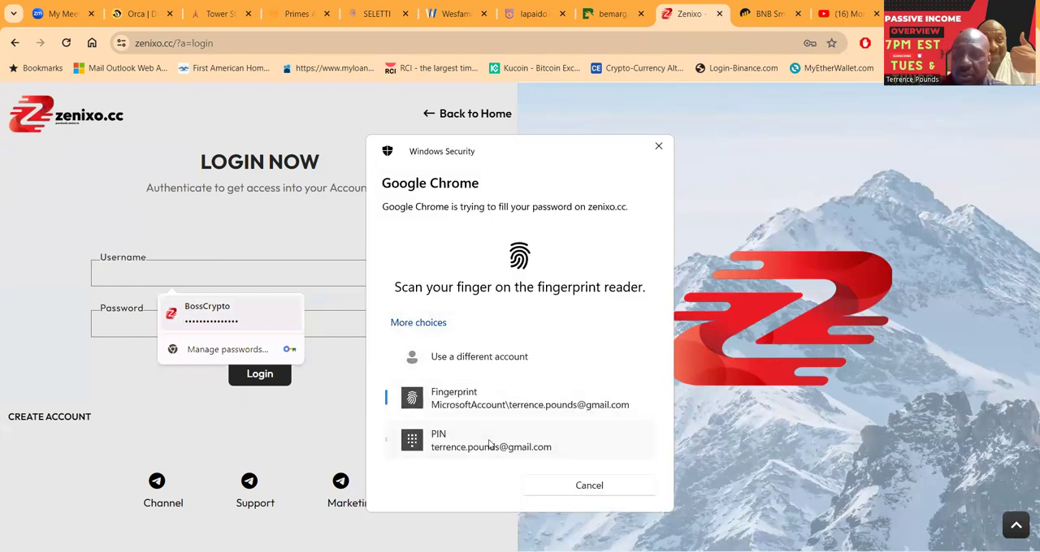
left_click(588, 484)
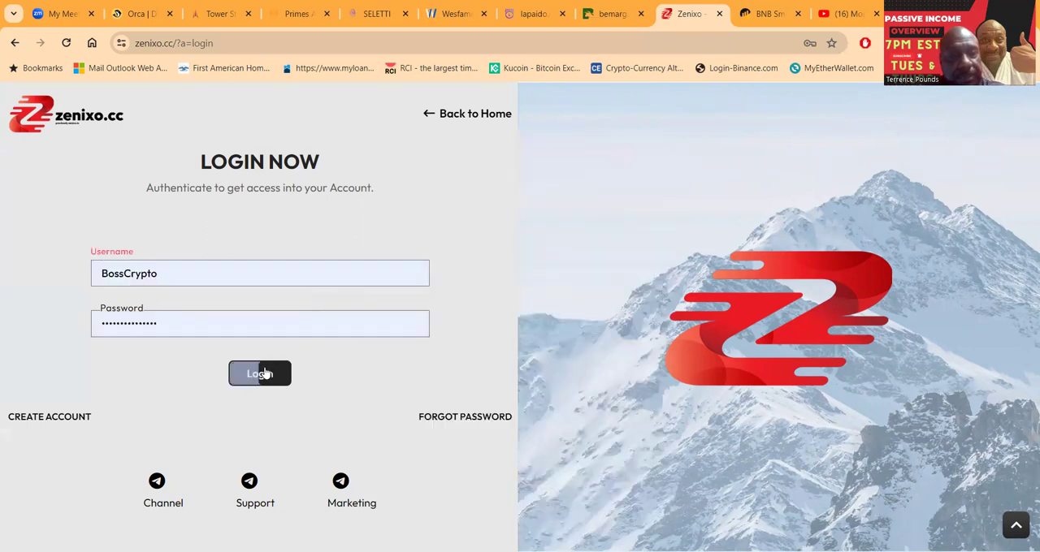
left_click(260, 374)
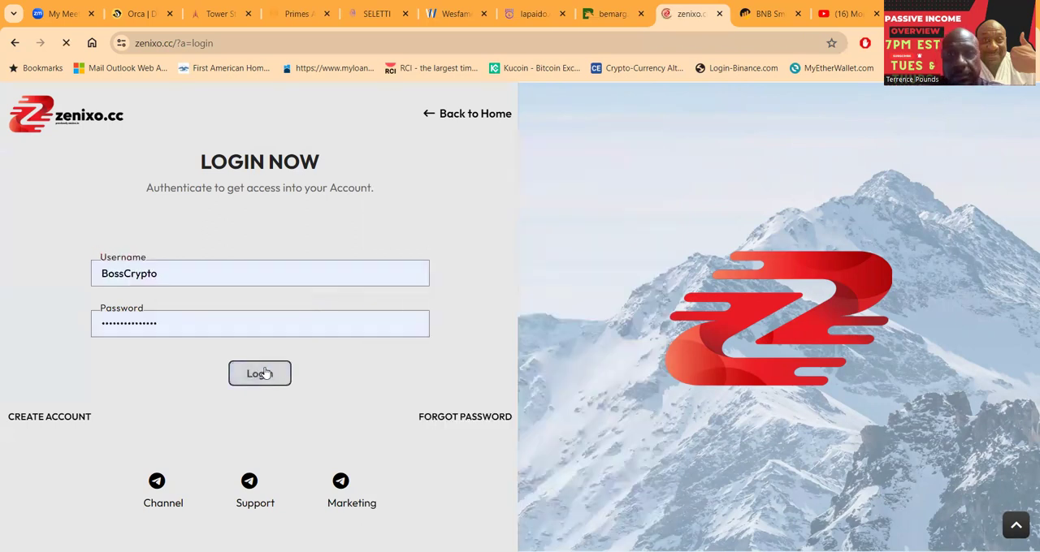
- Focus the Enter Code field on the Two Factor Authorization page
left_click(260, 373)
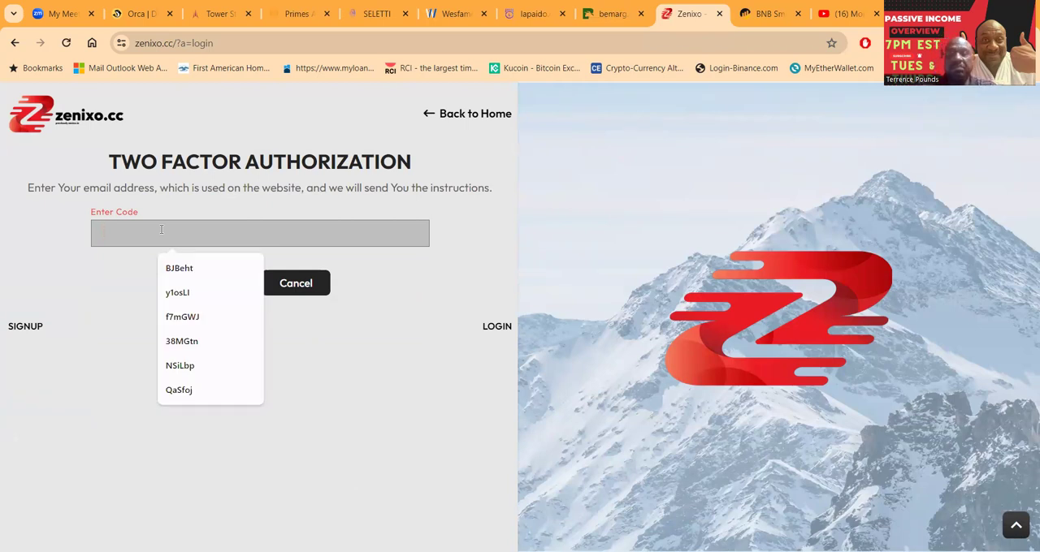
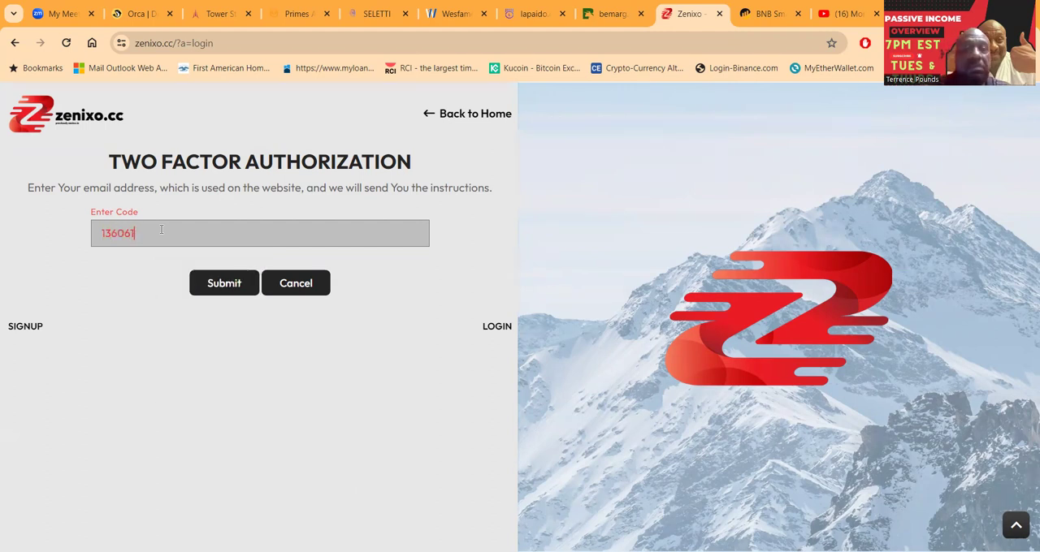
left_click(224, 282)
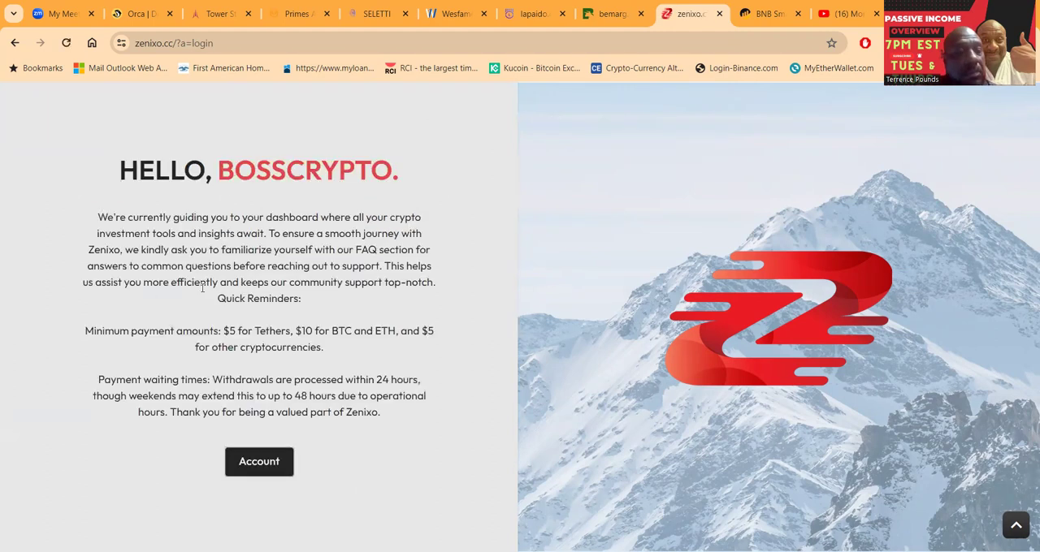
mouse_move(260, 461)
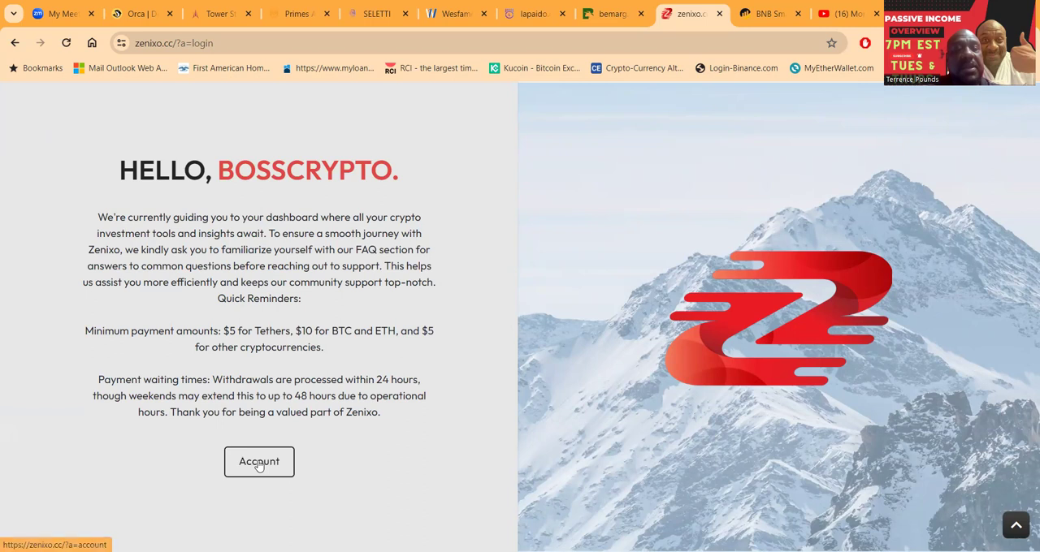
left_click(259, 462)
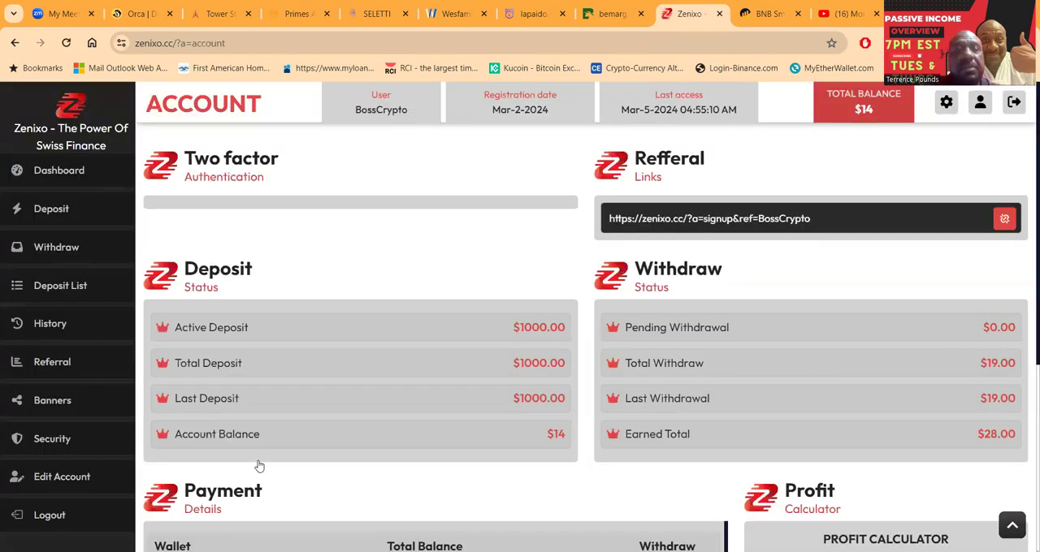
mouse_move(491, 342)
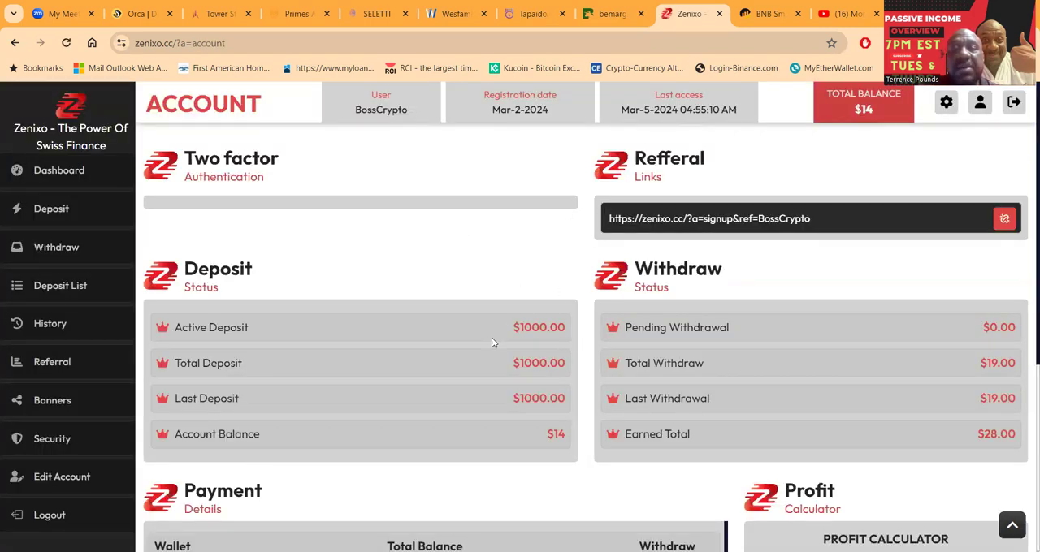
- Scroll to the Payment Details table and choose Withdraw on the $14.00 Tether TRC20 wallet
scroll("down", 3)
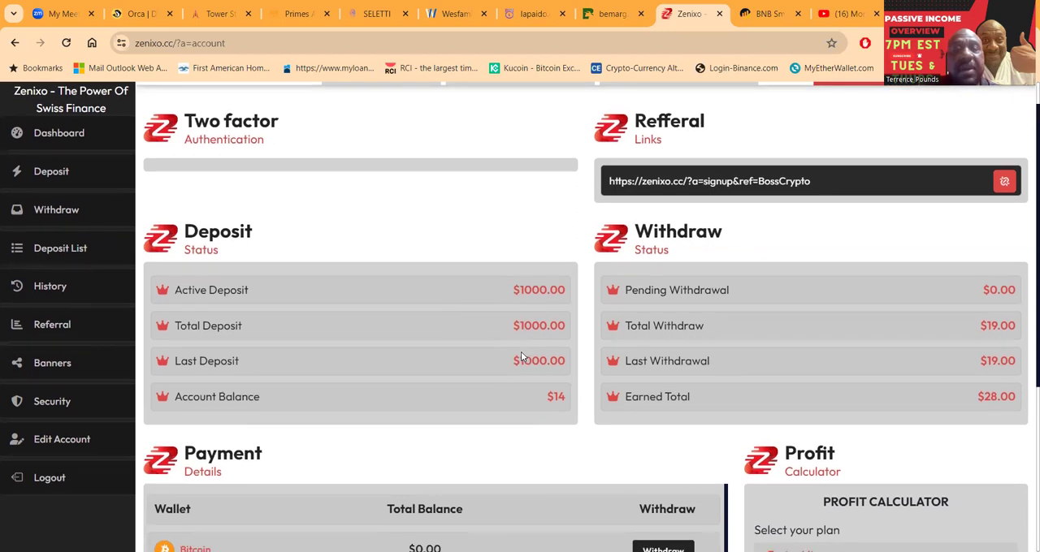
mouse_move(705, 276)
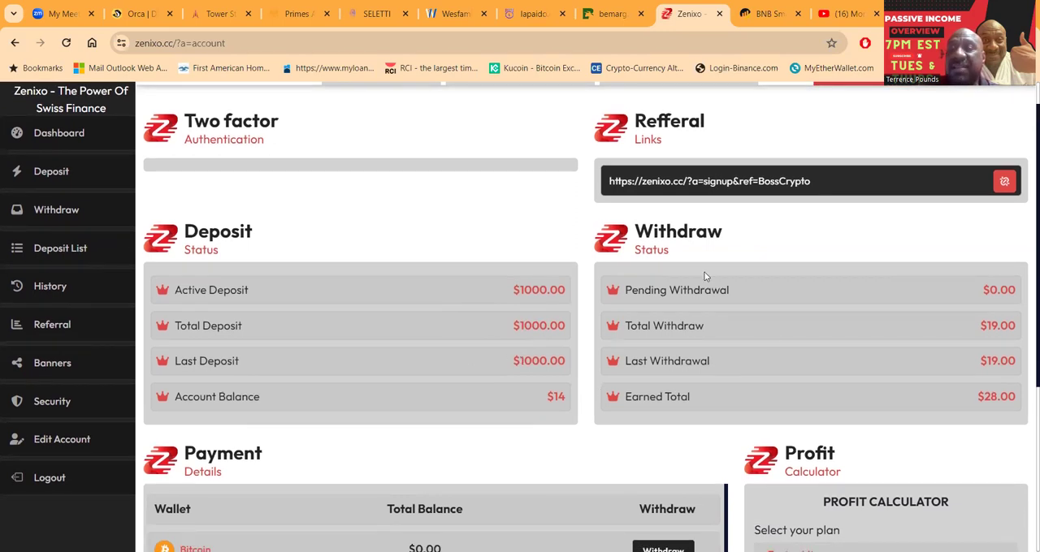
mouse_move(751, 355)
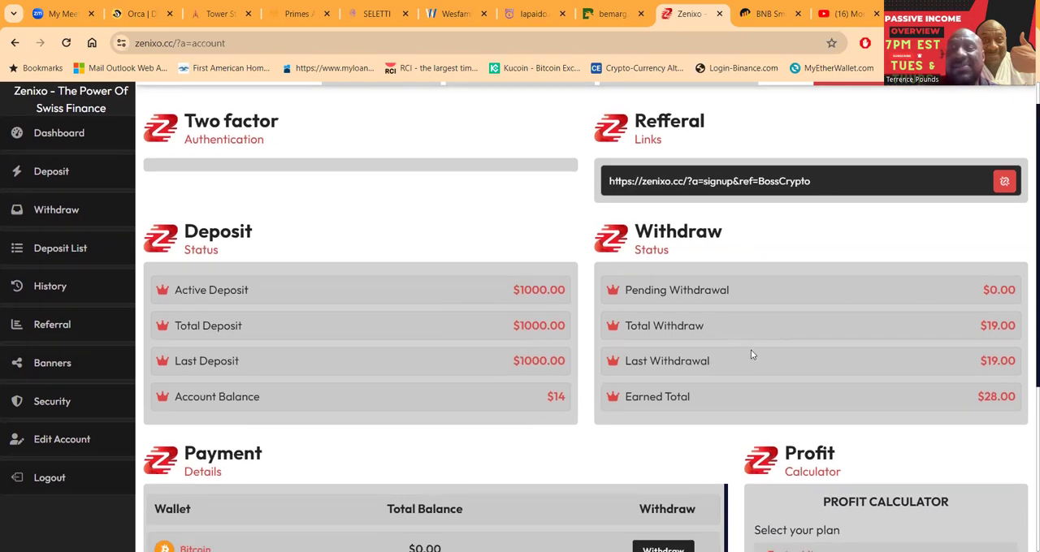
scroll("down", 3)
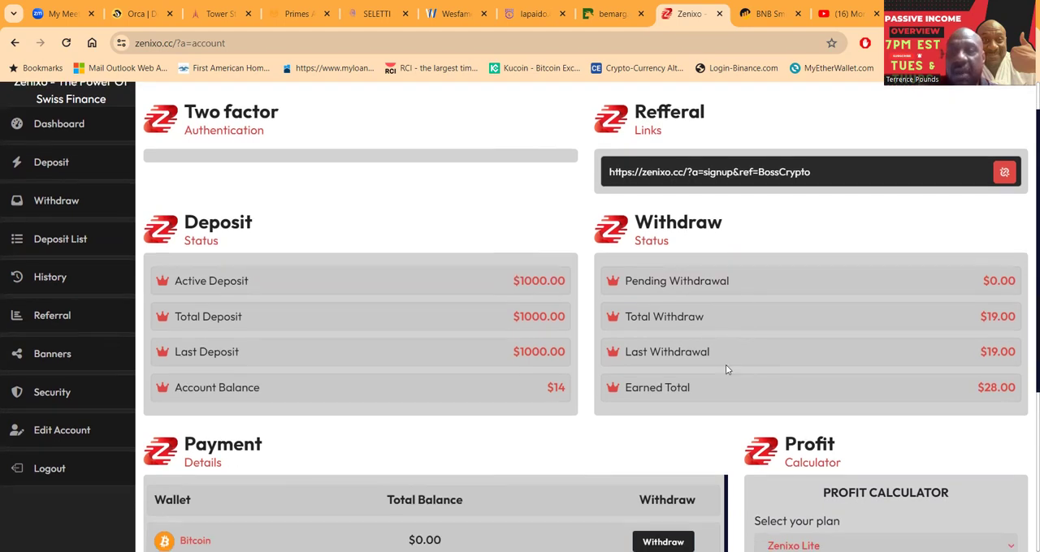
scroll("down", 3)
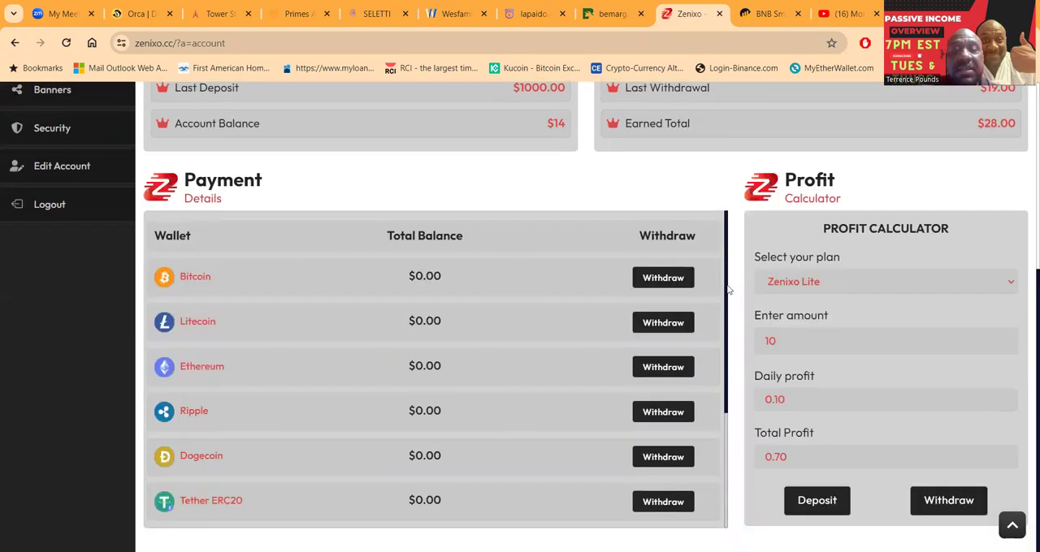
scroll("down", 3)
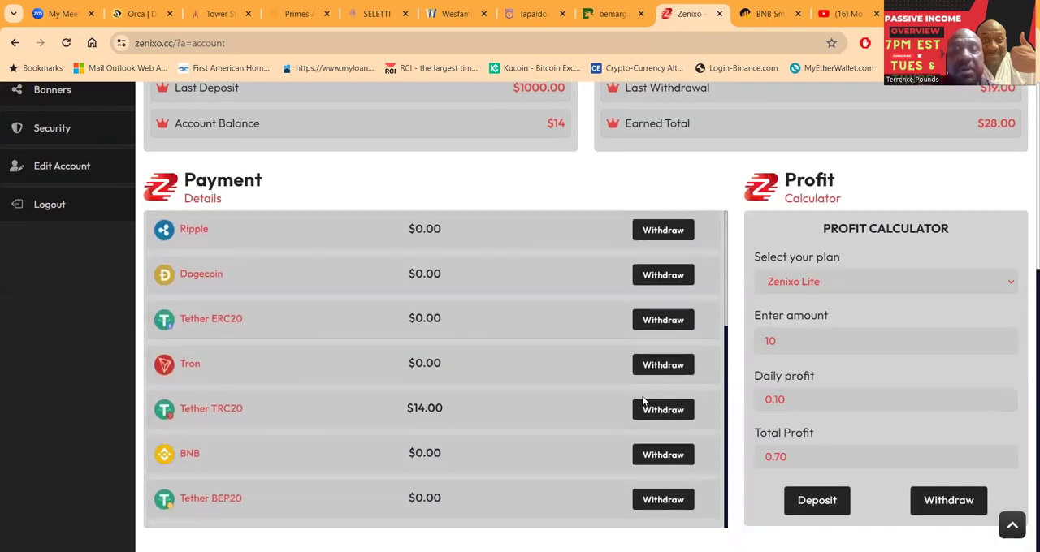
left_click(663, 409)
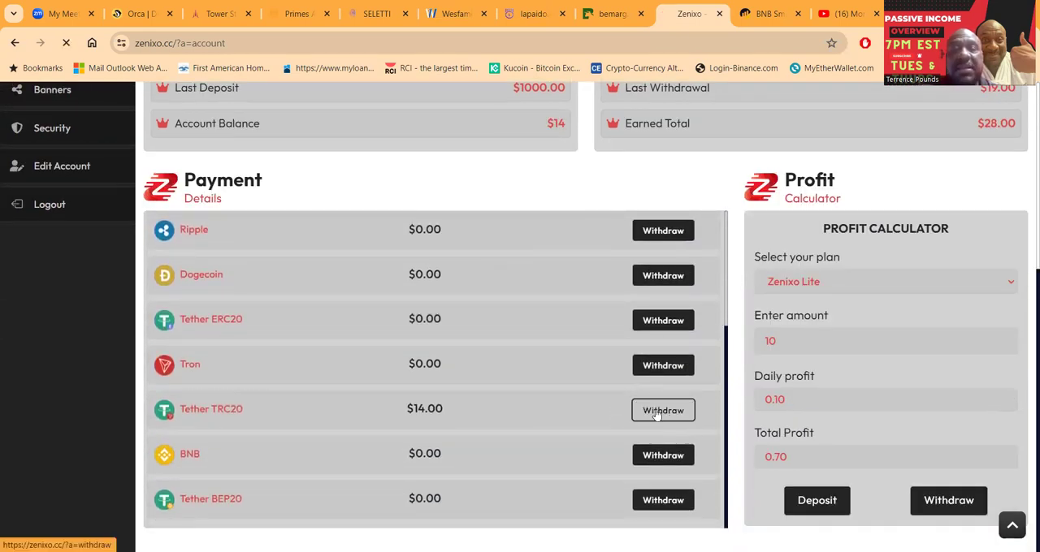
- Request a 1400 Tether TRC20 withdrawal, which is rejected for exceeding the $14.00 balance
left_click(663, 409)
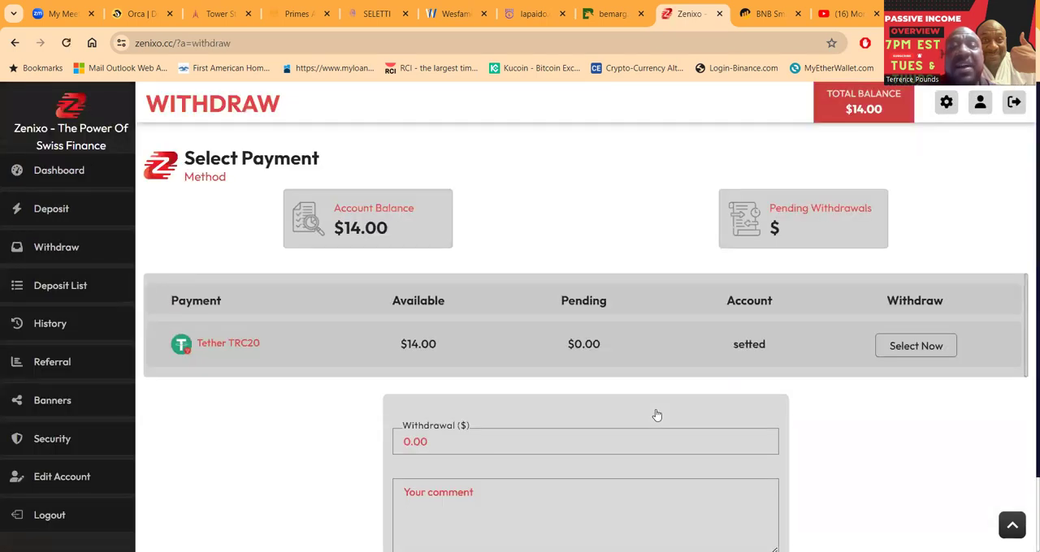
scroll("down", 3)
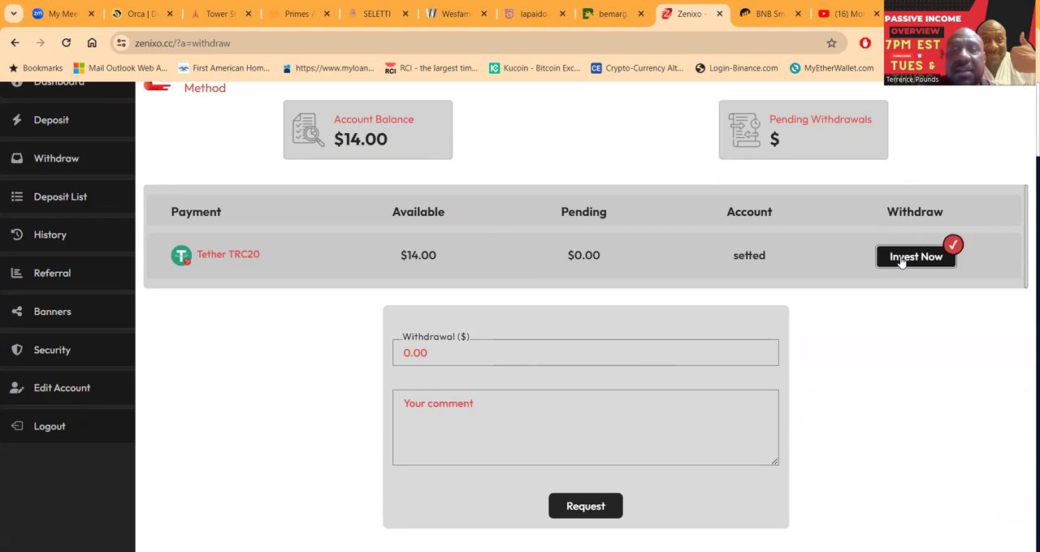
left_click(585, 353)
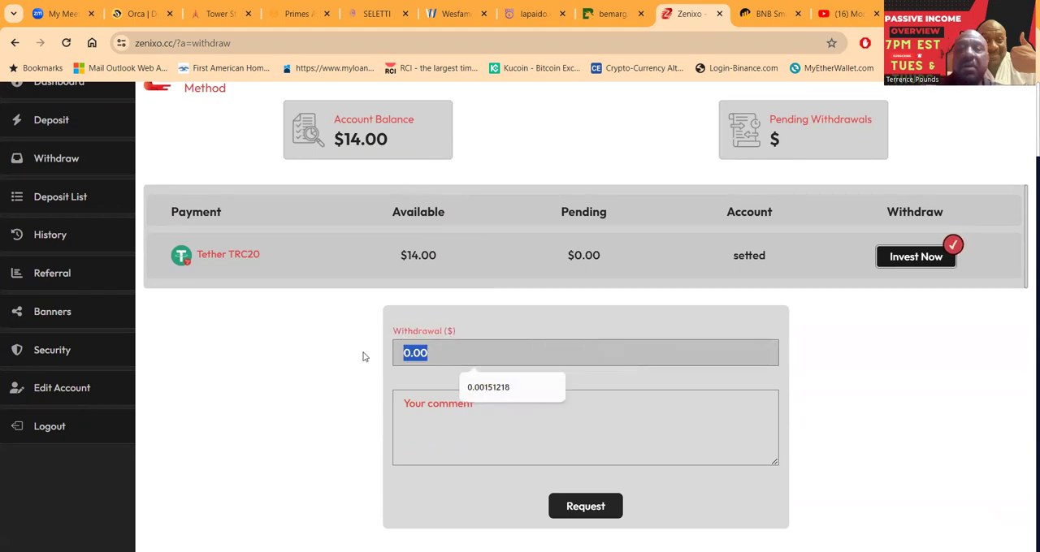
type("1400")
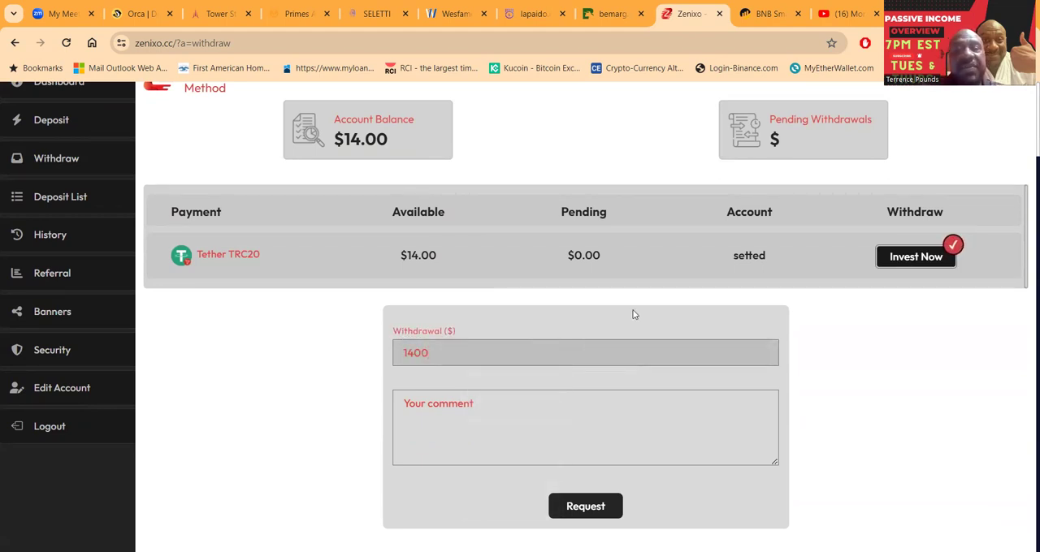
mouse_move(877, 418)
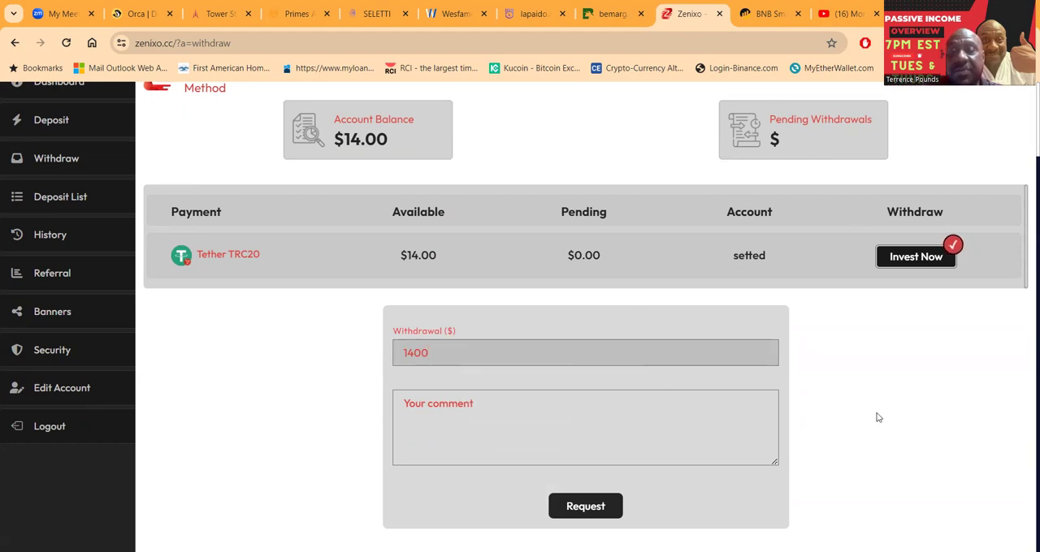
right_click(877, 417)
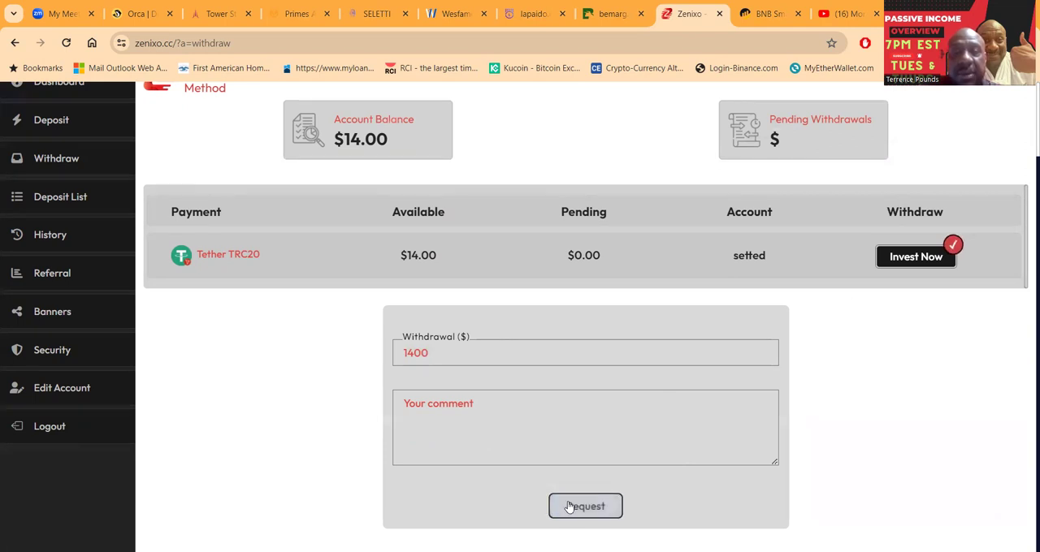
left_click(585, 507)
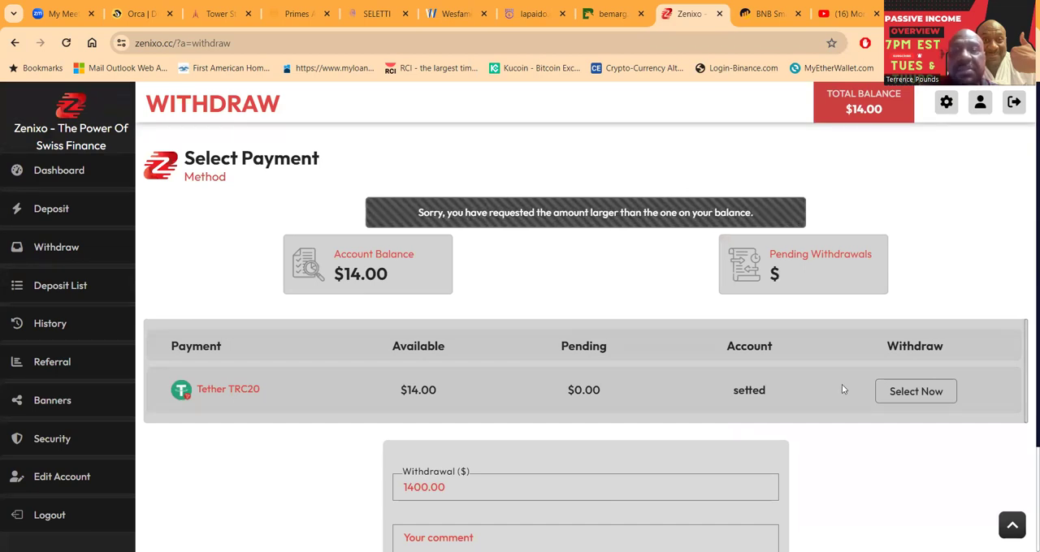
mouse_move(594, 510)
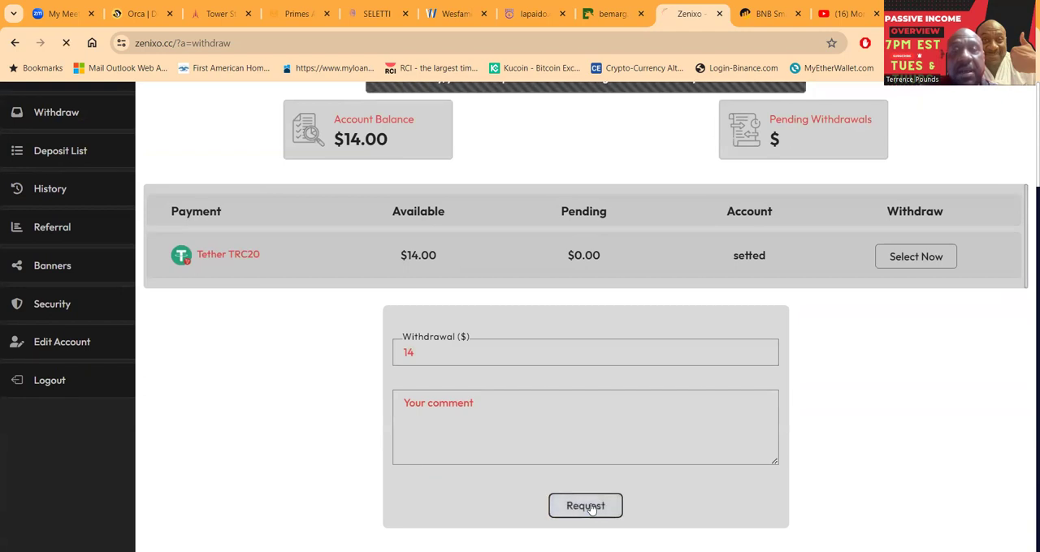
- Submit the corrected $14 withdrawal request, then reveal the Payment Details showing $14.00 in Tether TRC20
left_click(585, 505)
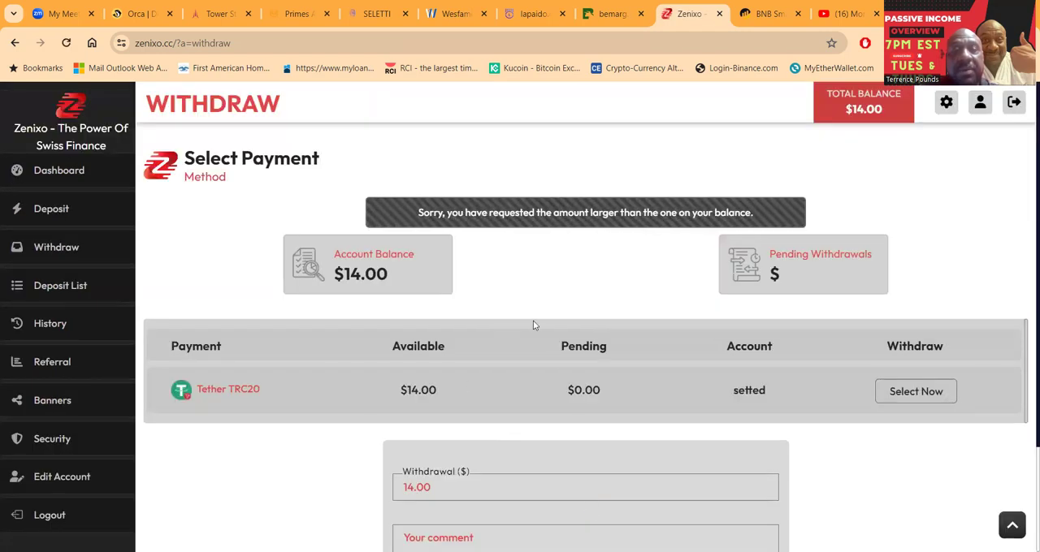
mouse_move(811, 101)
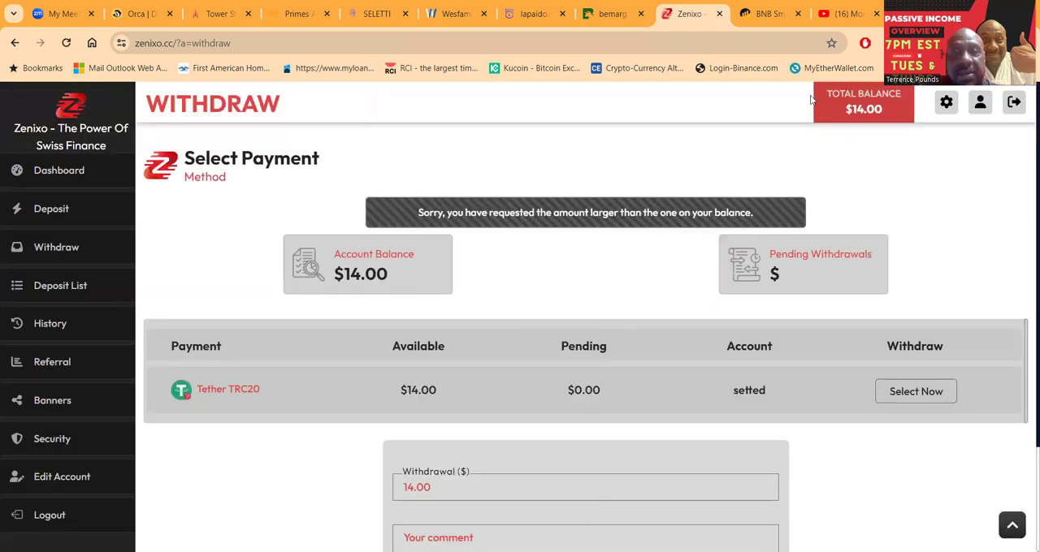
mouse_move(492, 426)
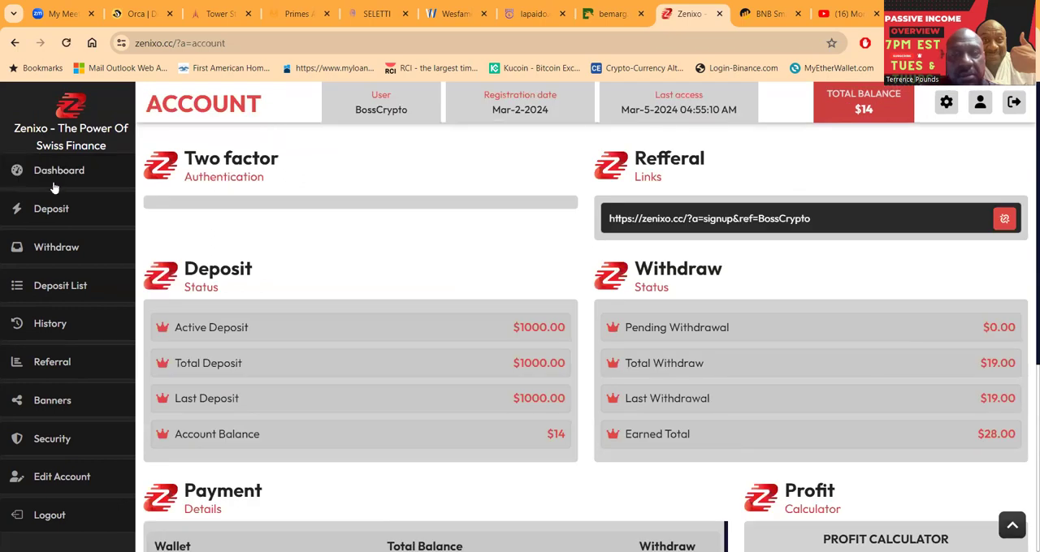
scroll("down", 3)
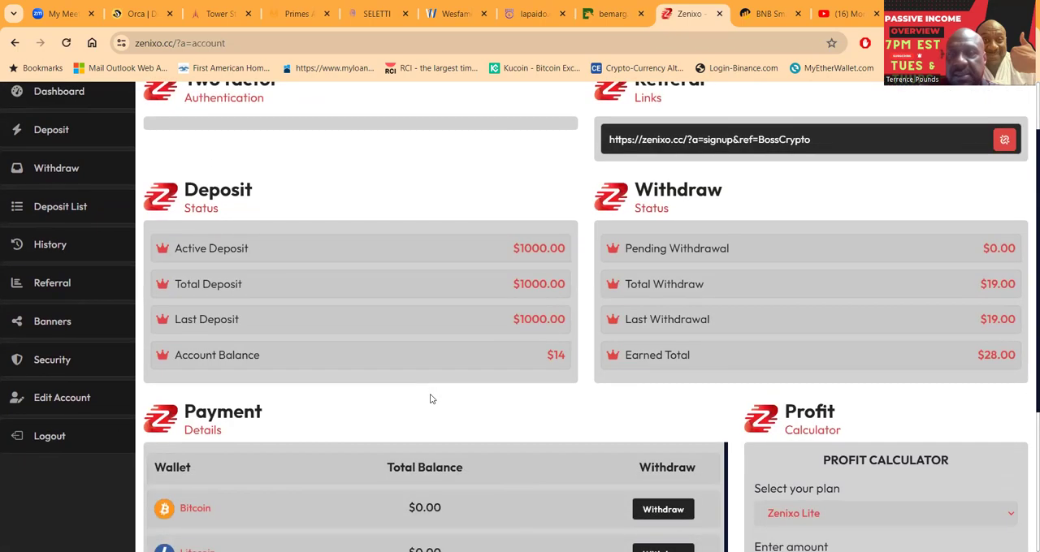
scroll("down", 3)
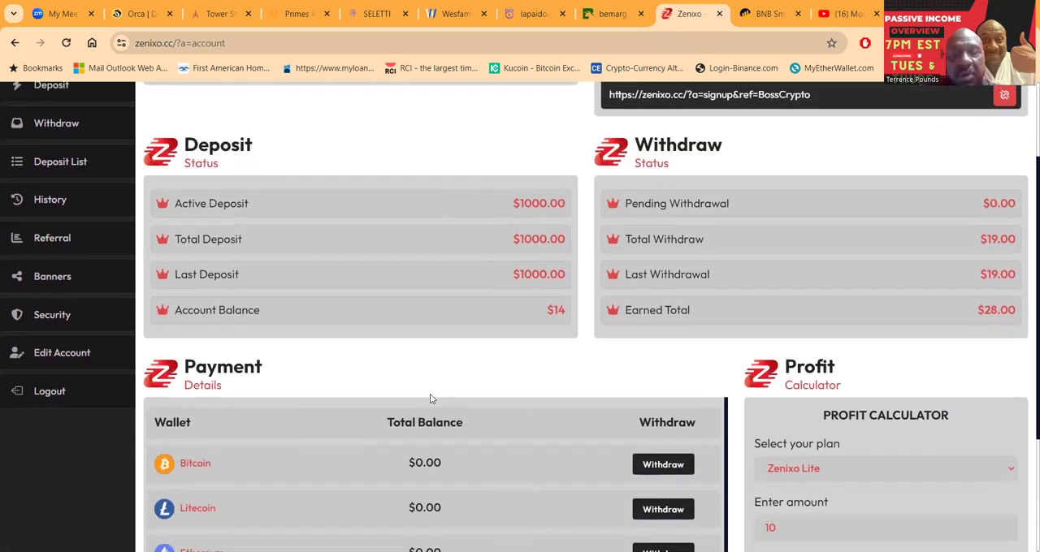
scroll("down", 3)
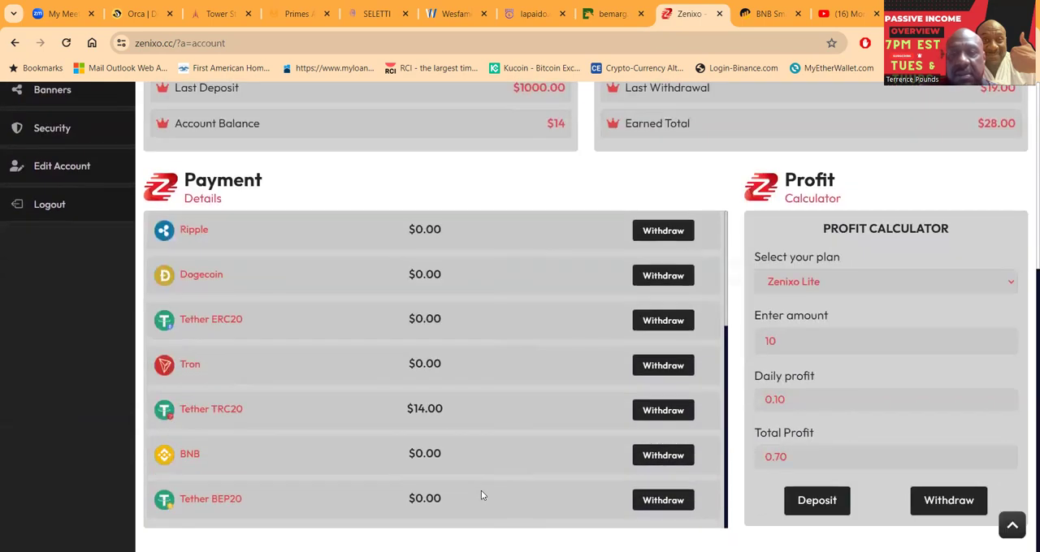
- Request a $14 Tether TRC20 withdrawal from its withdrawal page
left_click(663, 409)
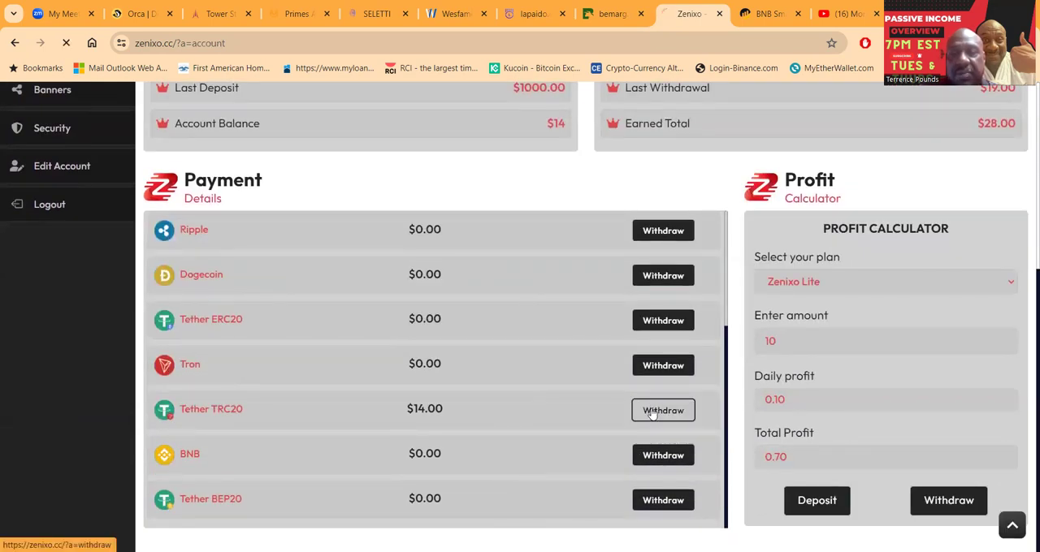
left_click(663, 409)
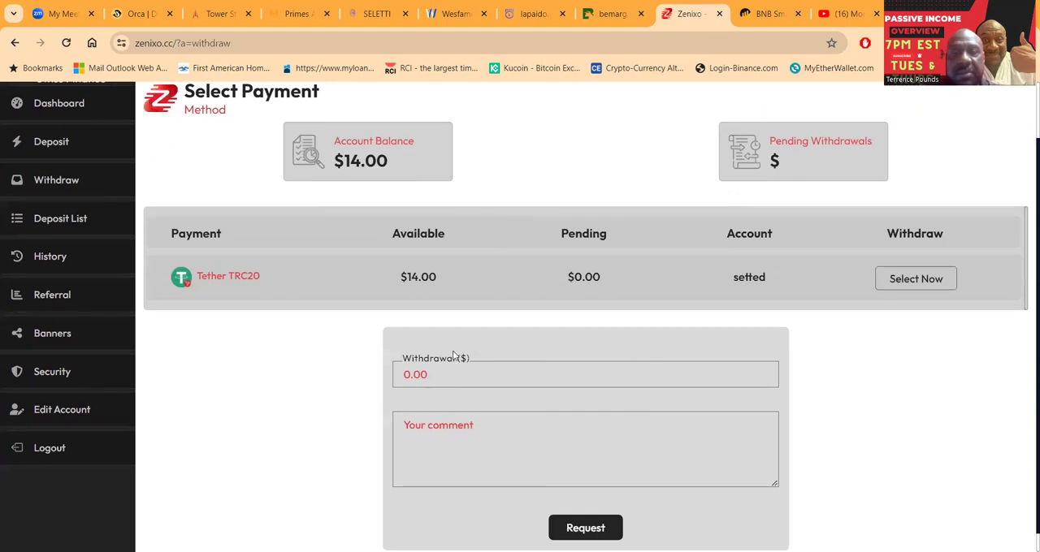
left_click(585, 374)
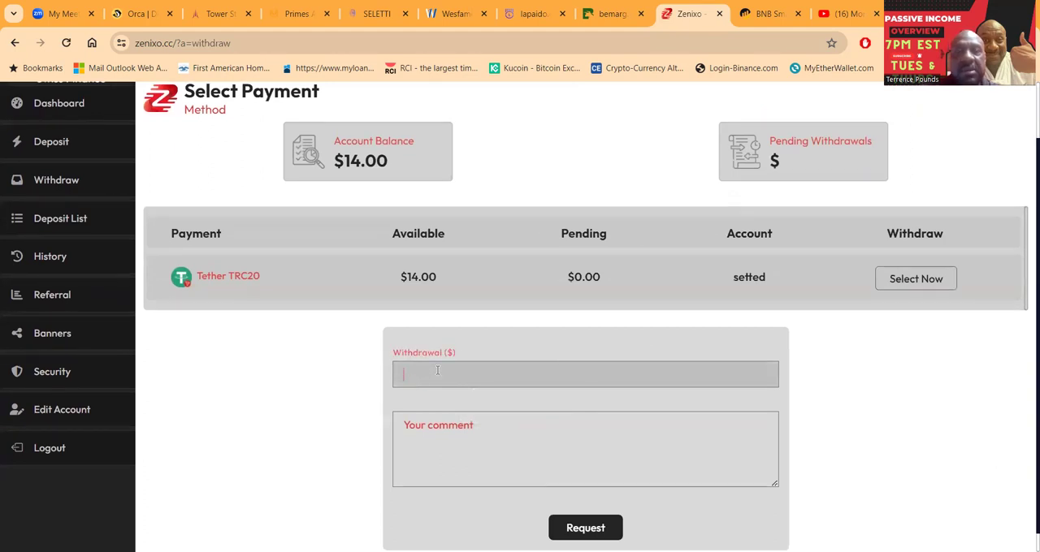
type("14")
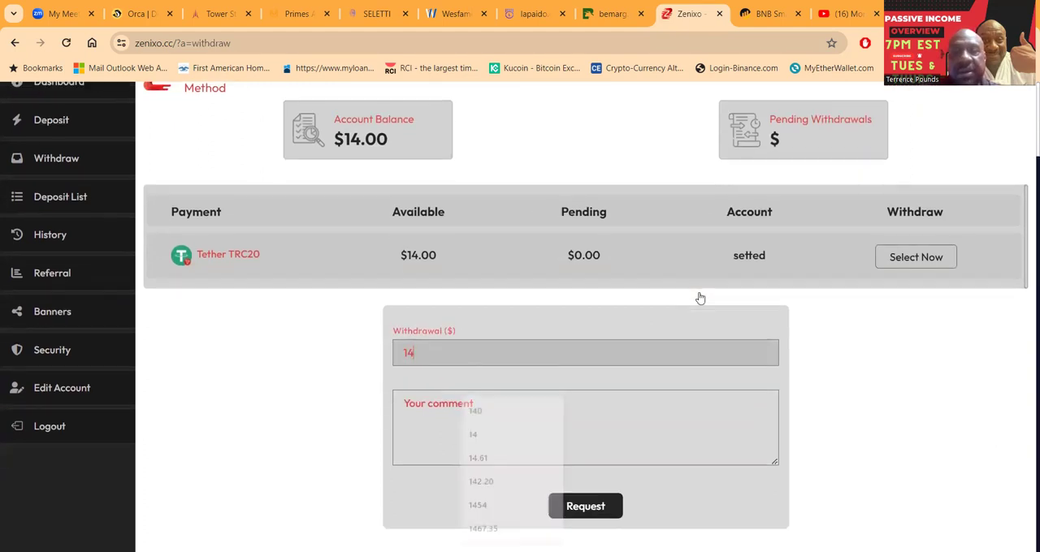
left_click(585, 507)
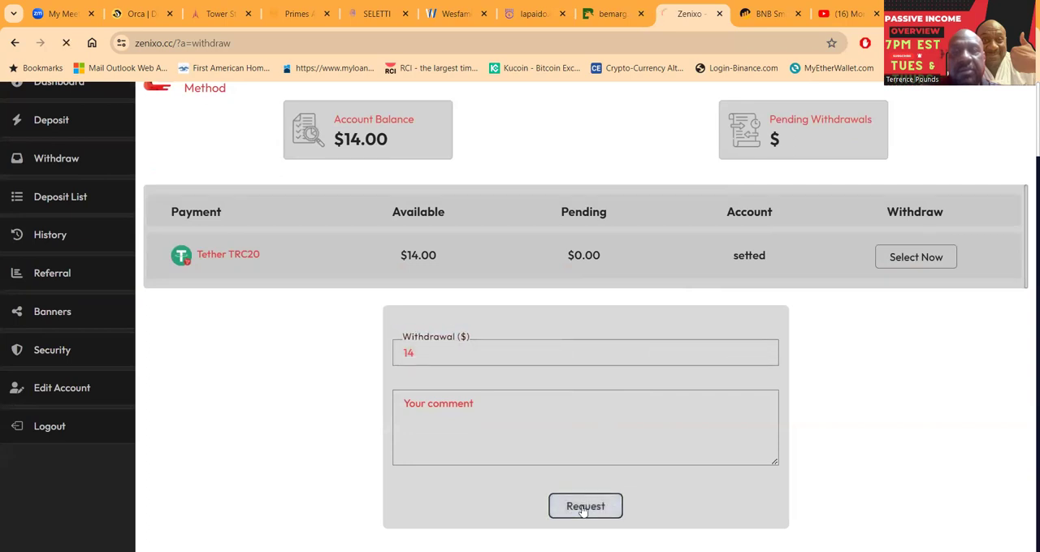
left_click(585, 507)
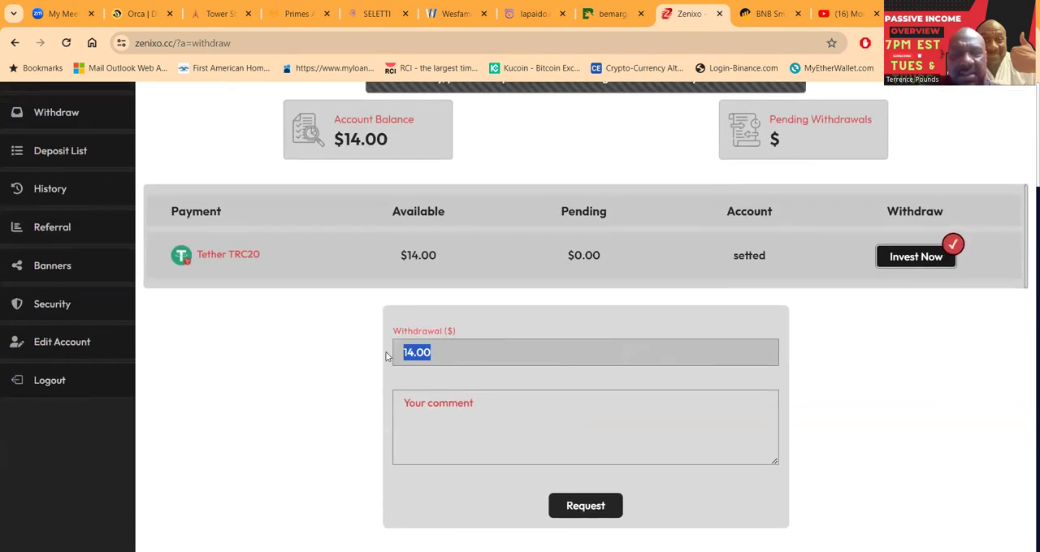
- Request a $10 withdrawal instead, reaching the no-fee confirmation page awaiting a 2FA code
type("10")
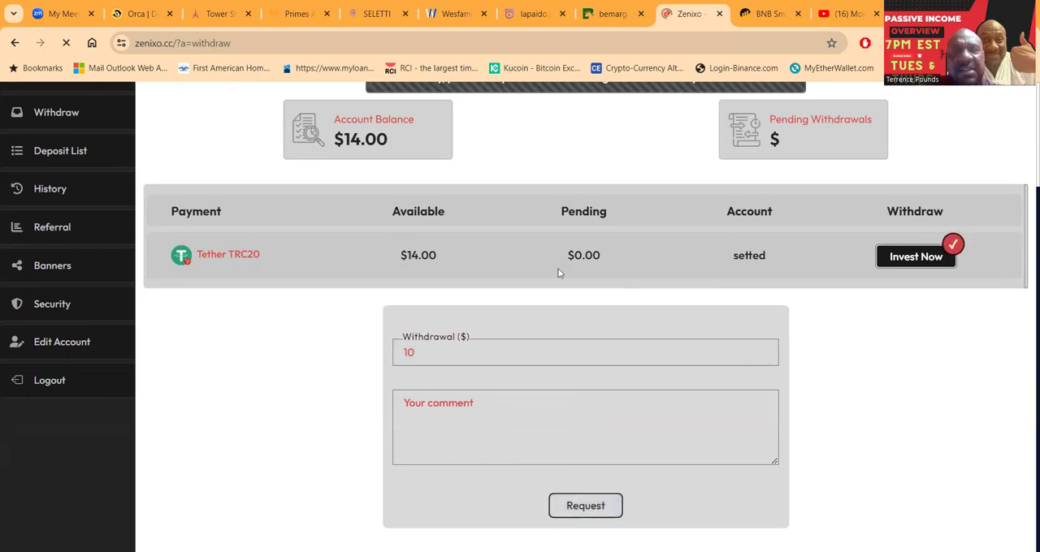
left_click(585, 505)
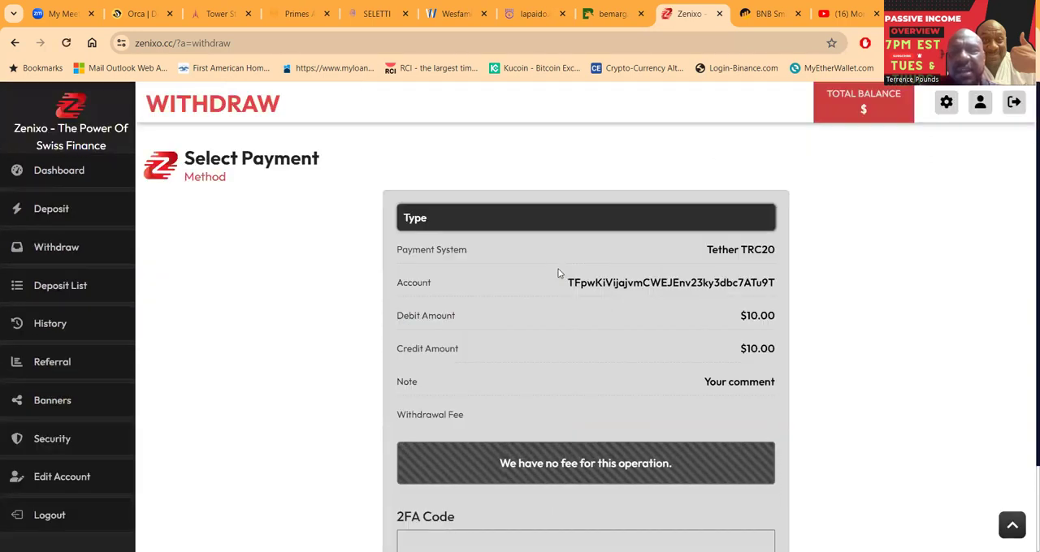
scroll("down", 3)
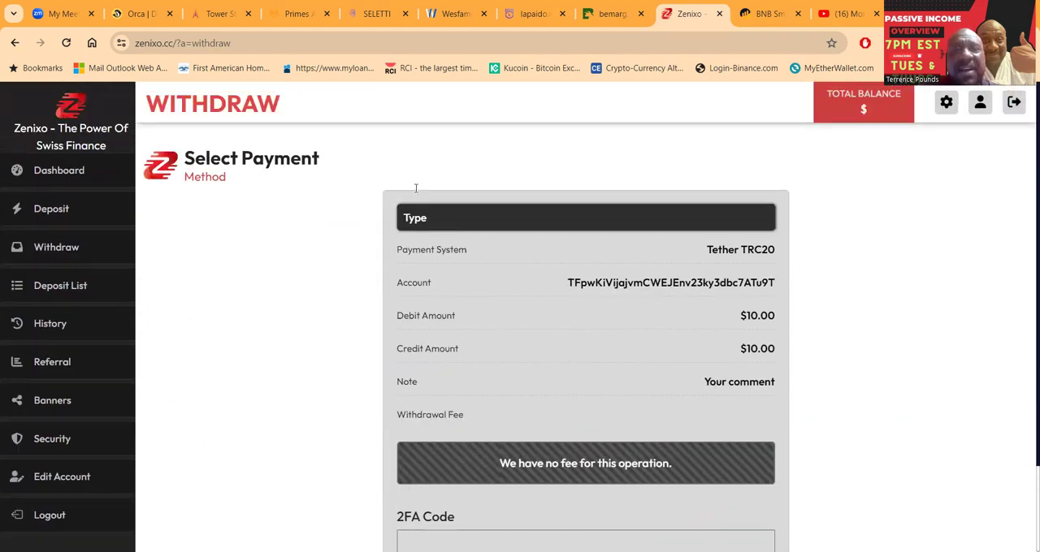
mouse_move(809, 32)
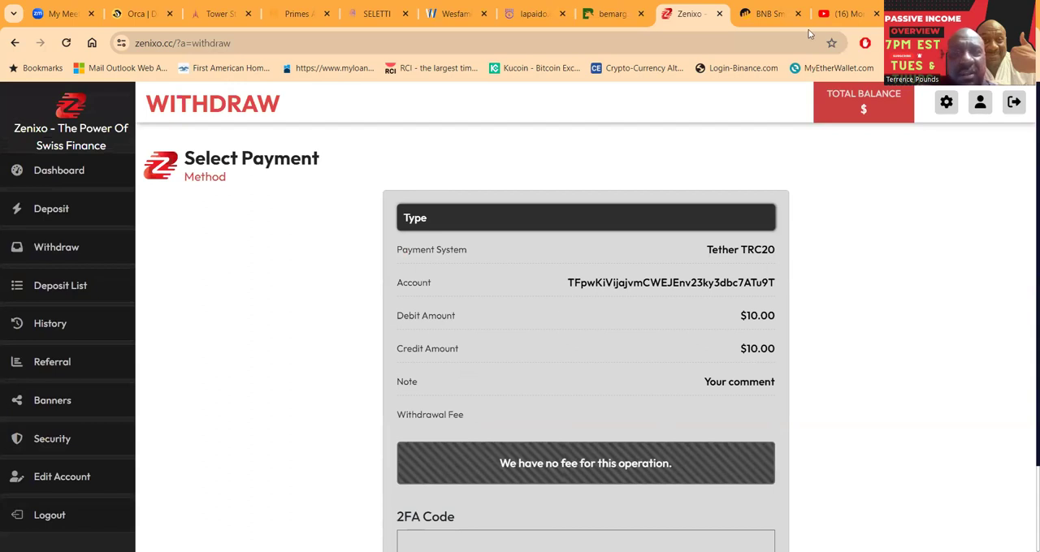
mouse_move(55, 247)
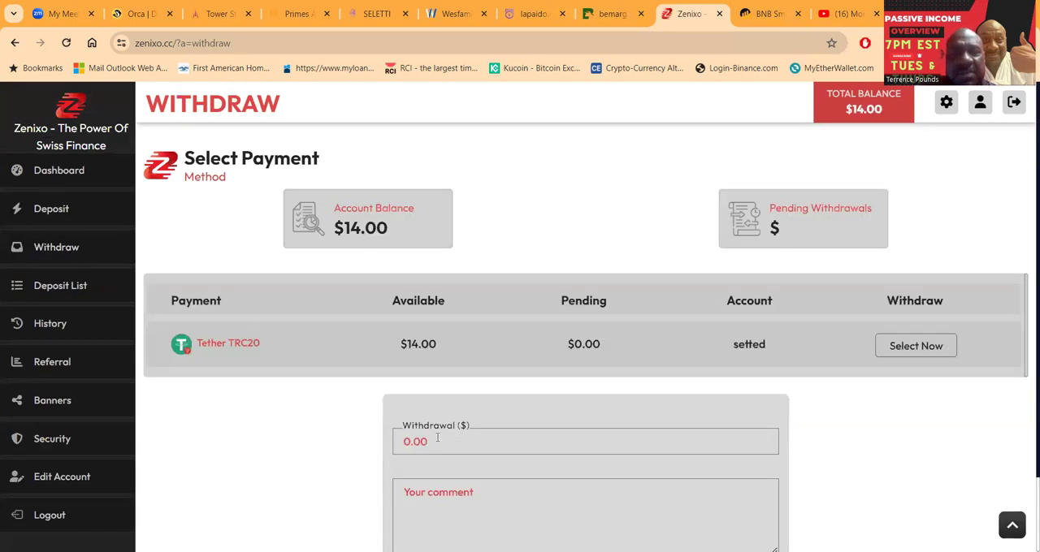
- Request a $13 Tether TRC20 withdrawal
left_click(585, 442)
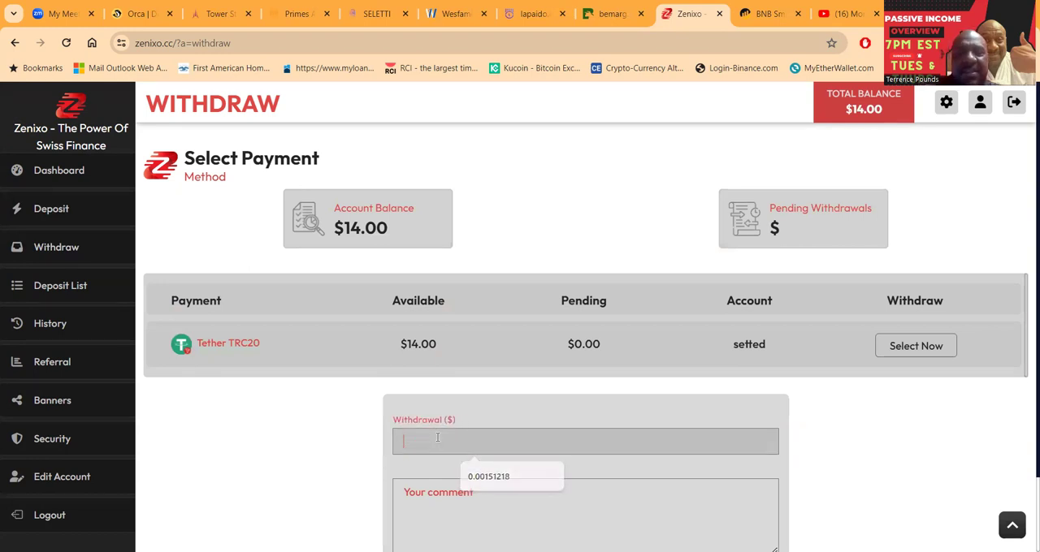
type("13")
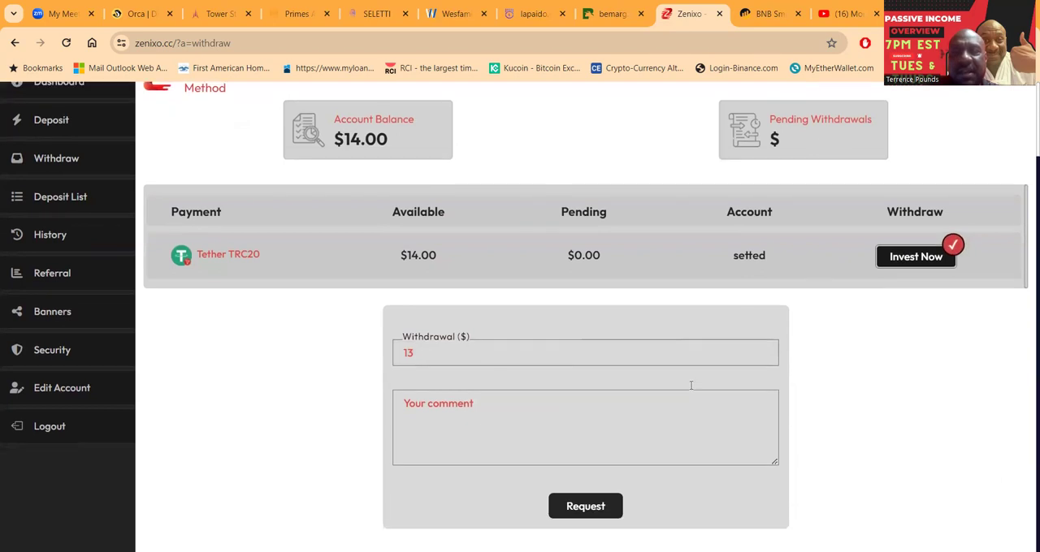
left_click(585, 507)
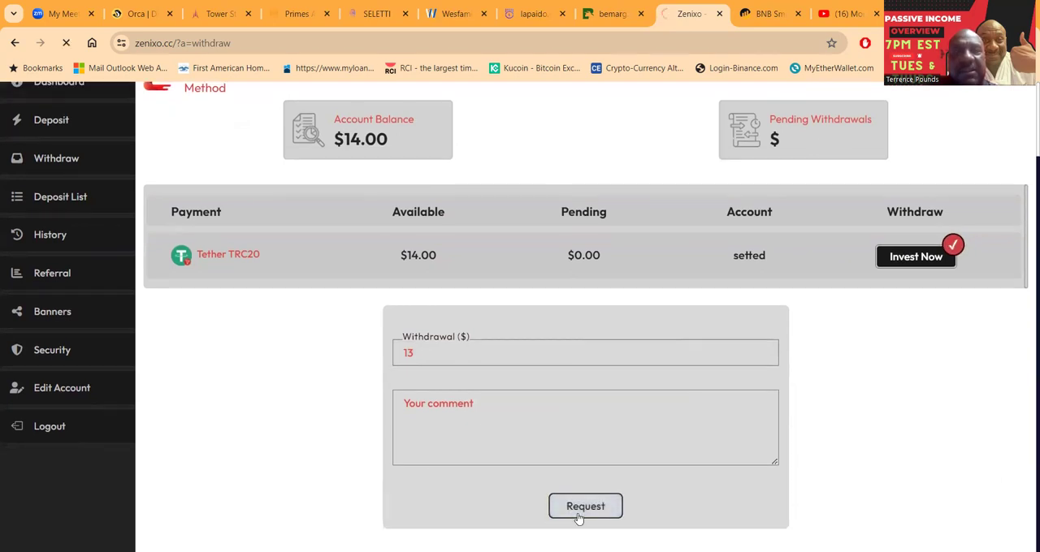
left_click(585, 507)
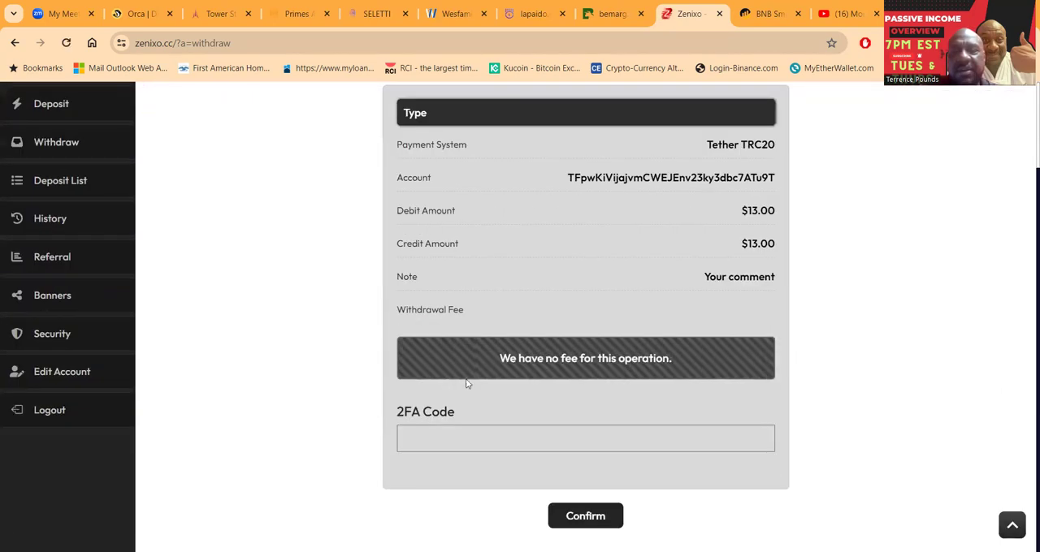
left_click(585, 438)
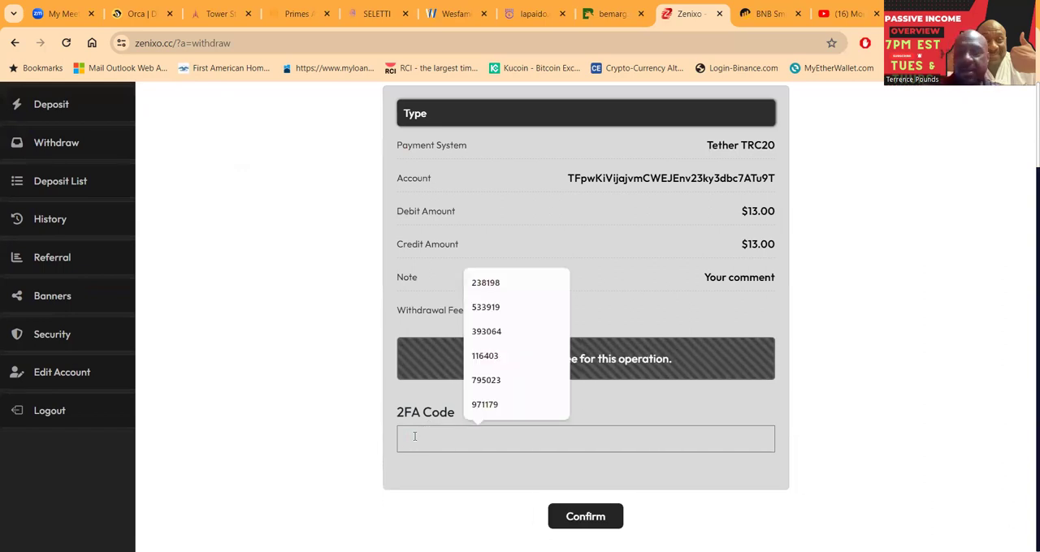
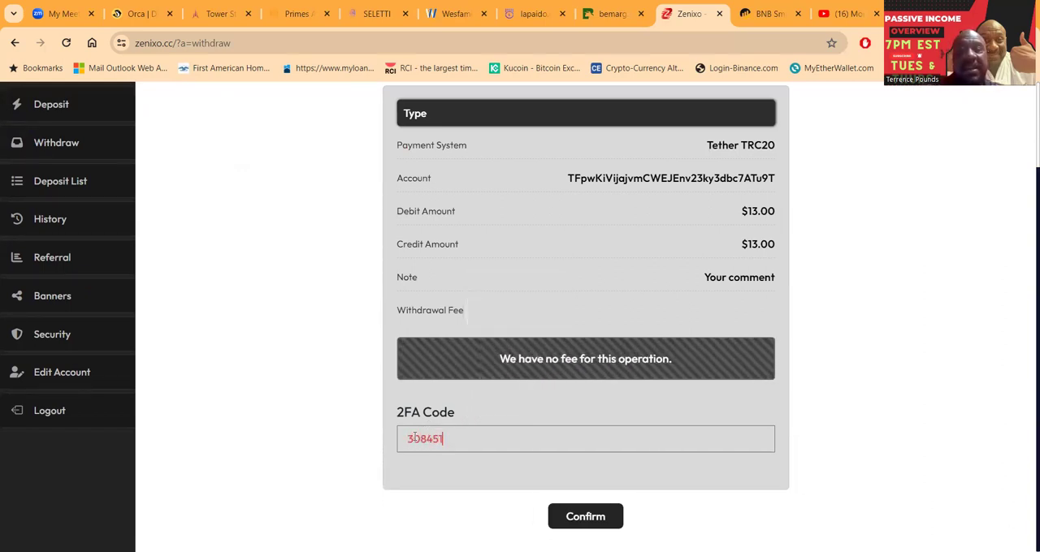
left_click(584, 517)
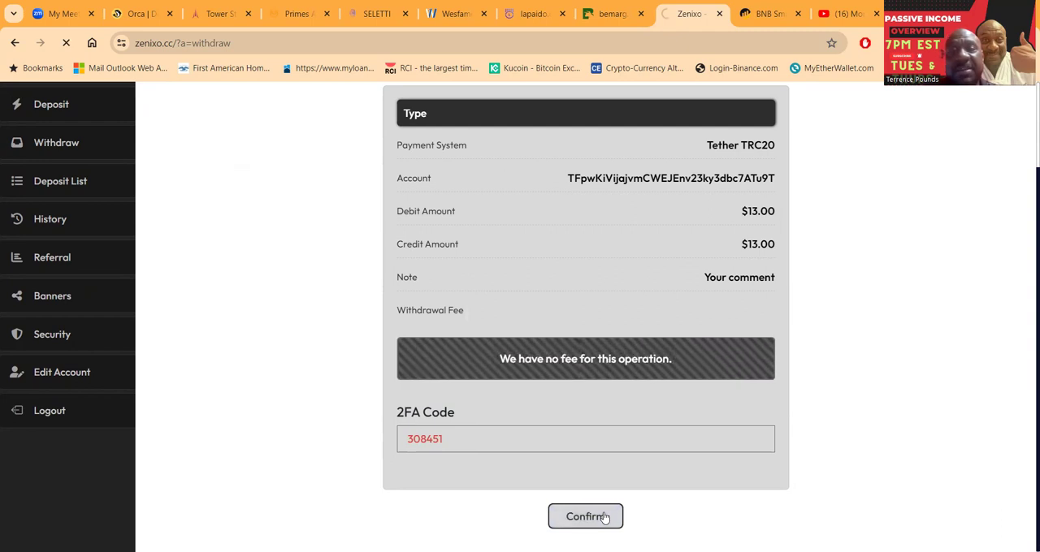
left_click(584, 517)
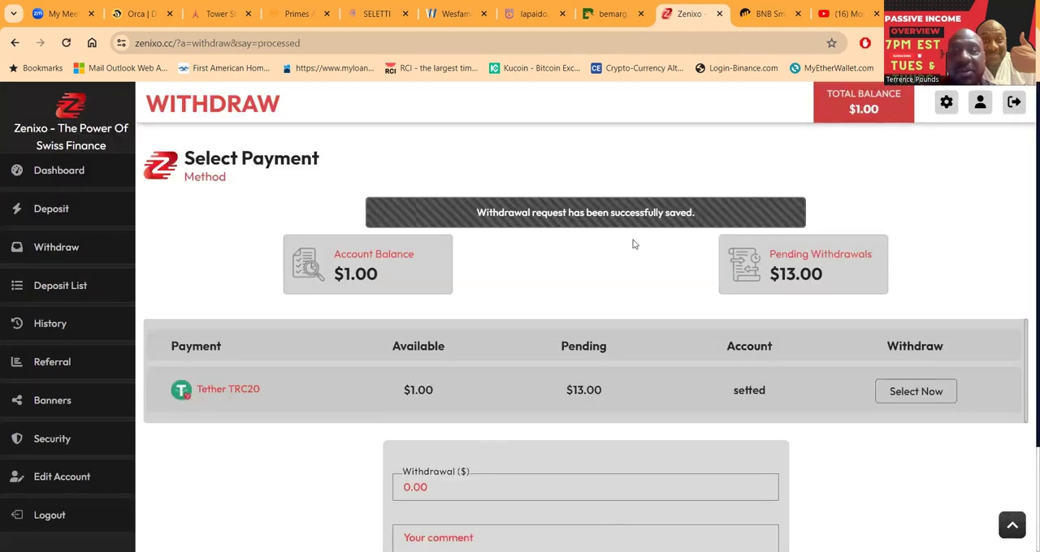
mouse_move(657, 282)
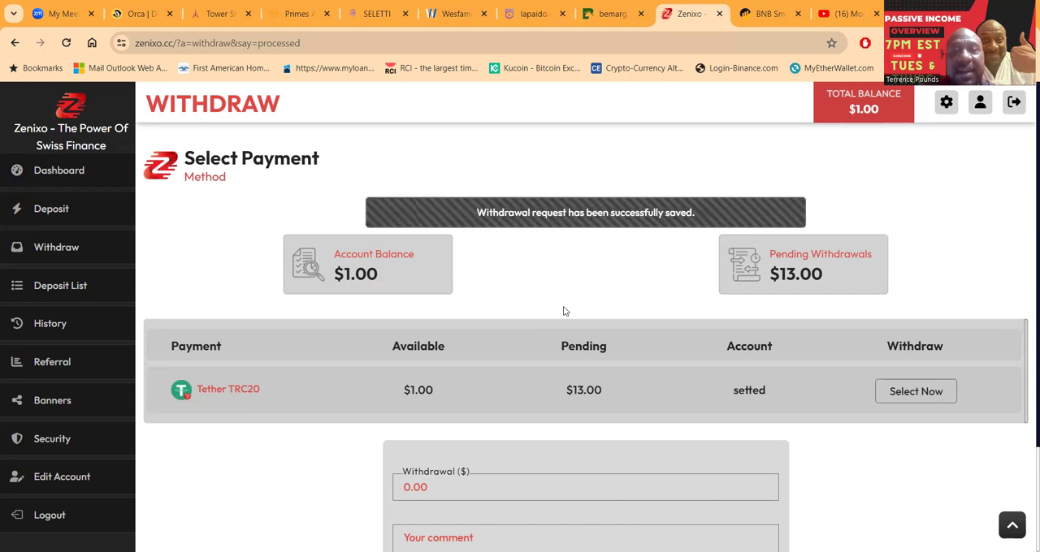
- Show the Lite and Max plans on the Deposit page with the From Balance payment options
scroll("down", 3)
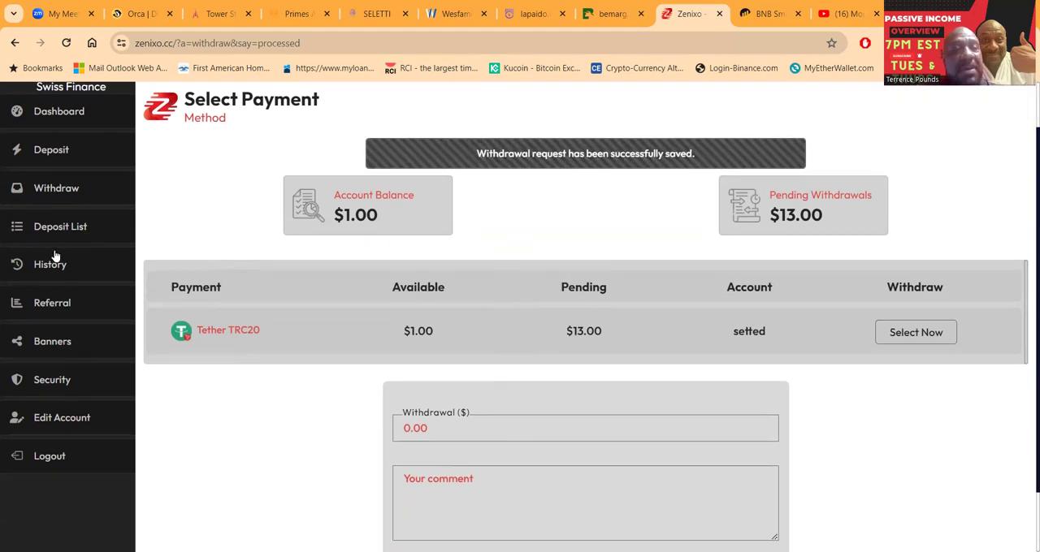
mouse_move(39, 312)
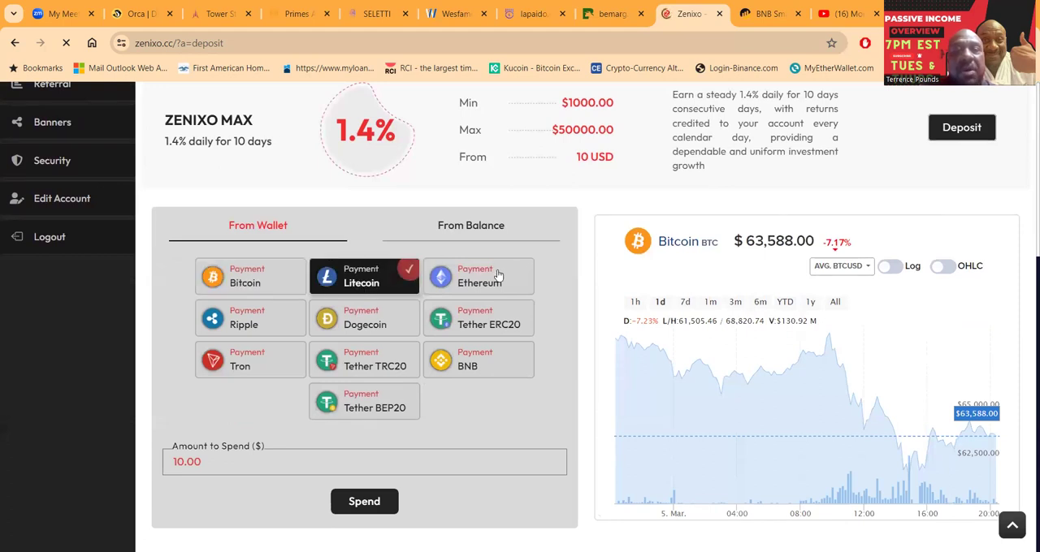
left_click(250, 316)
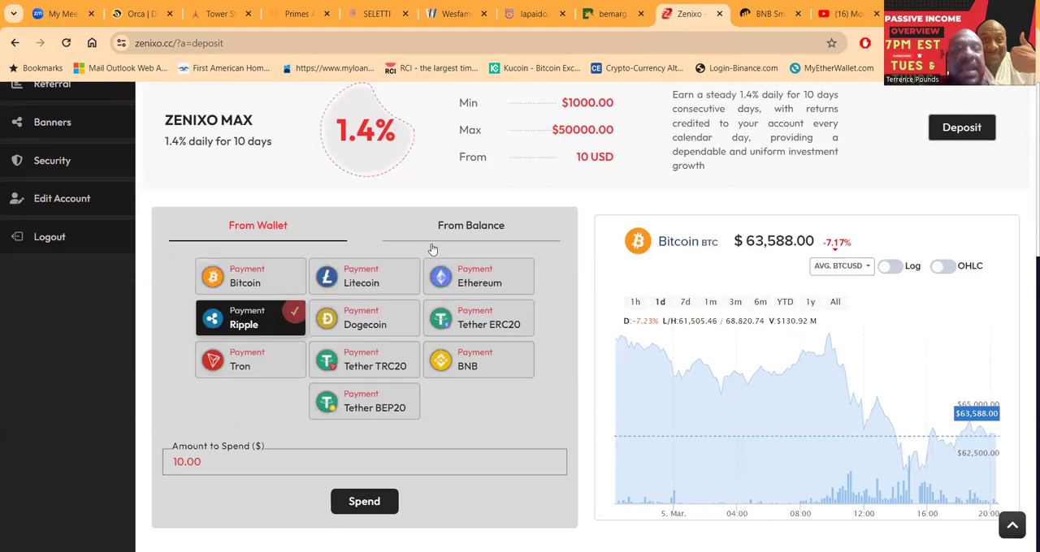
left_click(471, 224)
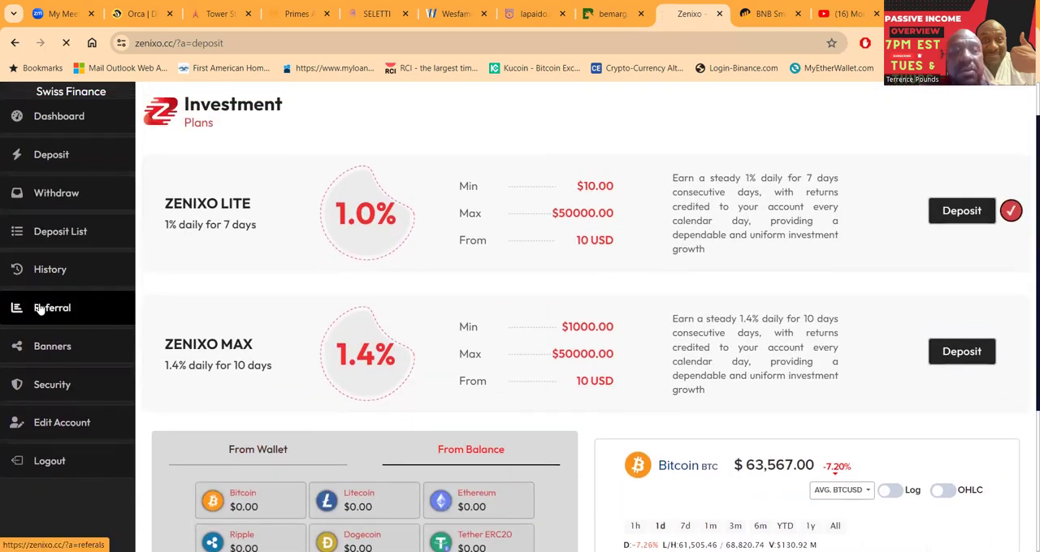
- Return to the dashboard showing $1000 active deposit, $13 pending withdrawal and $1 balance
left_click(52, 307)
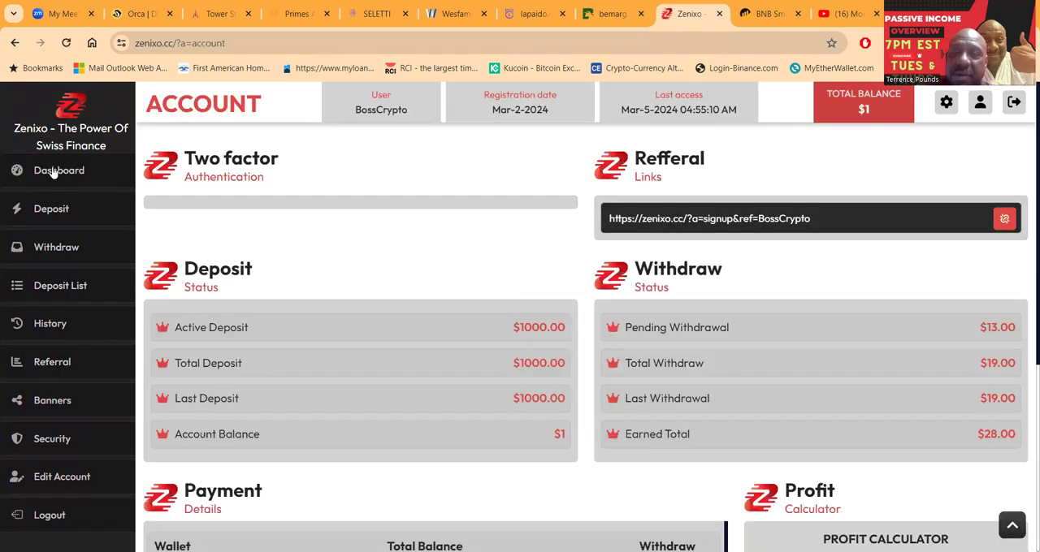
mouse_move(569, 146)
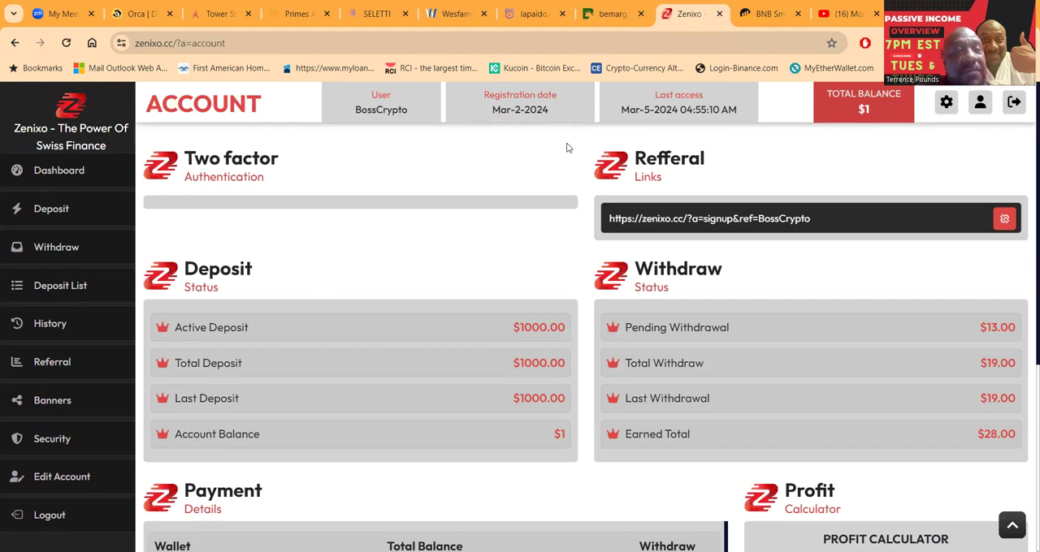